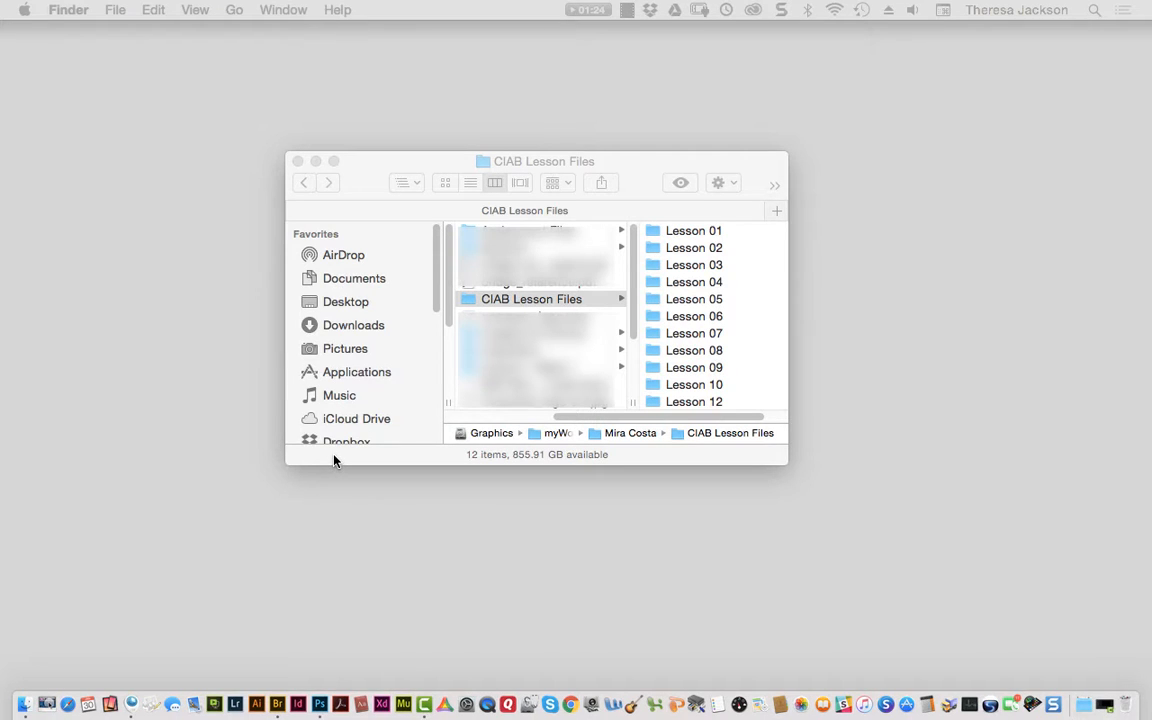
mouse_move(343, 454)
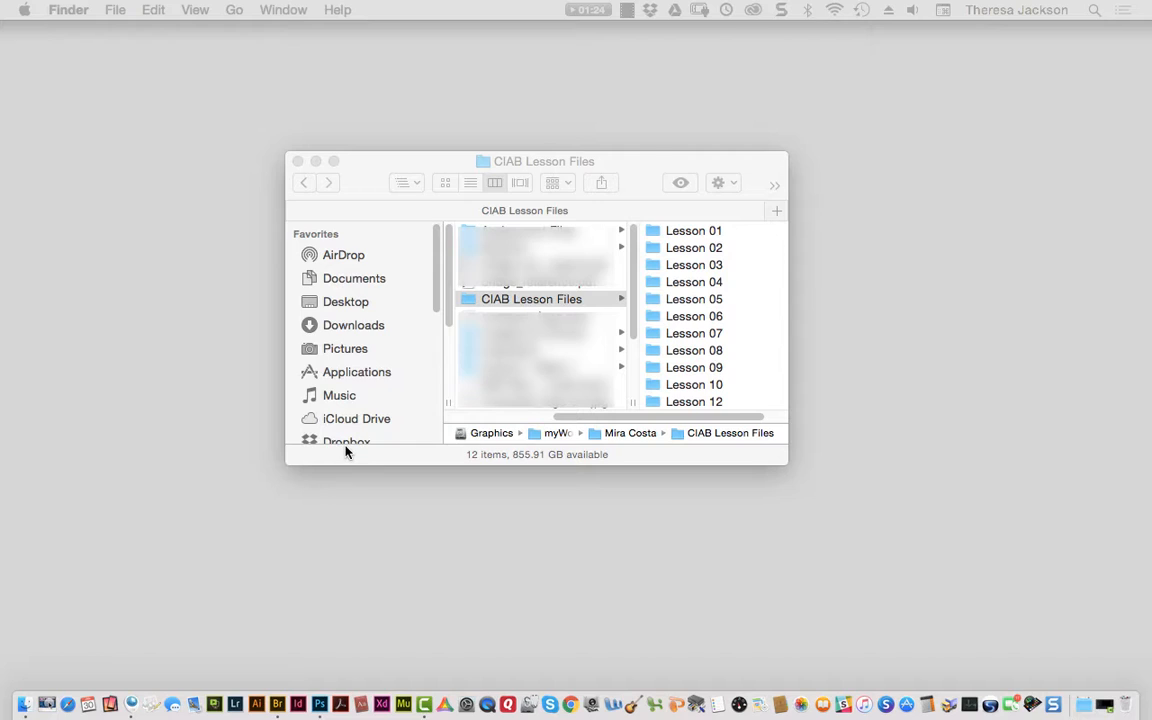
mouse_move(348, 452)
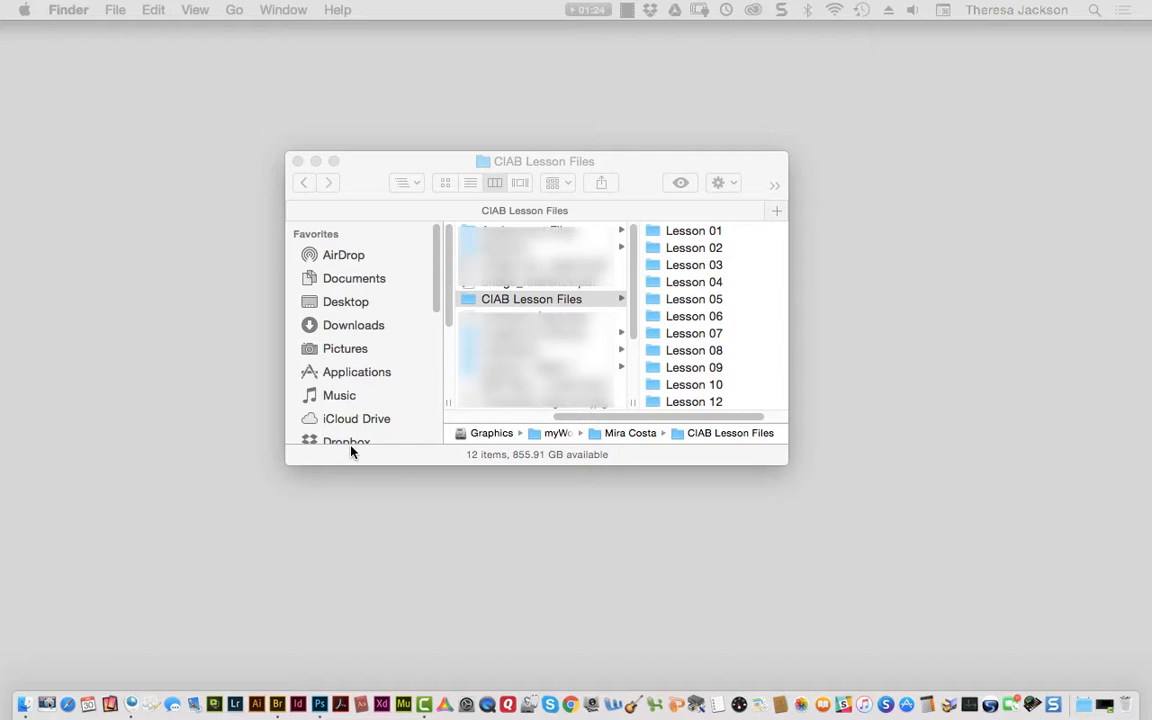
mouse_move(362, 455)
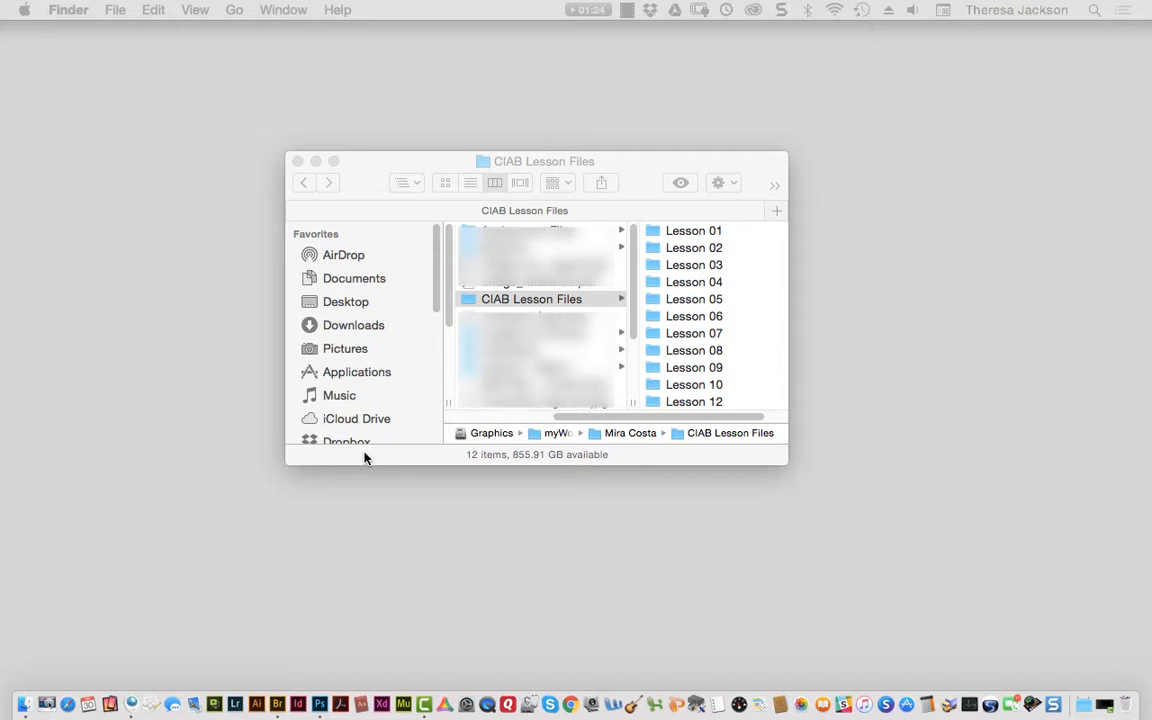
mouse_move(366, 459)
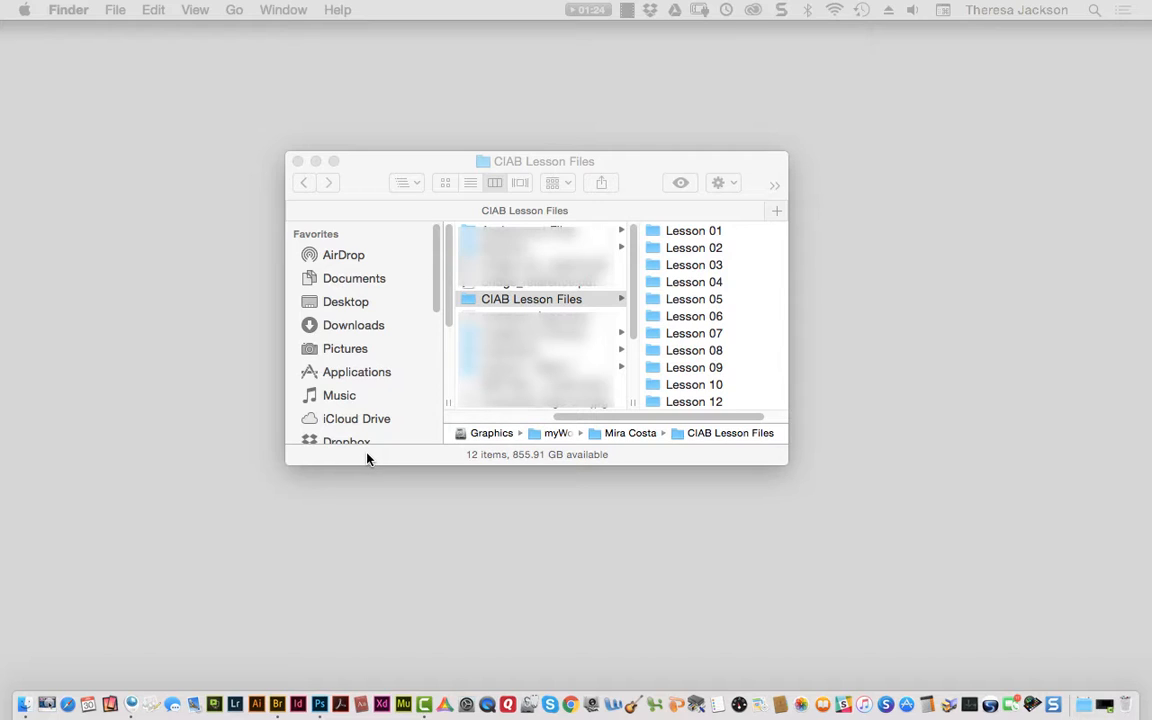
mouse_move(371, 457)
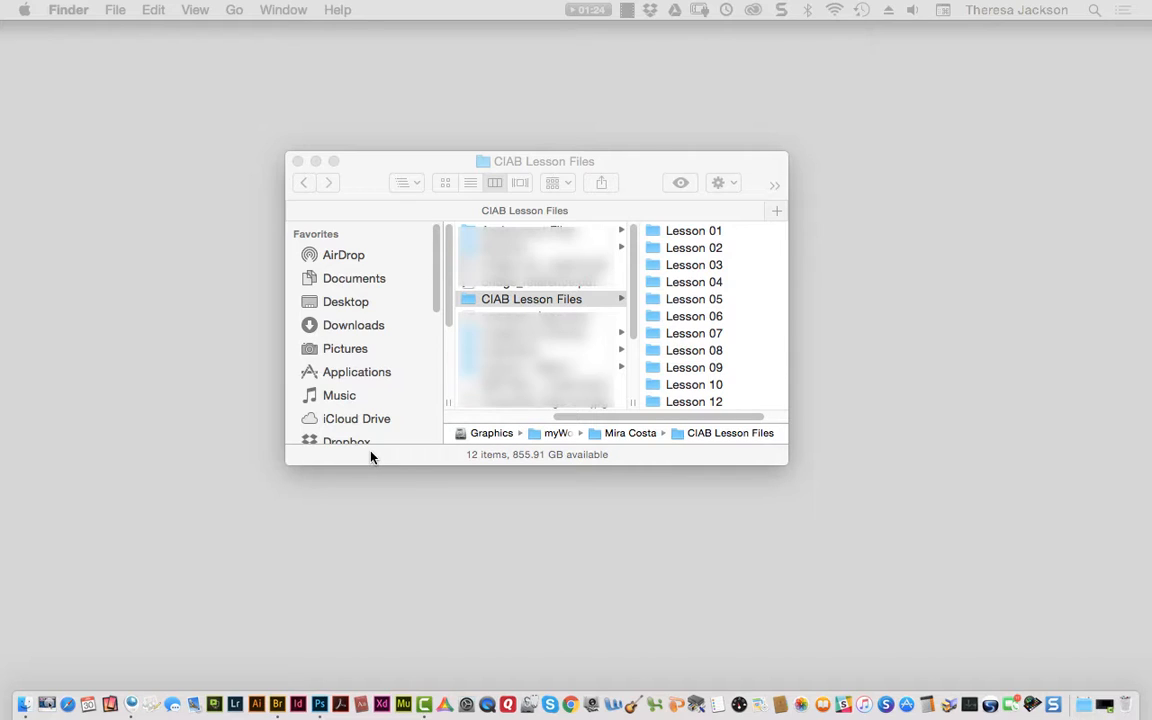
mouse_move(375, 457)
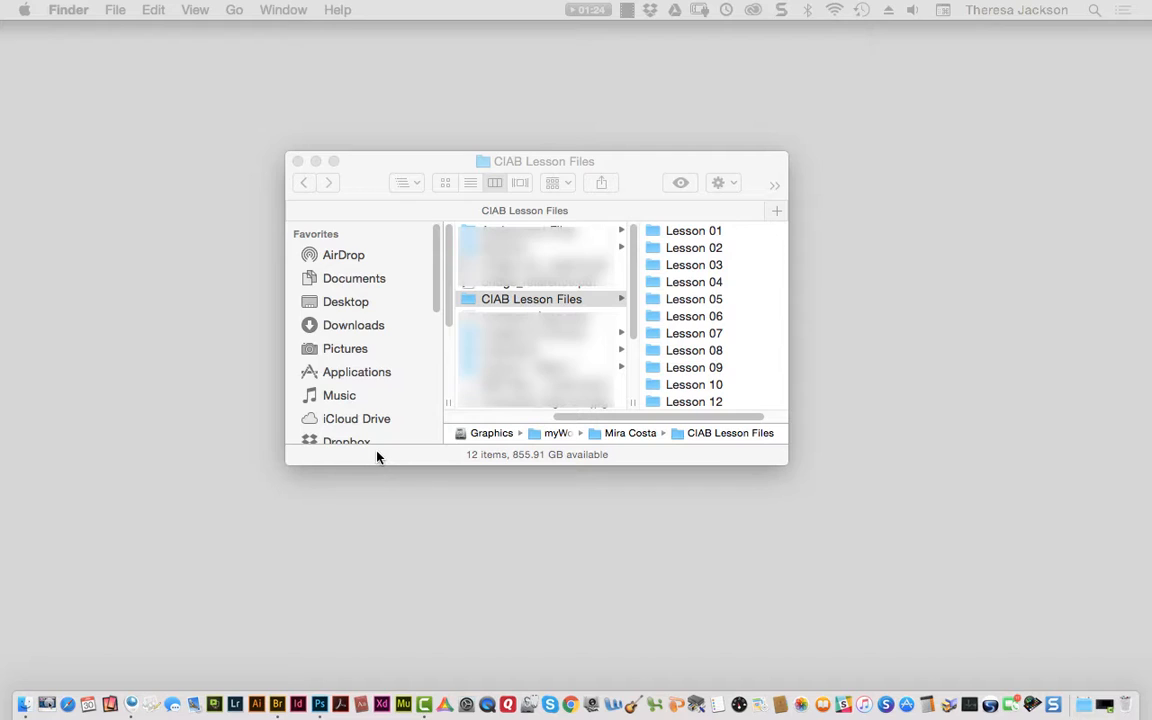
mouse_move(385, 458)
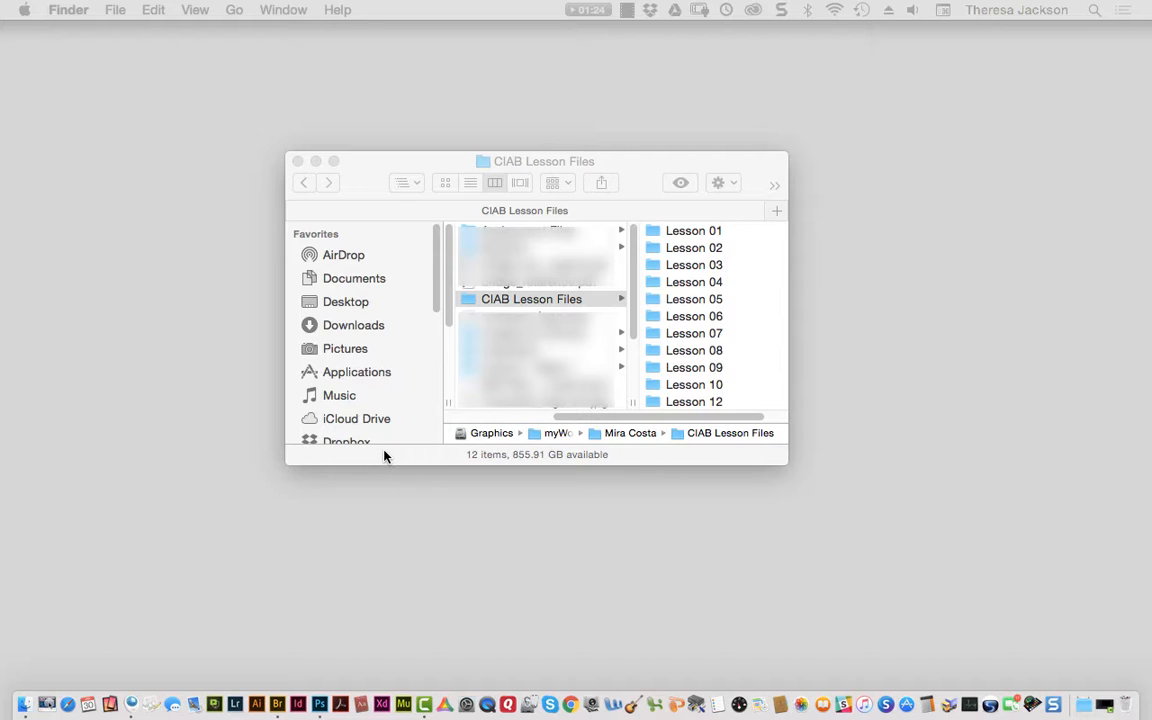
mouse_move(392, 455)
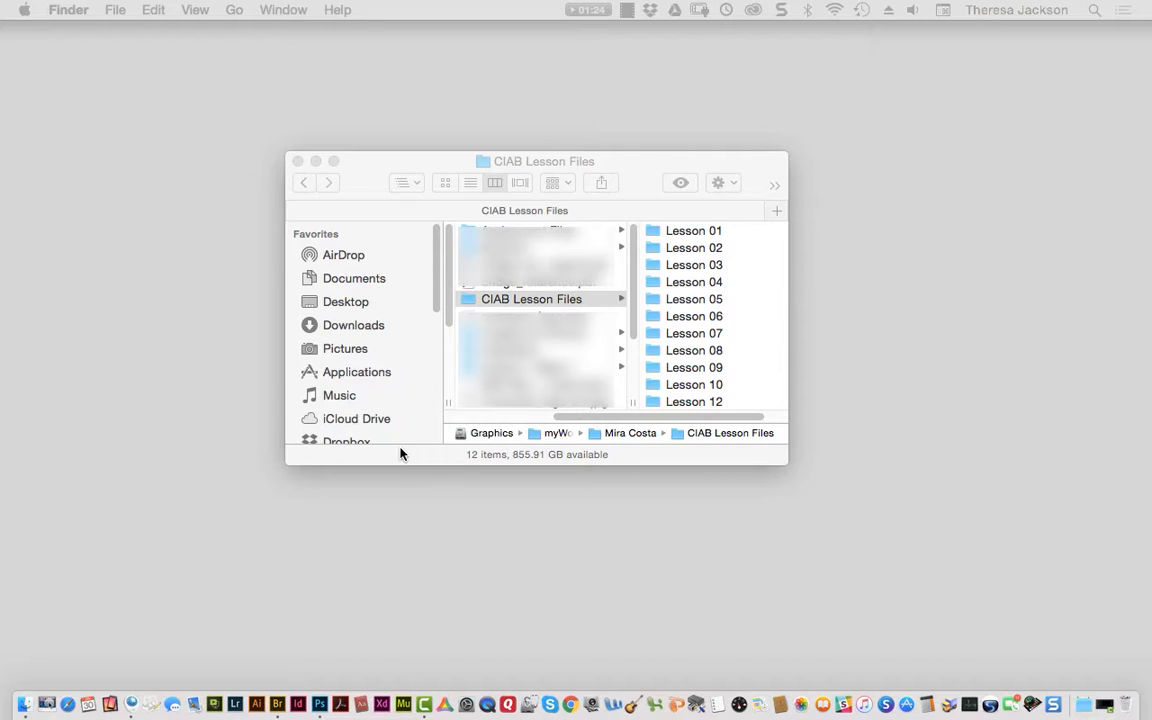
mouse_move(415, 457)
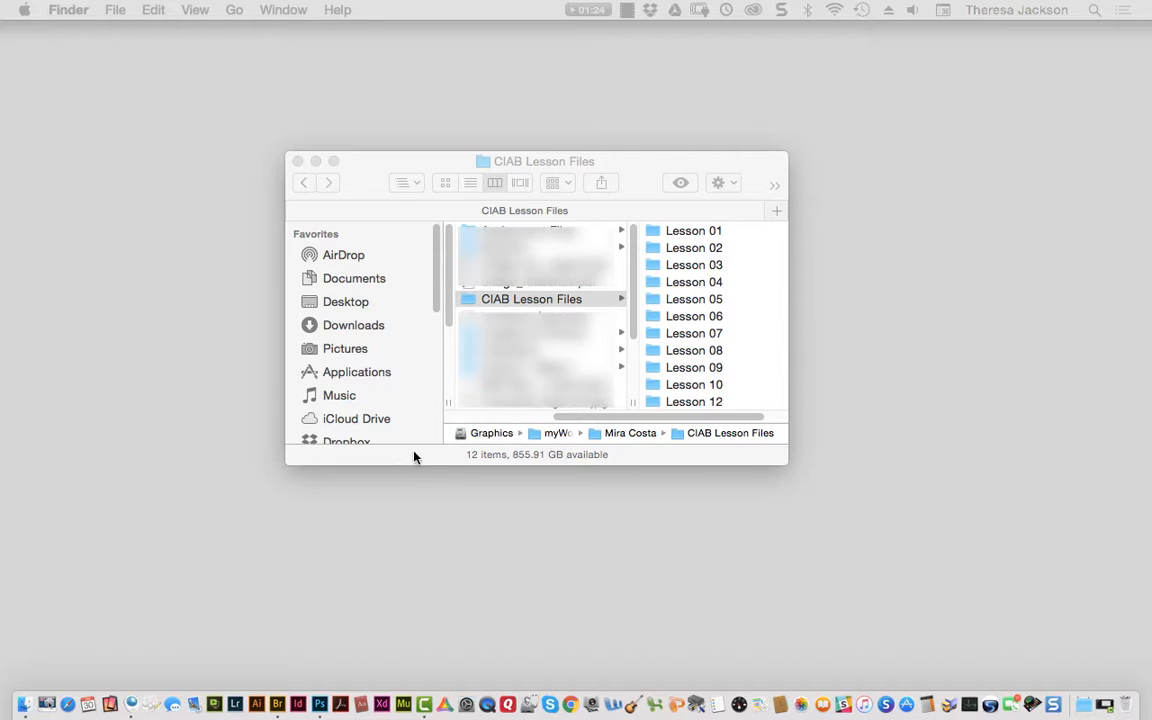
mouse_move(390, 462)
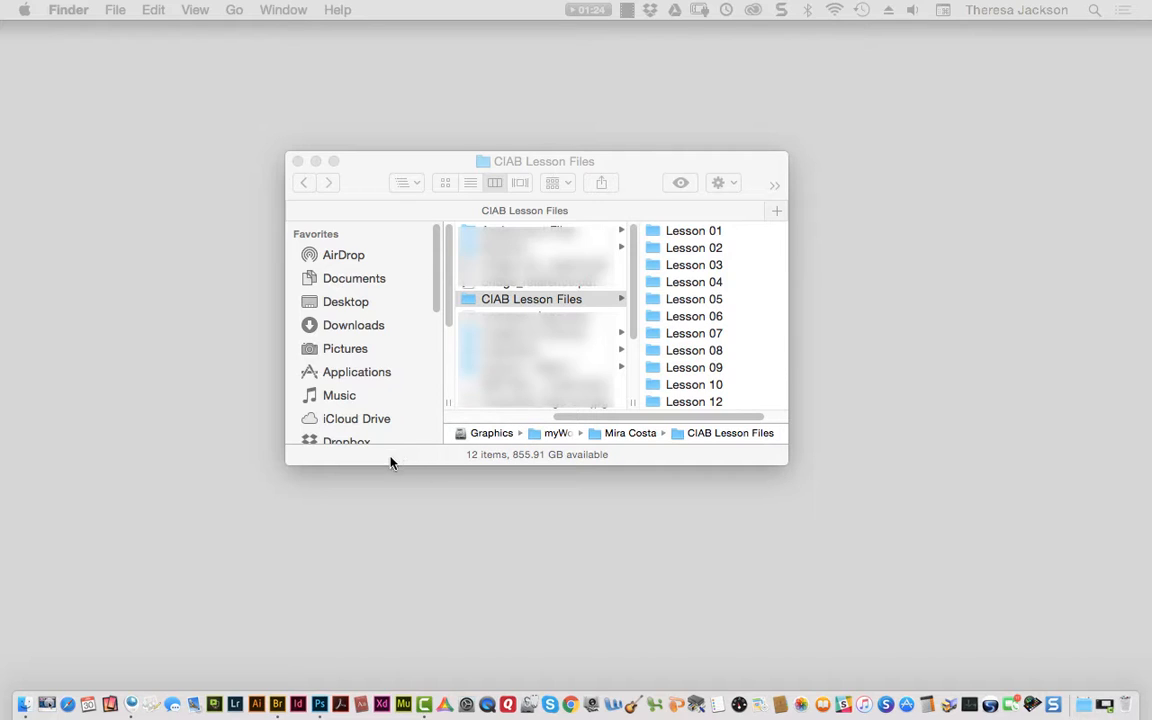
mouse_move(410, 455)
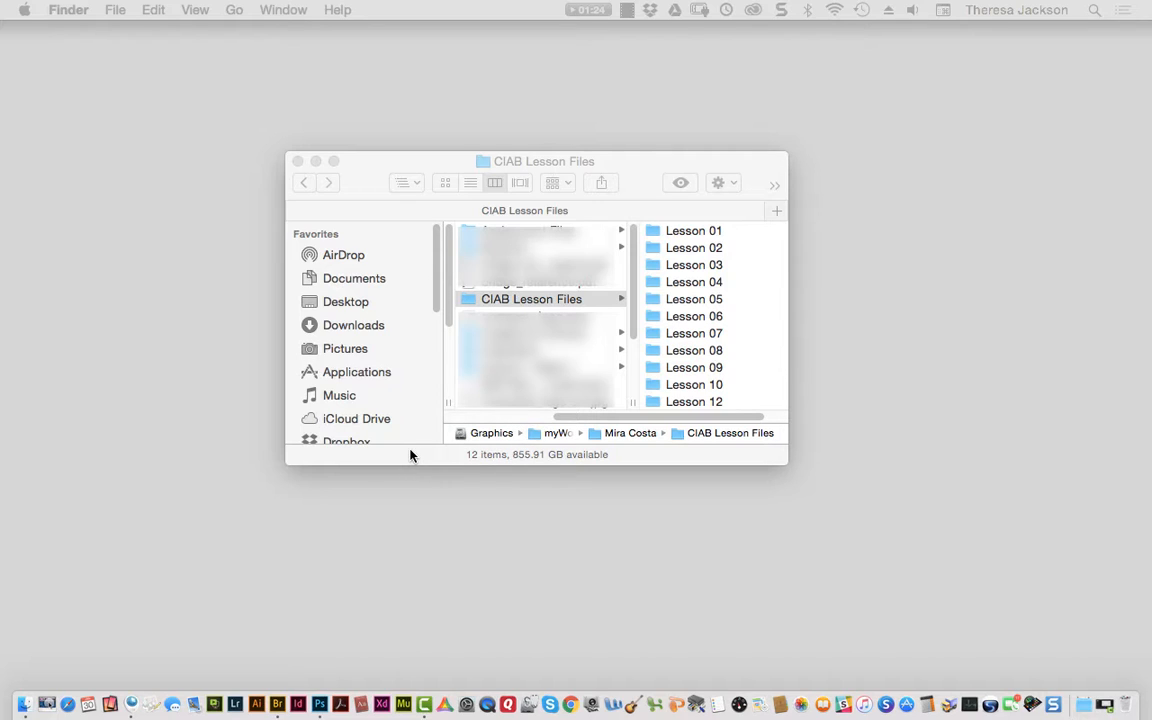
mouse_move(415, 456)
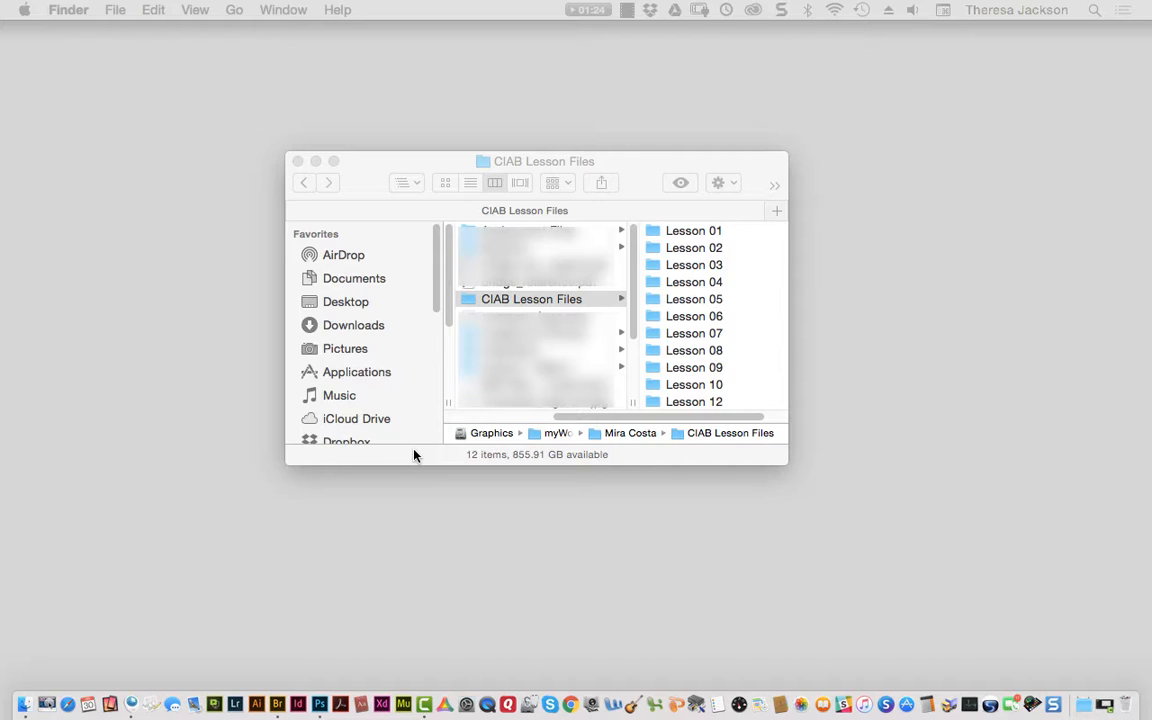
mouse_move(419, 456)
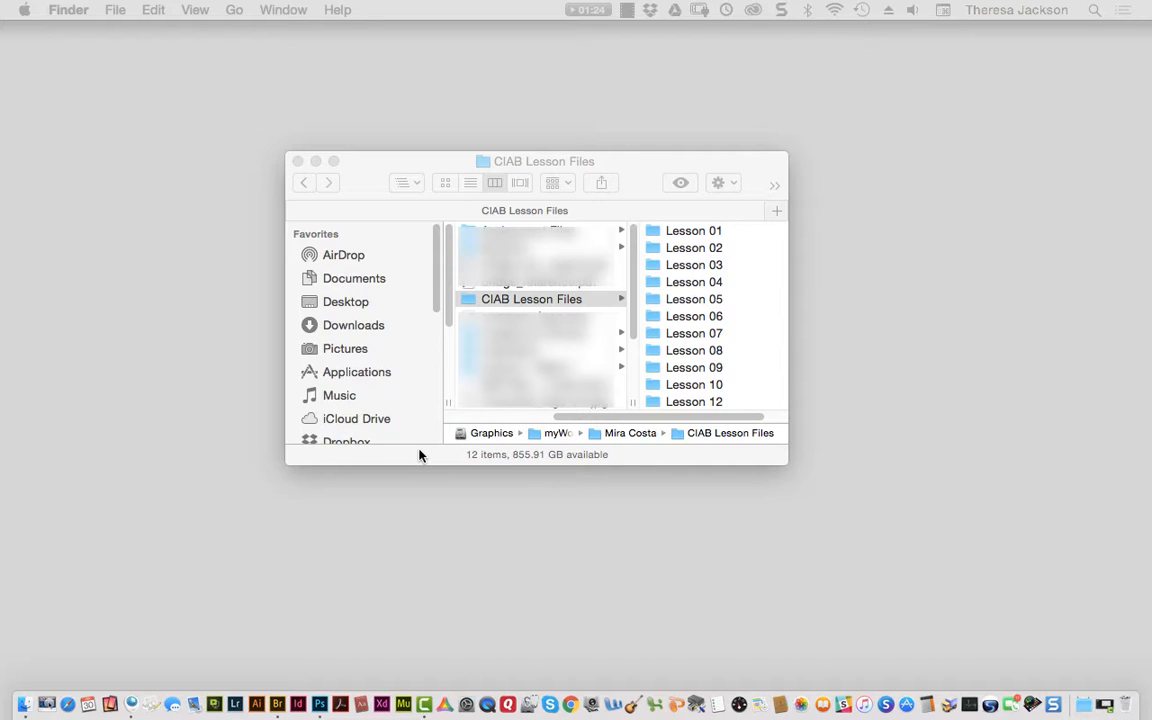
mouse_move(431, 458)
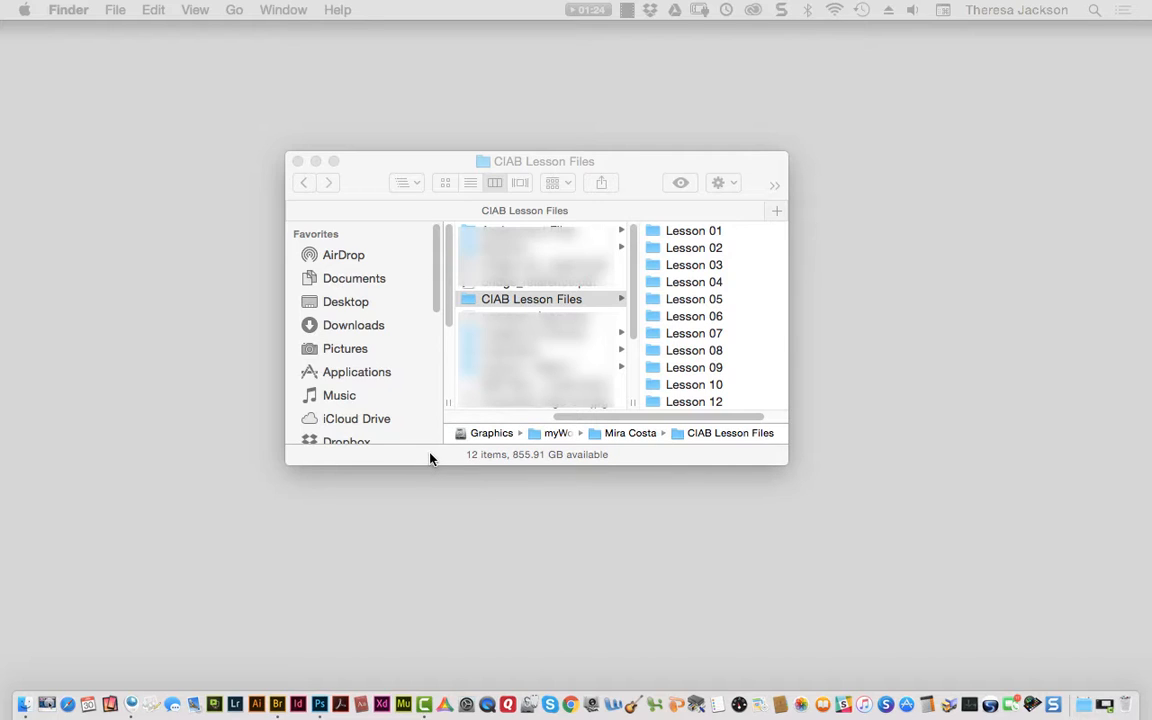
mouse_move(694, 265)
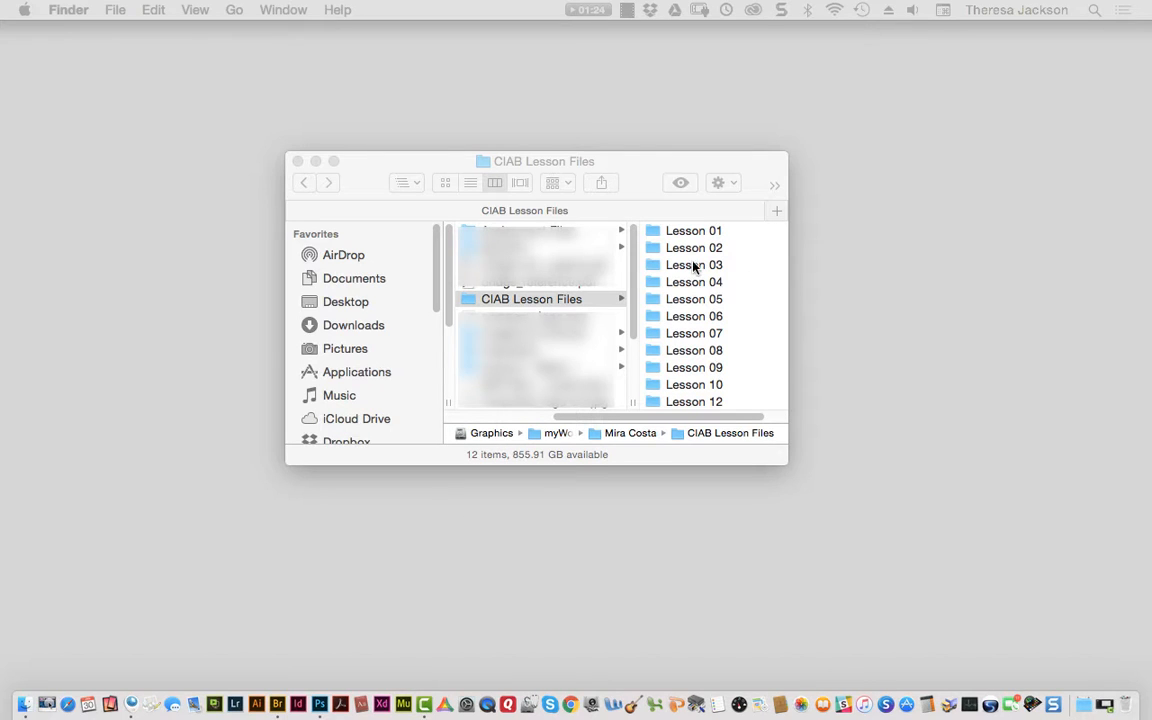
Step: Open the Lesson 02 folder in Finder and drag it onto Adobe Bridge
left_click(531, 299)
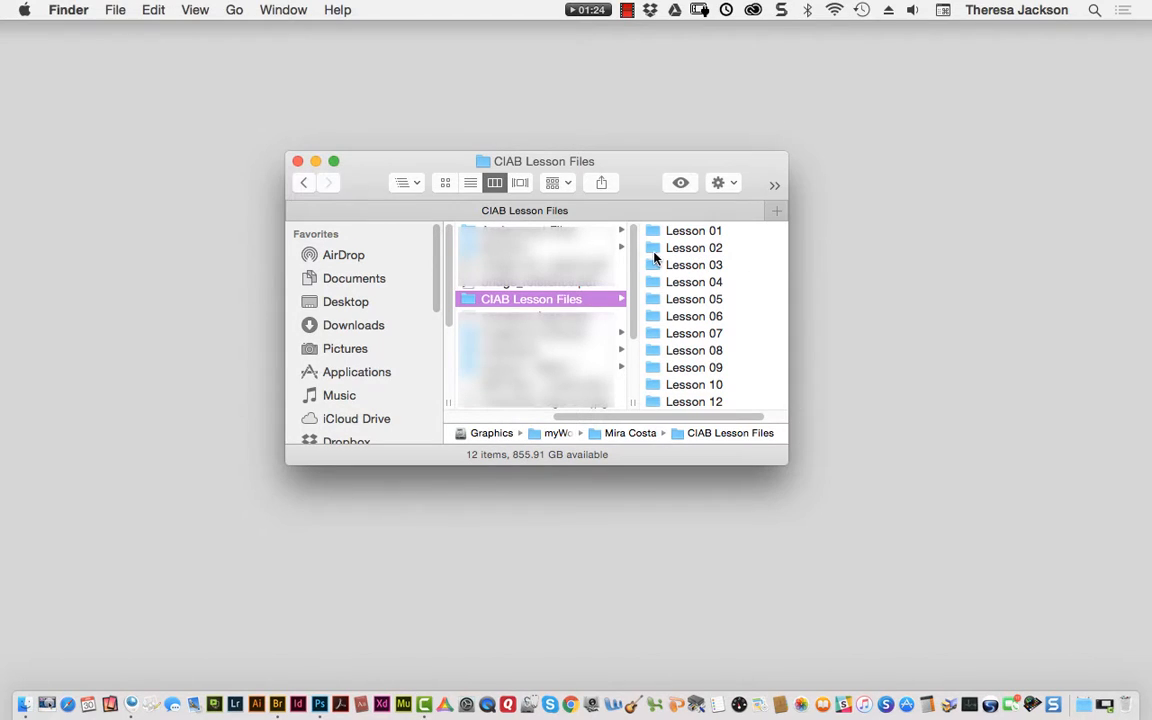
left_click(693, 247)
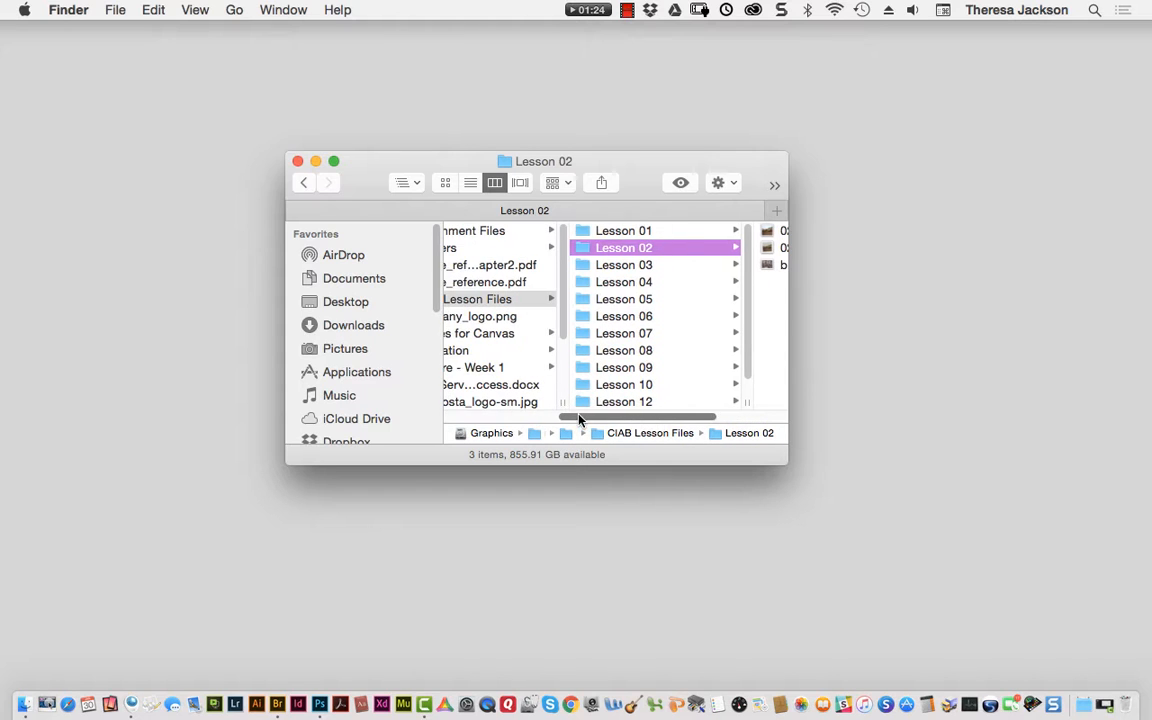
left_click_drag(617, 247, 389, 525)
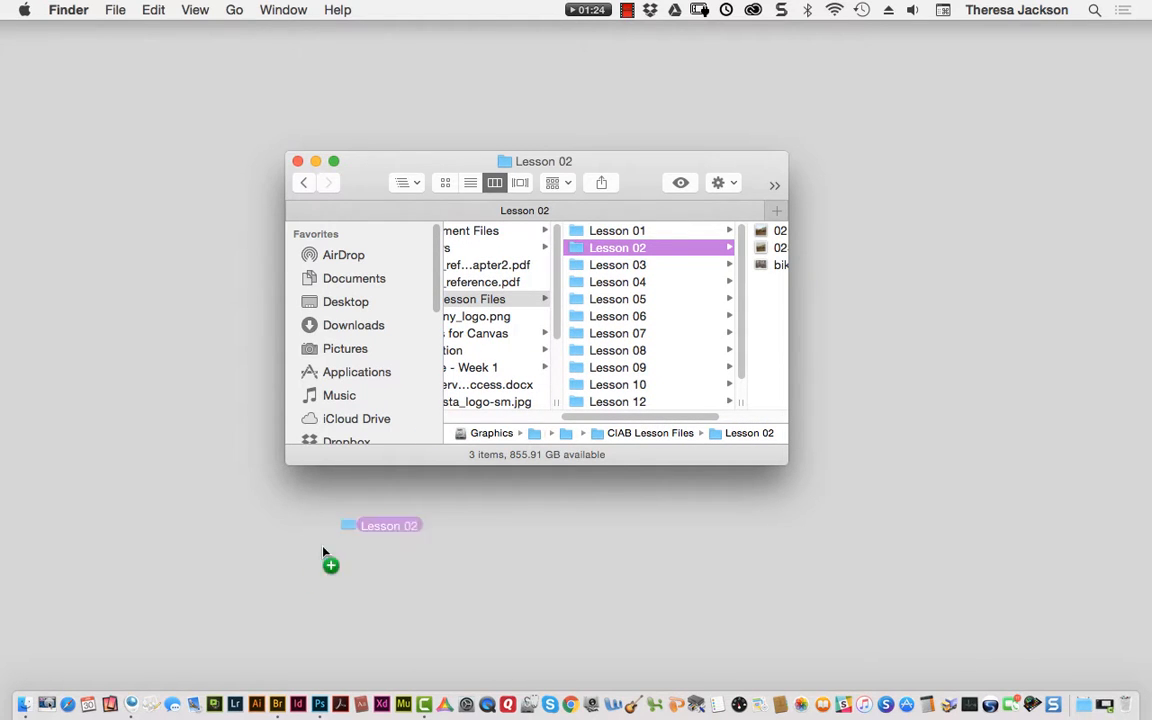
mouse_move(278, 705)
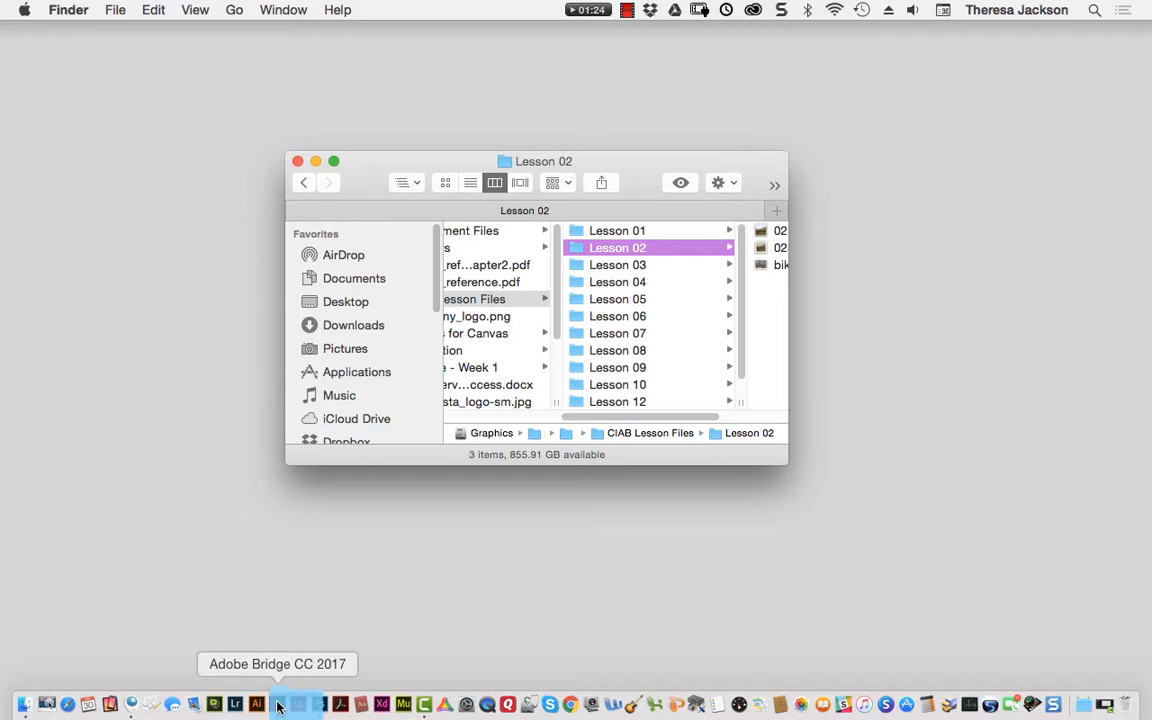
Step: Show the Lesson 02 thumbnails: 02End.psd, 02Start.tif and bike.jpg
left_click(277, 703)
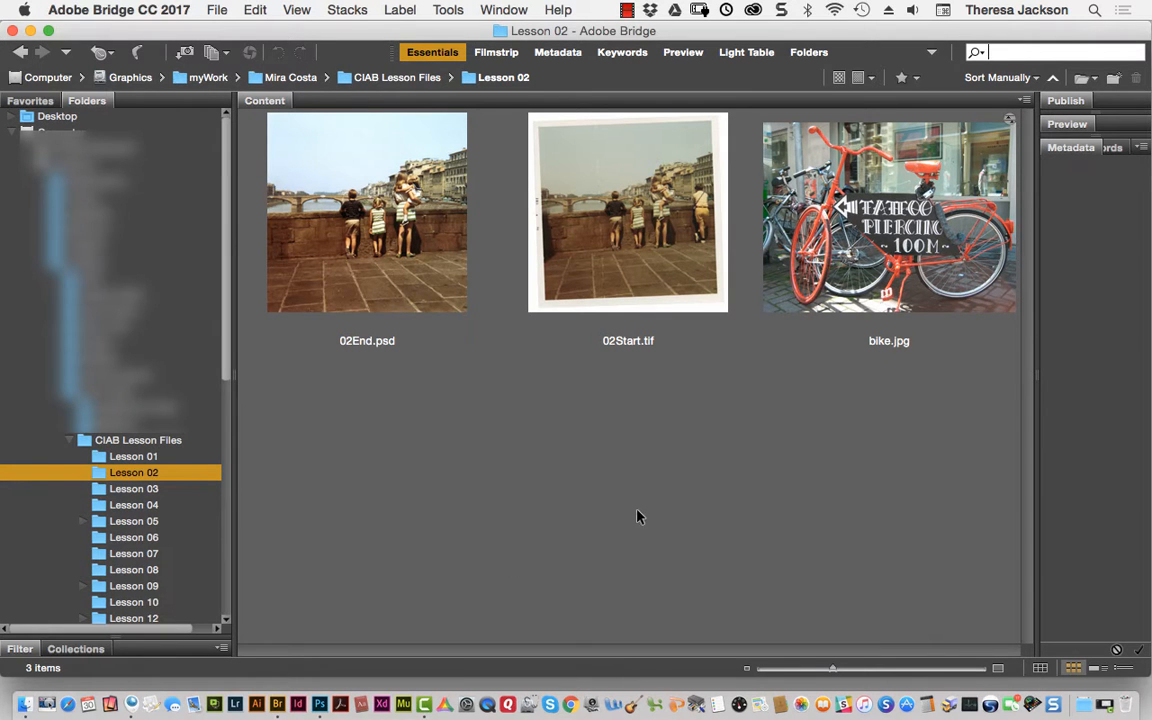
mouse_move(660, 511)
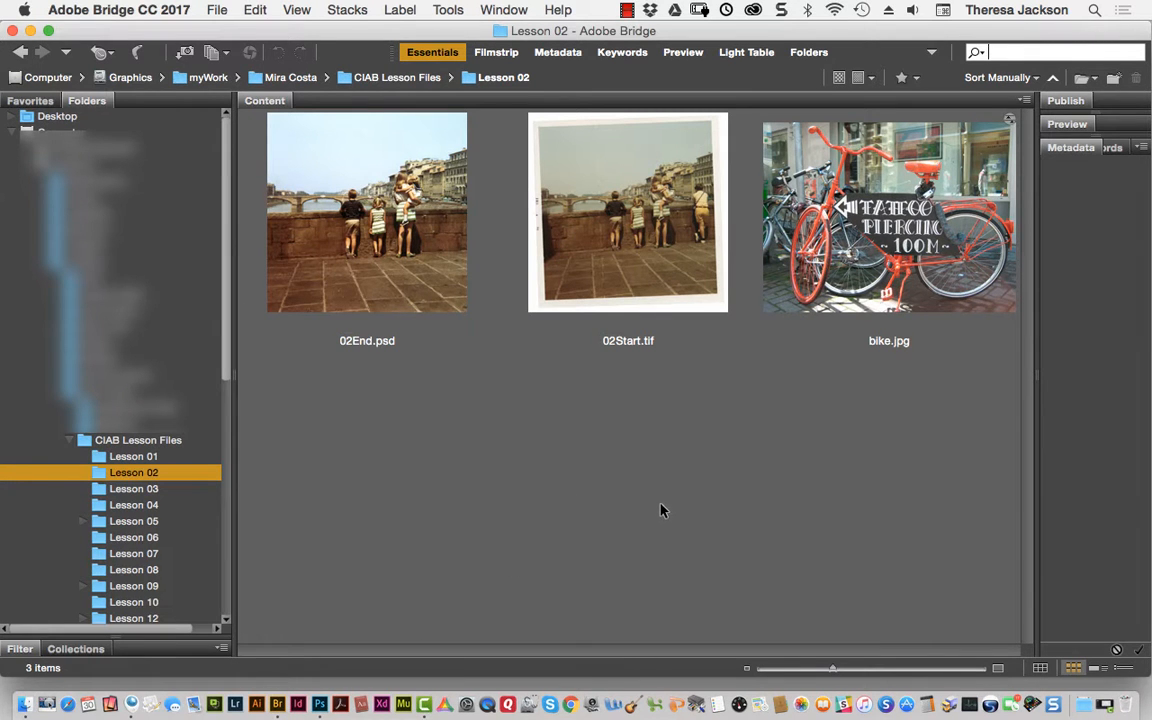
mouse_move(465, 491)
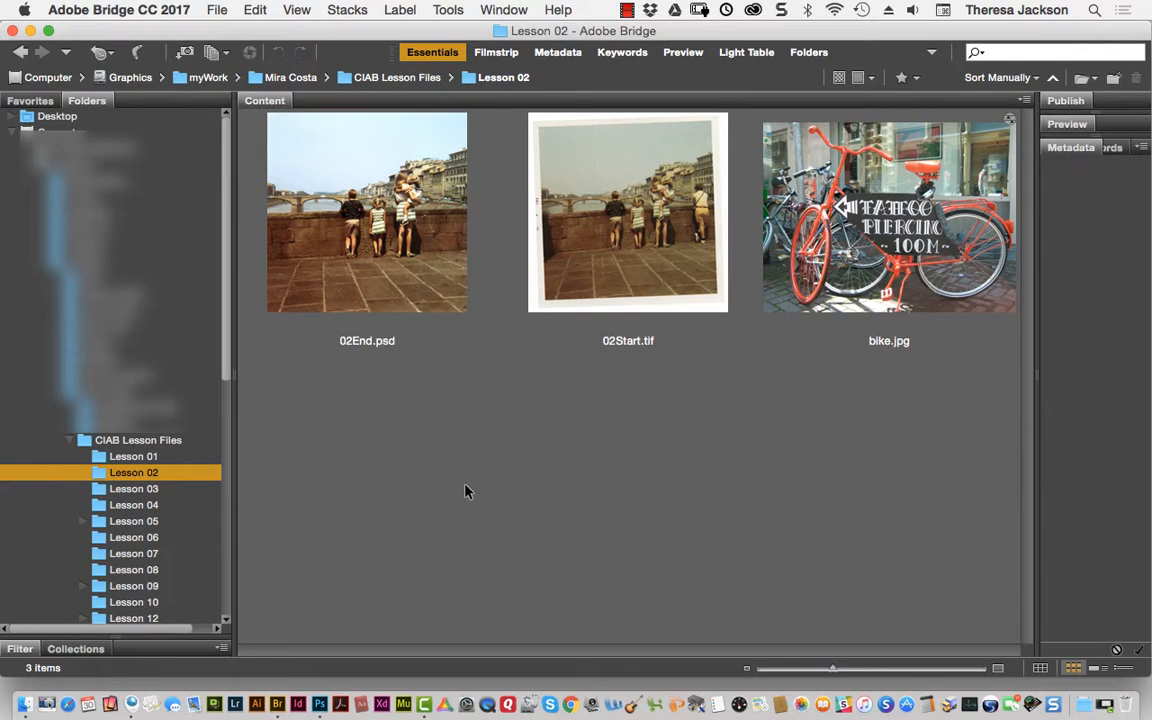
mouse_move(546, 571)
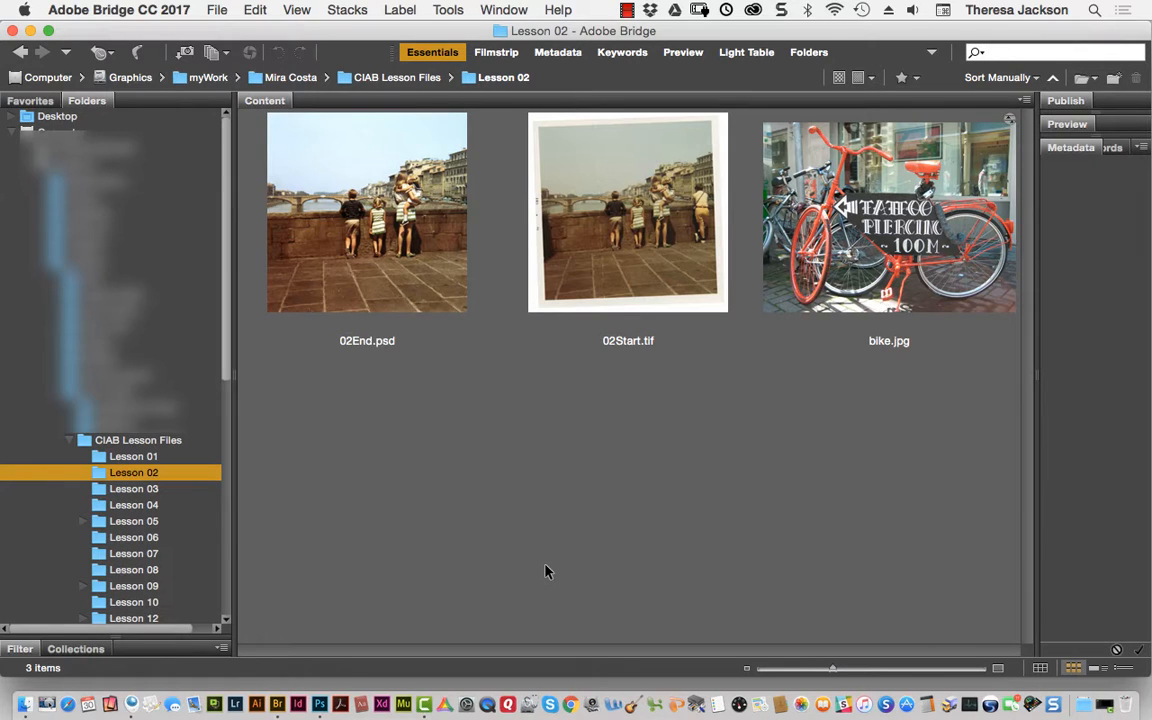
mouse_move(558, 568)
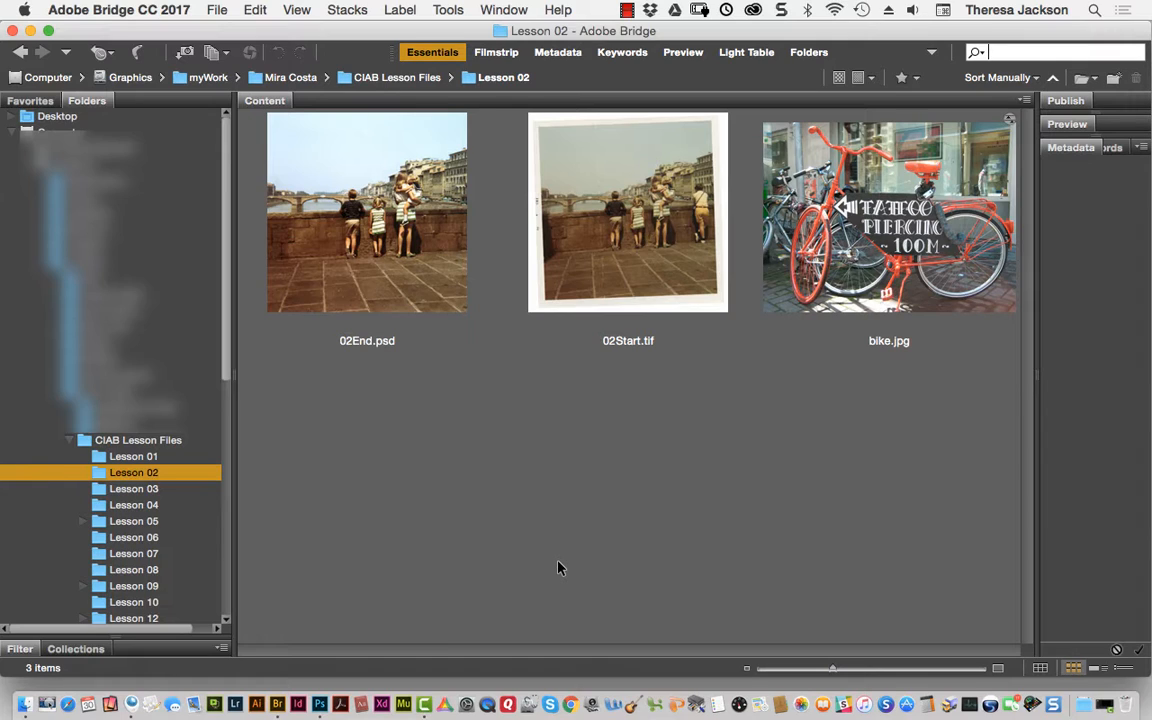
mouse_move(557, 567)
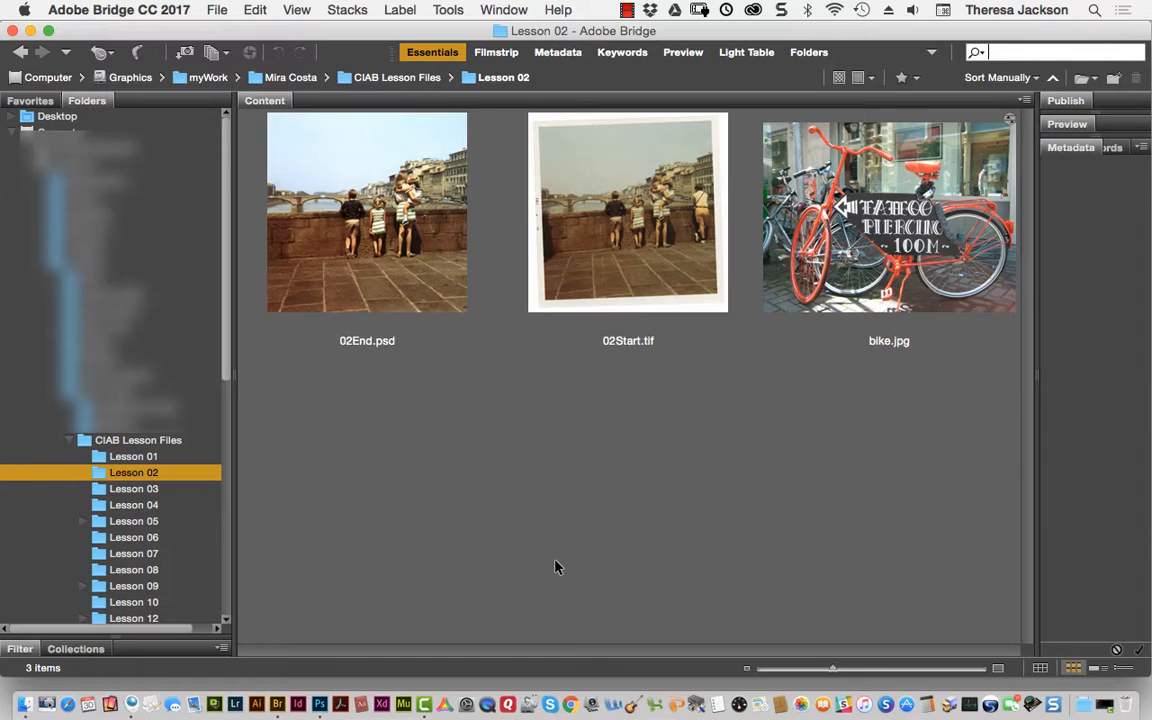
mouse_move(550, 420)
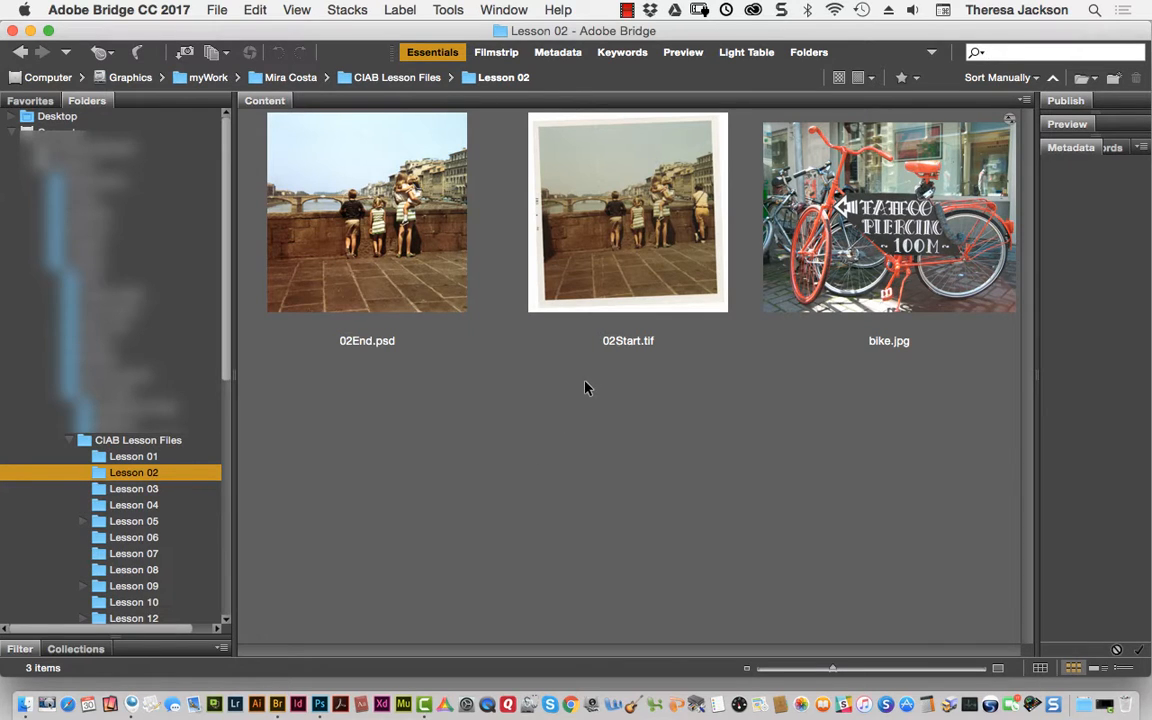
mouse_move(476, 323)
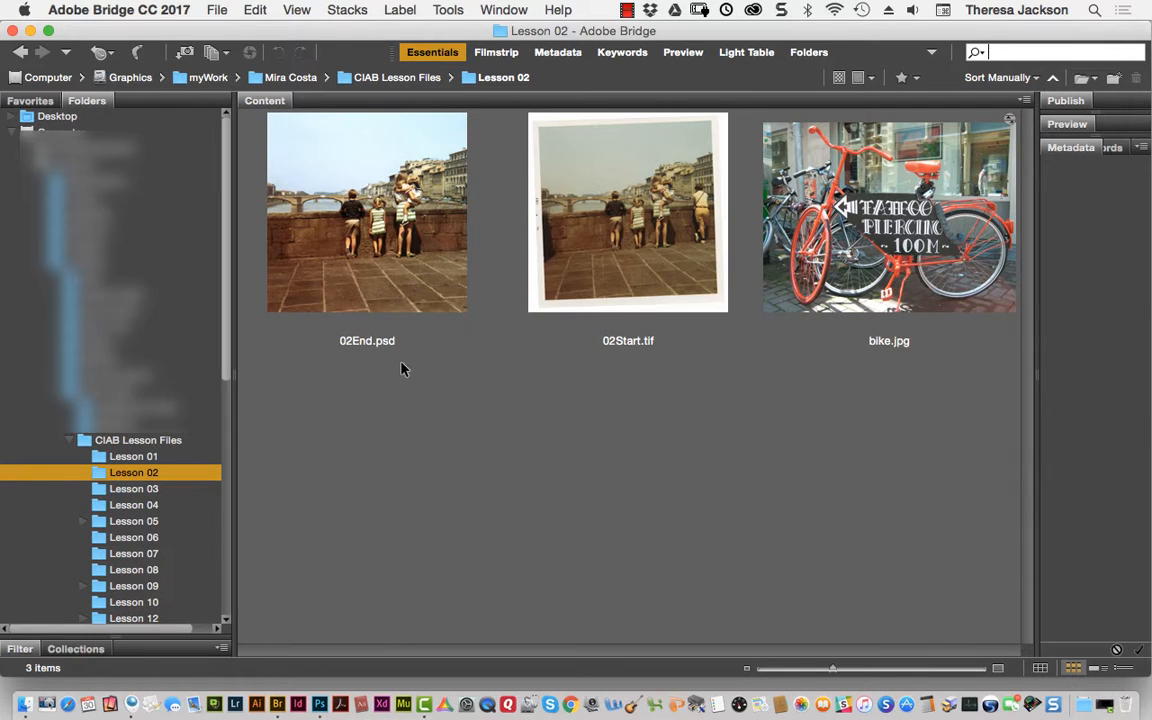
mouse_move(390, 360)
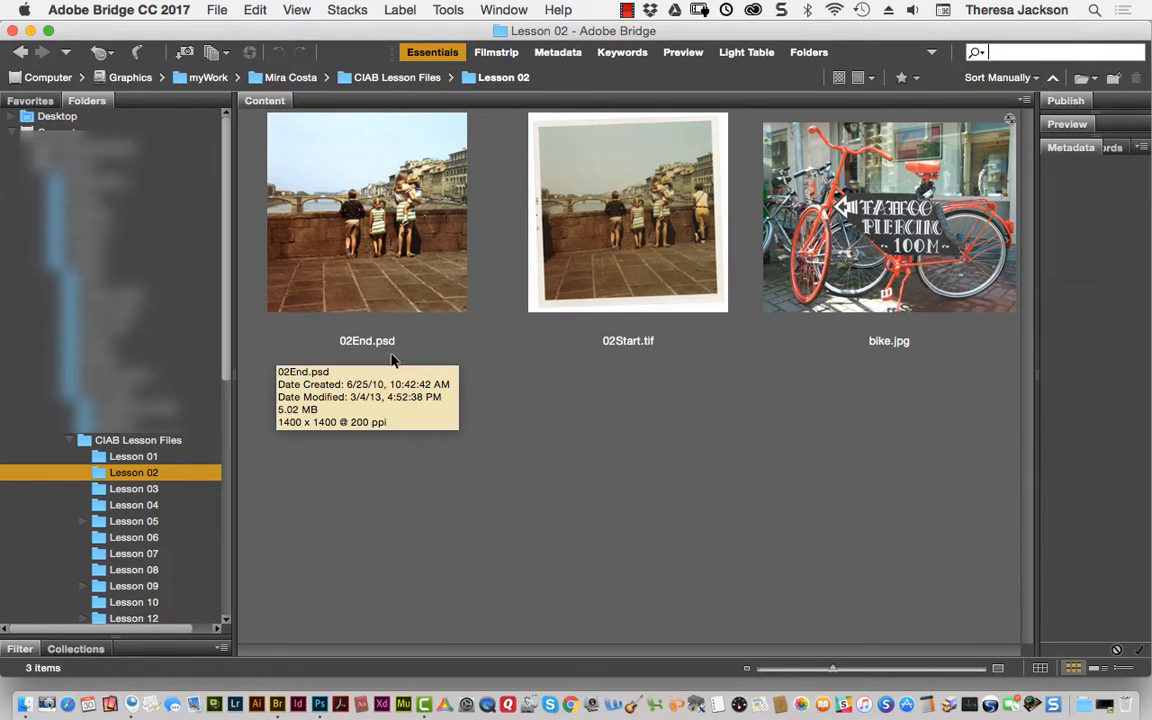
mouse_move(489, 372)
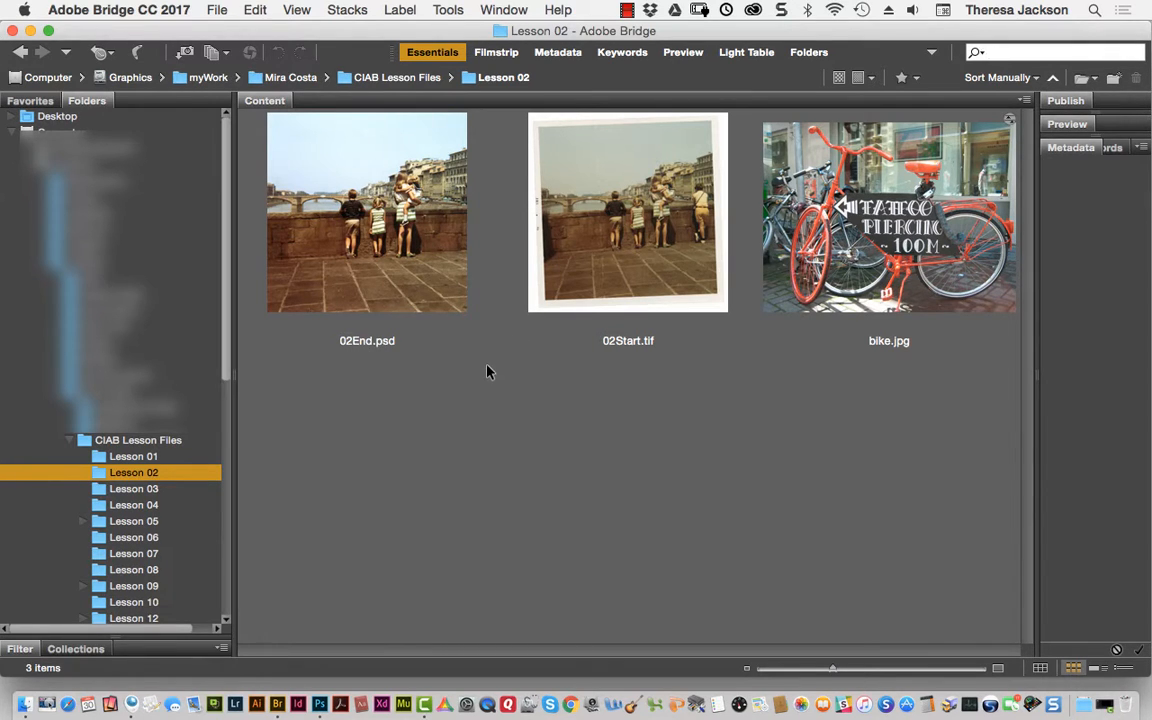
mouse_move(678, 310)
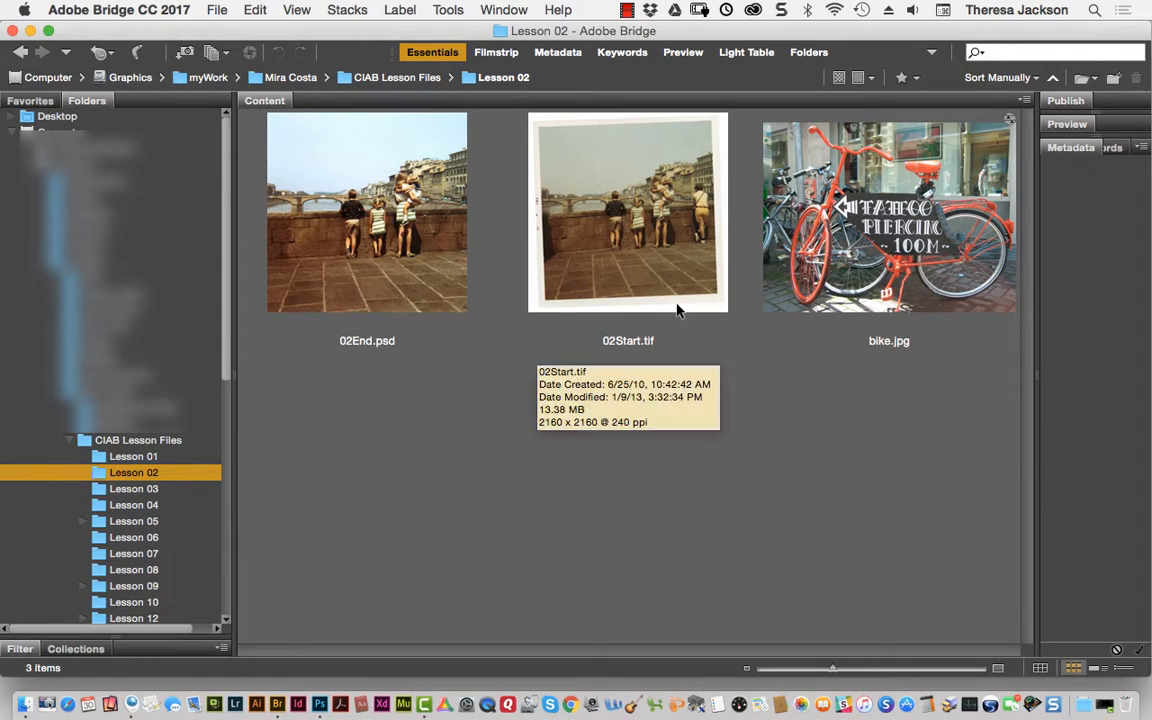
mouse_move(737, 424)
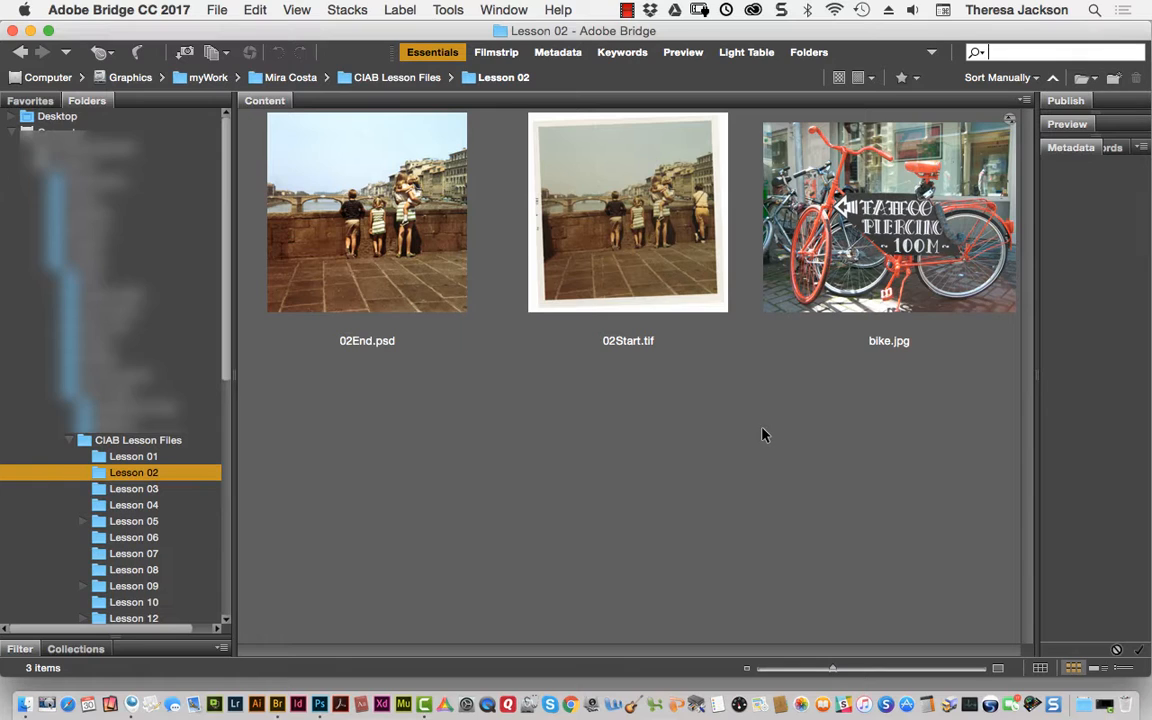
mouse_move(670, 447)
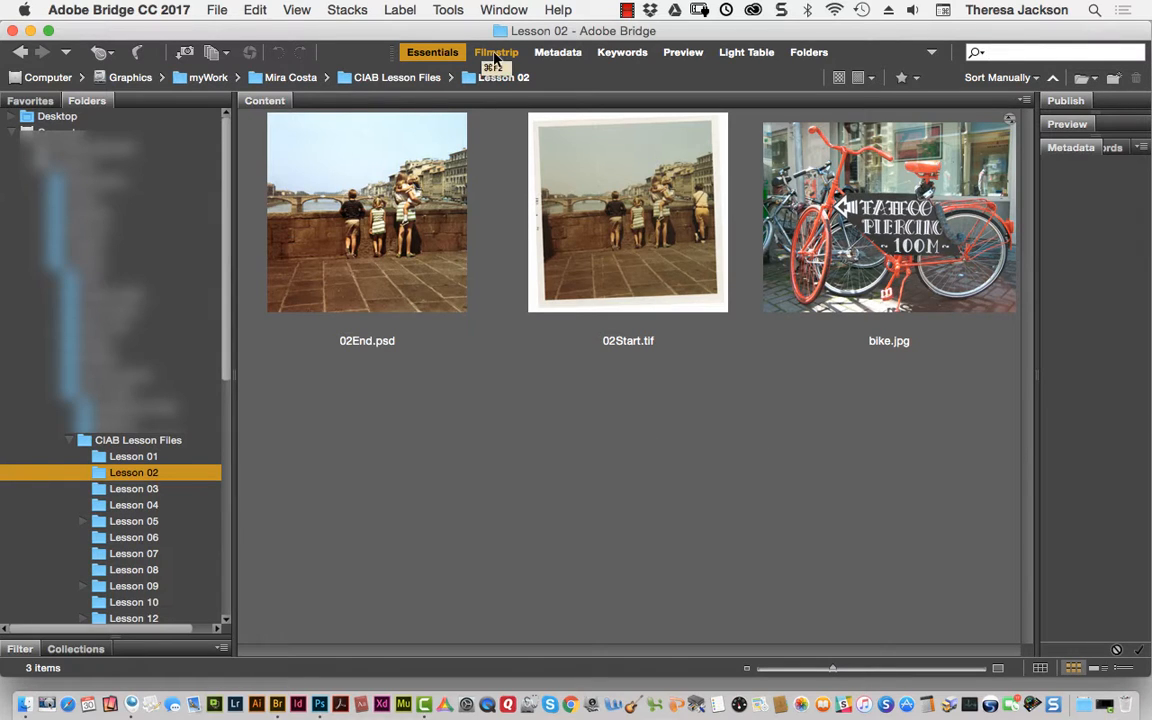
Step: Switch Bridge to the Filmstrip workspace with a large preview above the thumbnails
left_click(497, 52)
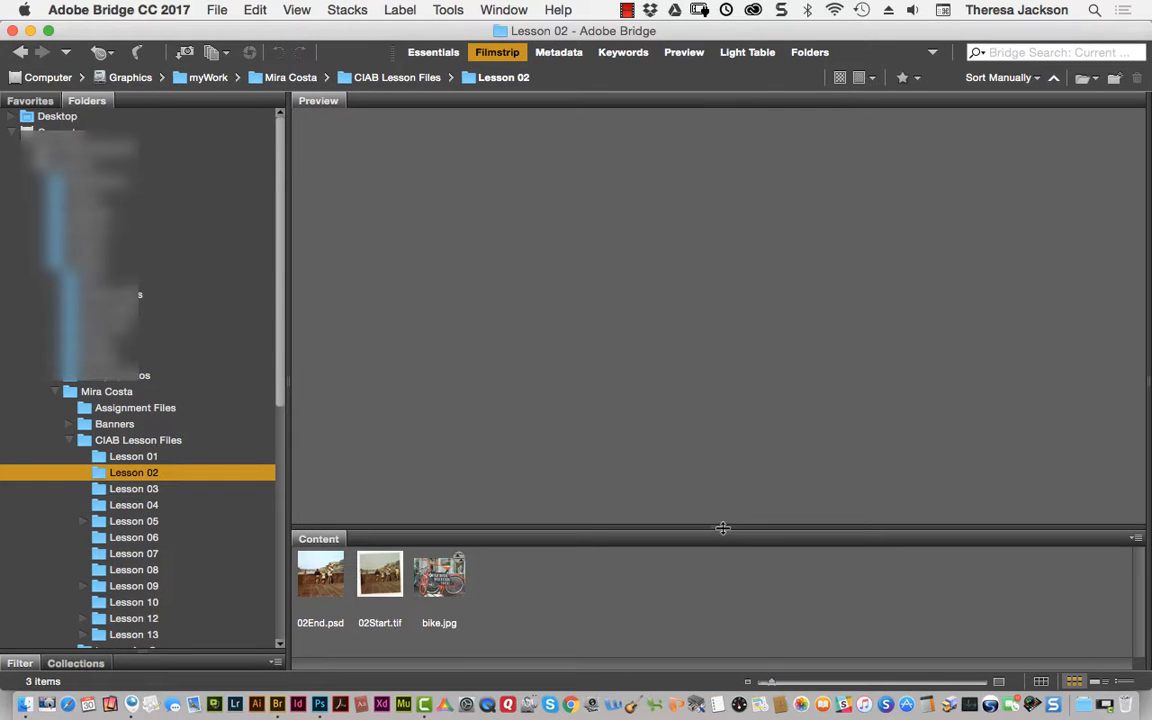
mouse_move(320, 573)
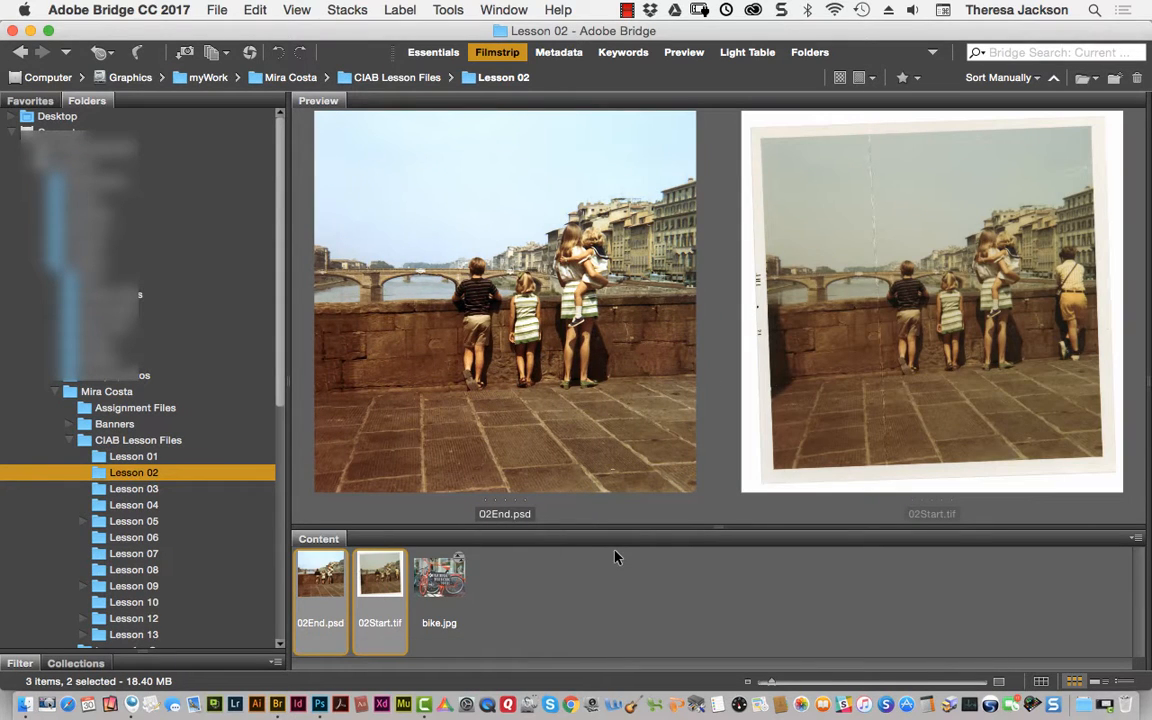
mouse_move(646, 558)
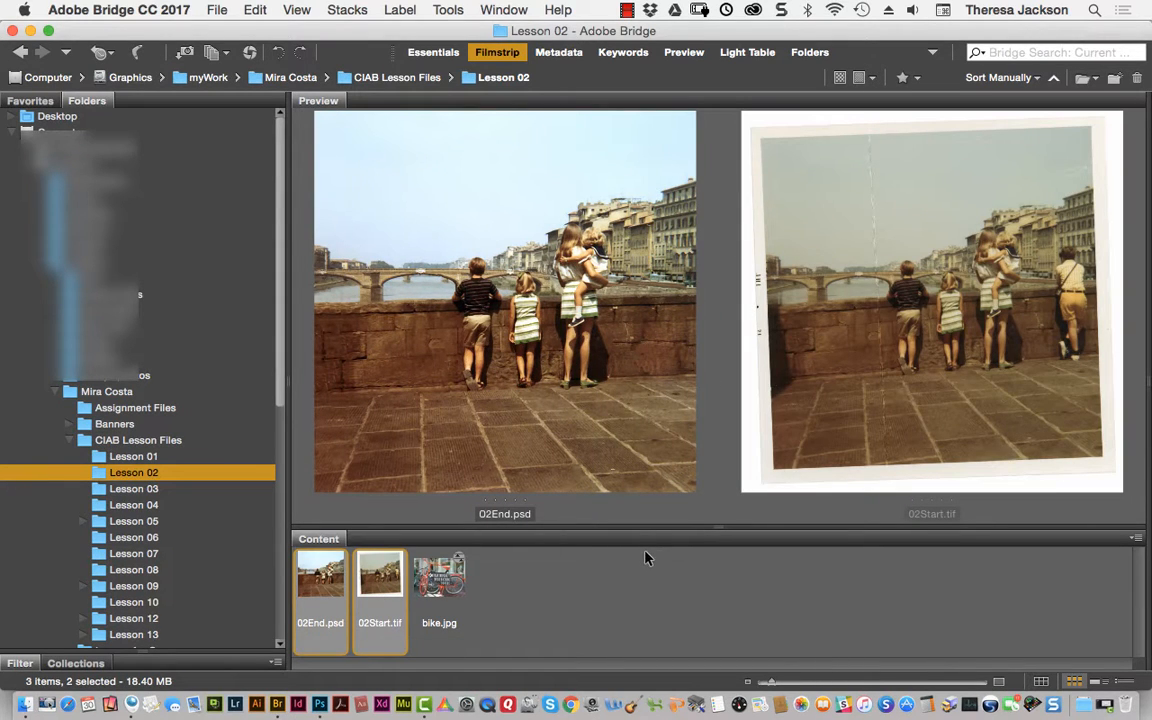
mouse_move(730, 505)
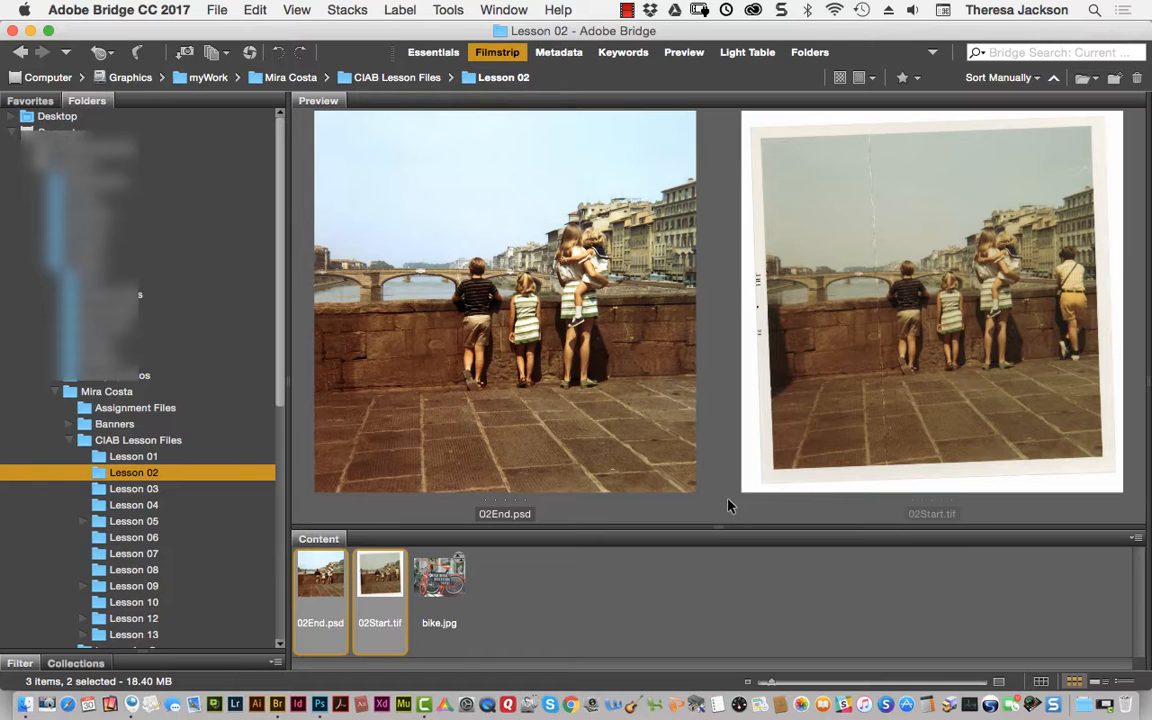
mouse_move(733, 510)
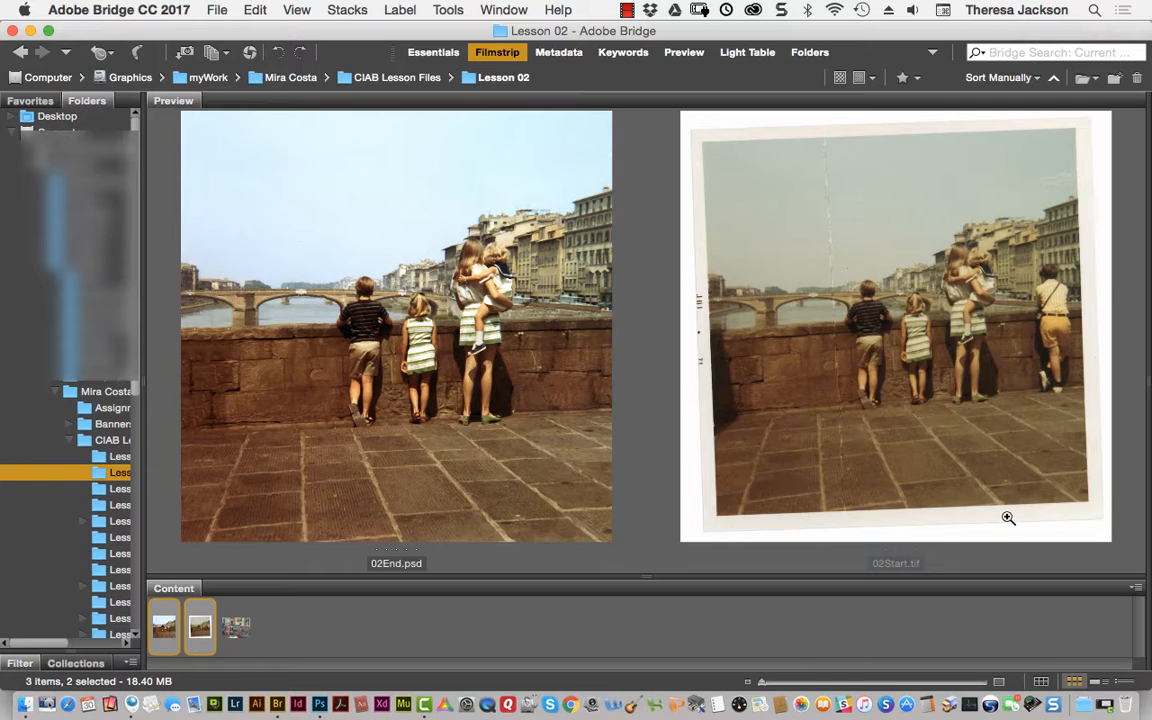
mouse_move(1013, 518)
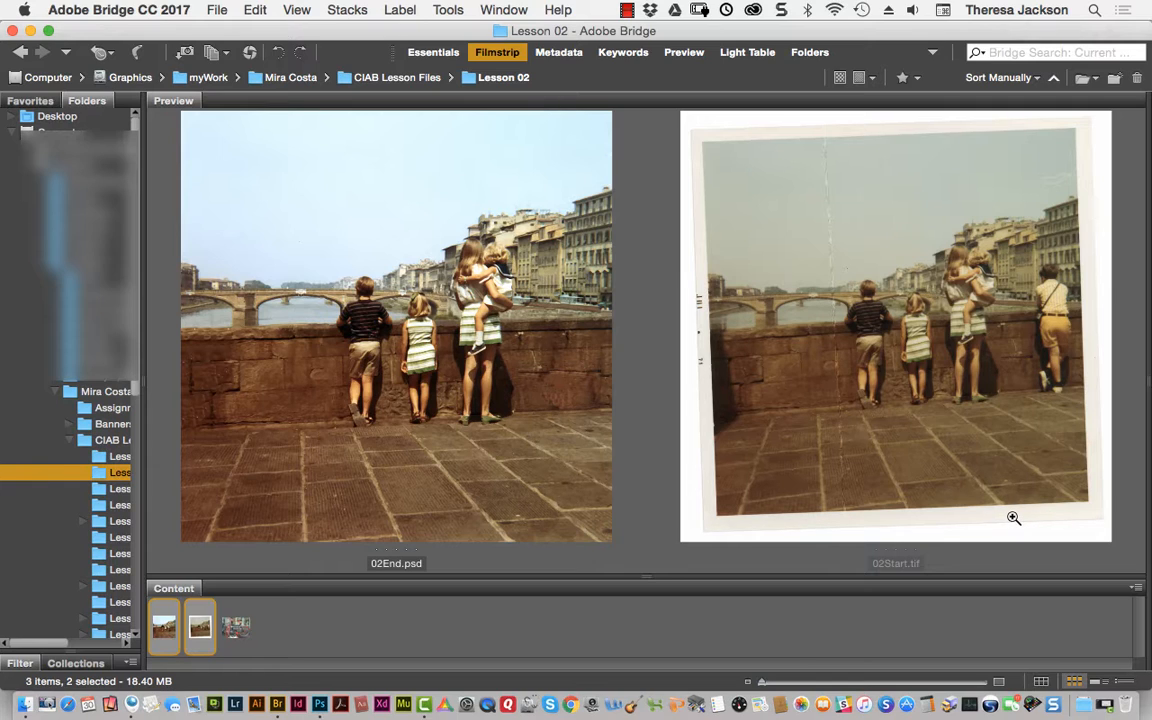
mouse_move(701, 510)
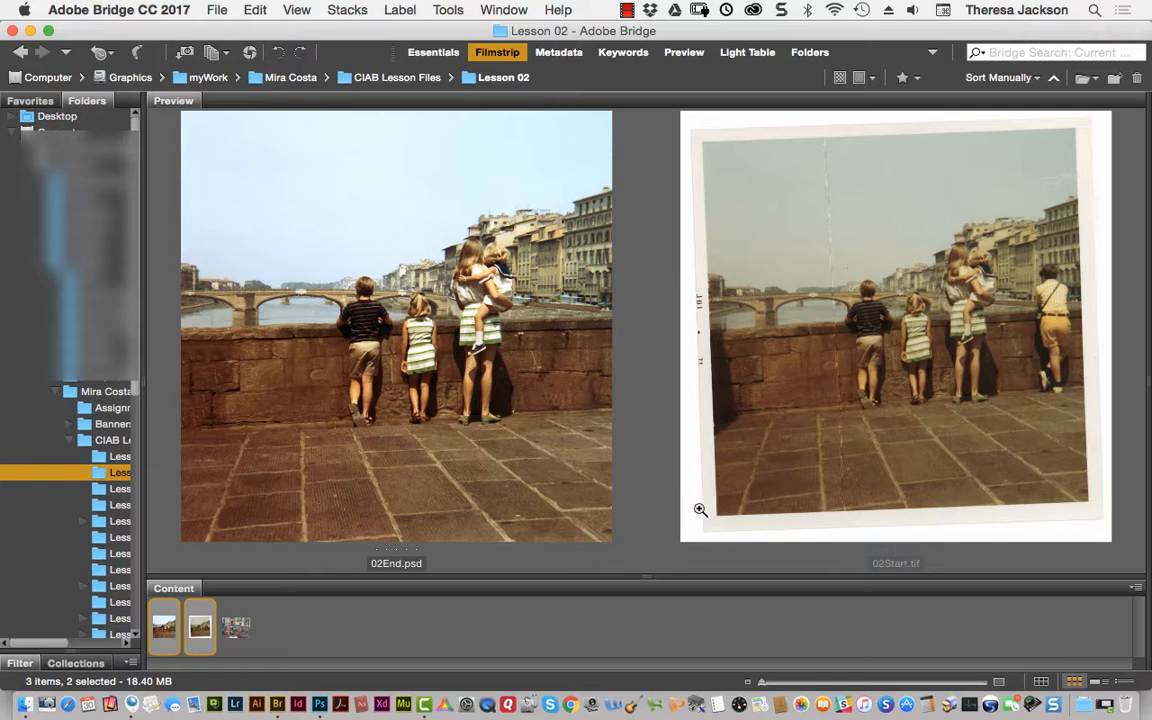
mouse_move(919, 443)
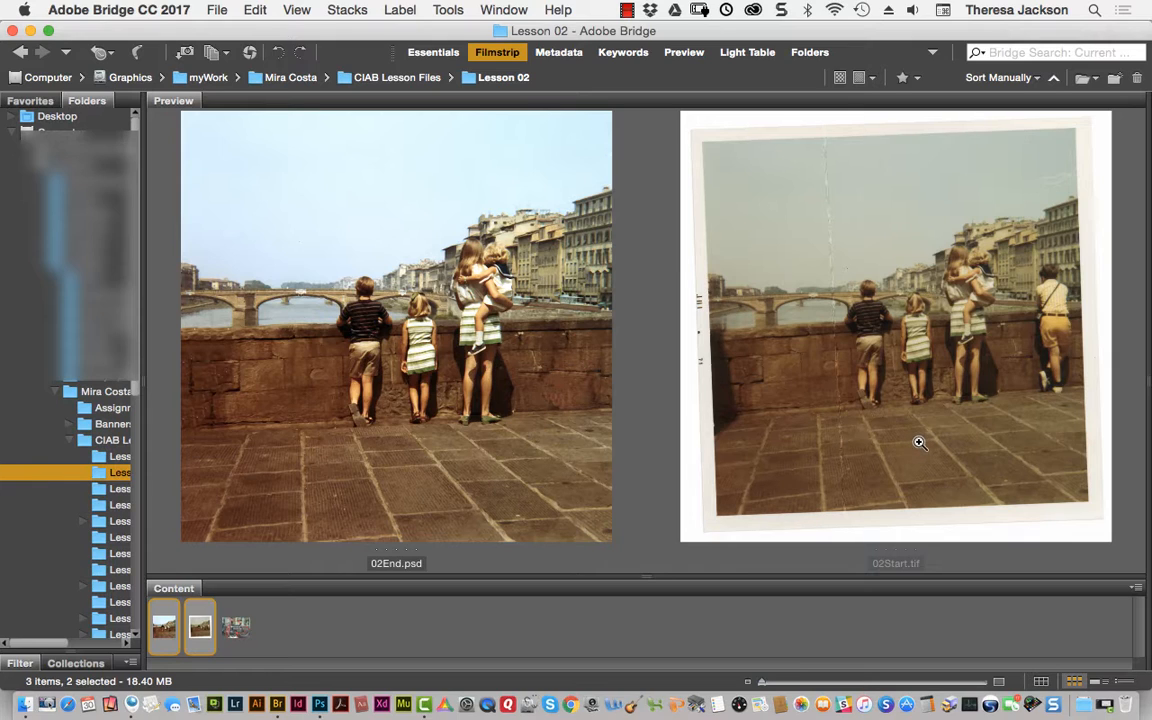
mouse_move(906, 443)
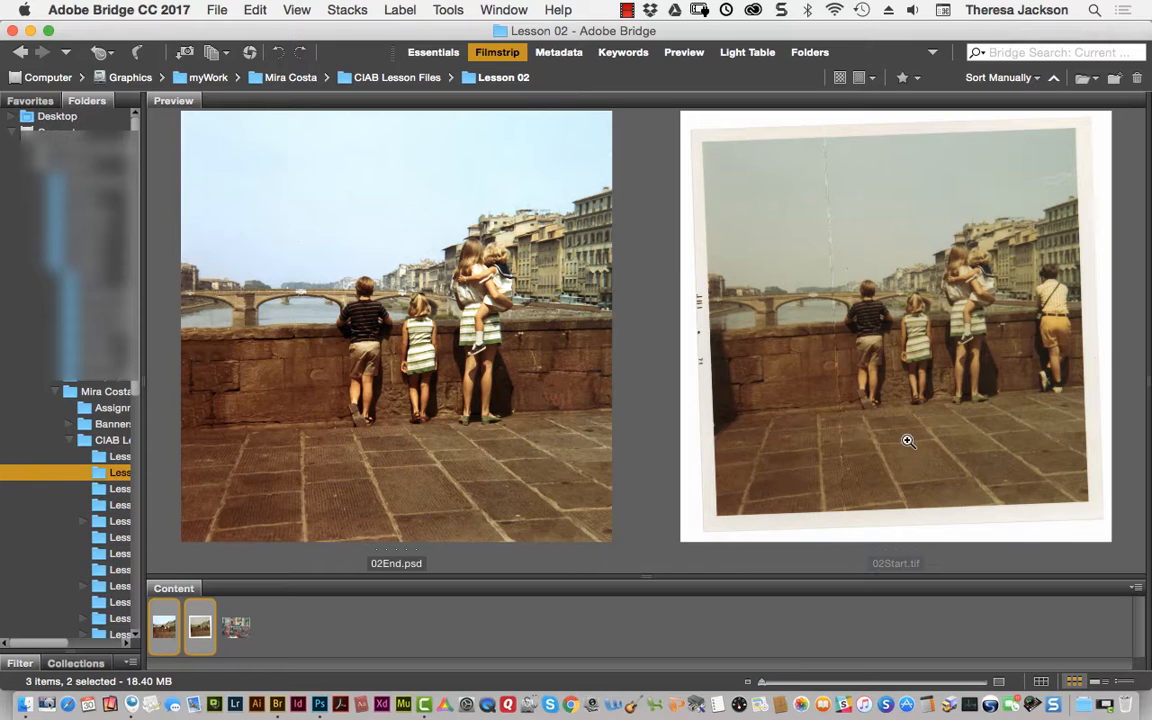
mouse_move(1014, 331)
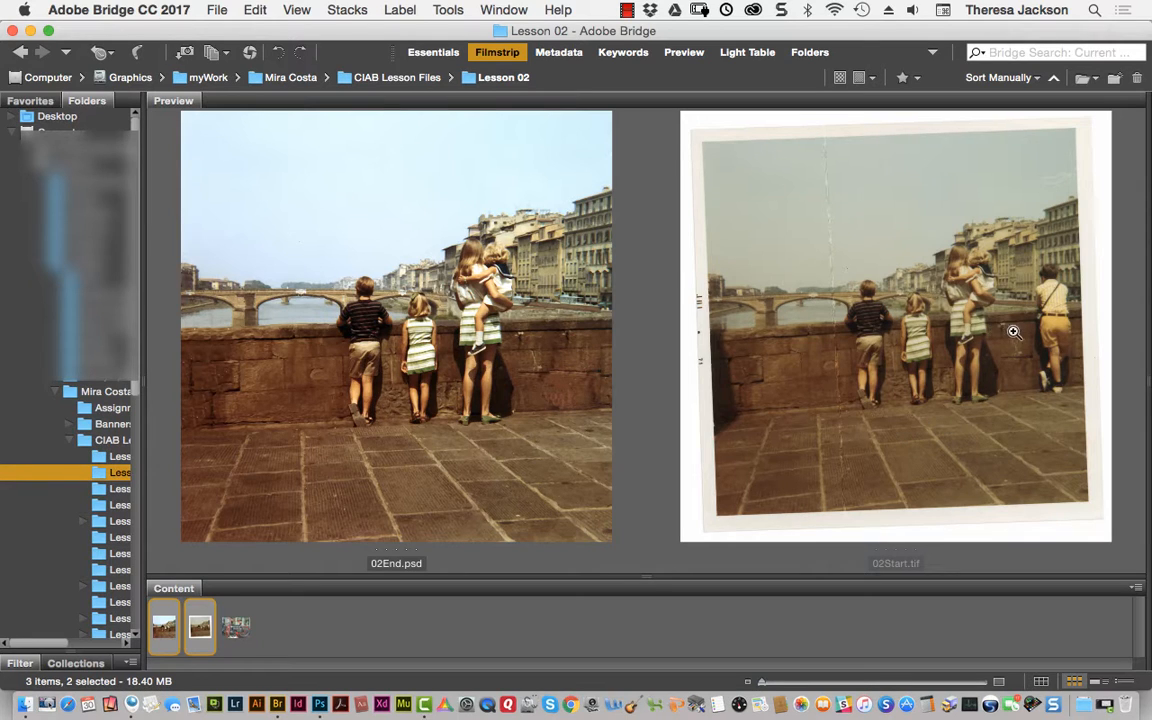
mouse_move(1051, 298)
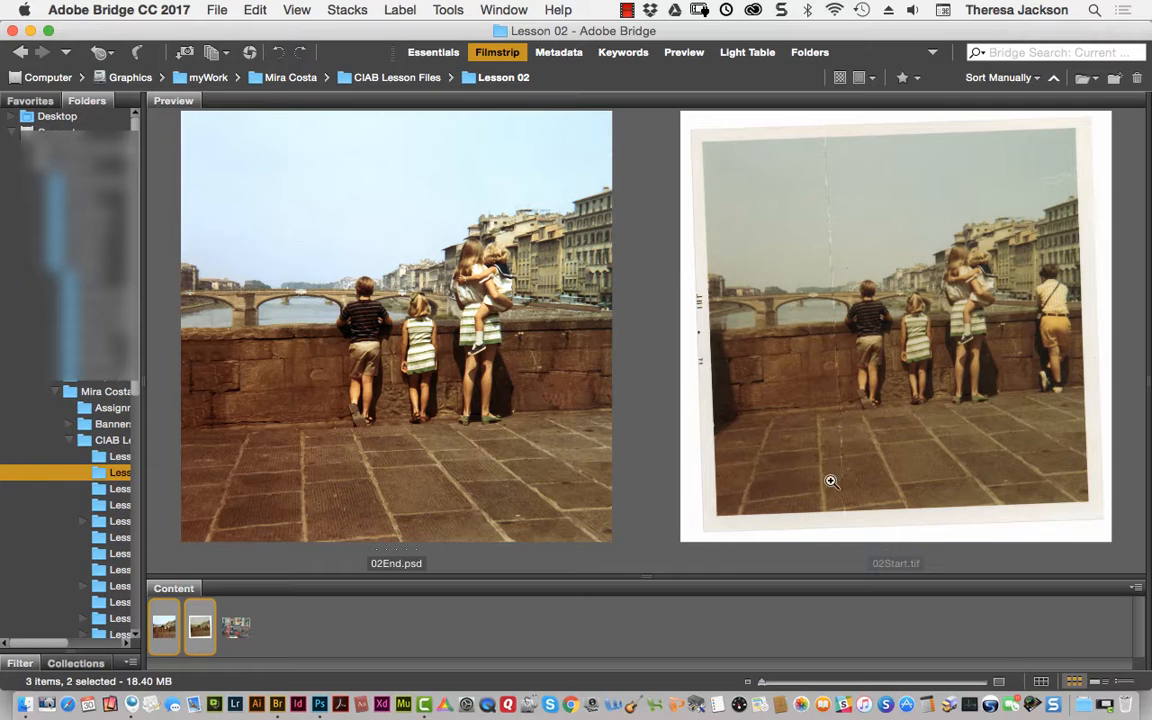
mouse_move(427, 626)
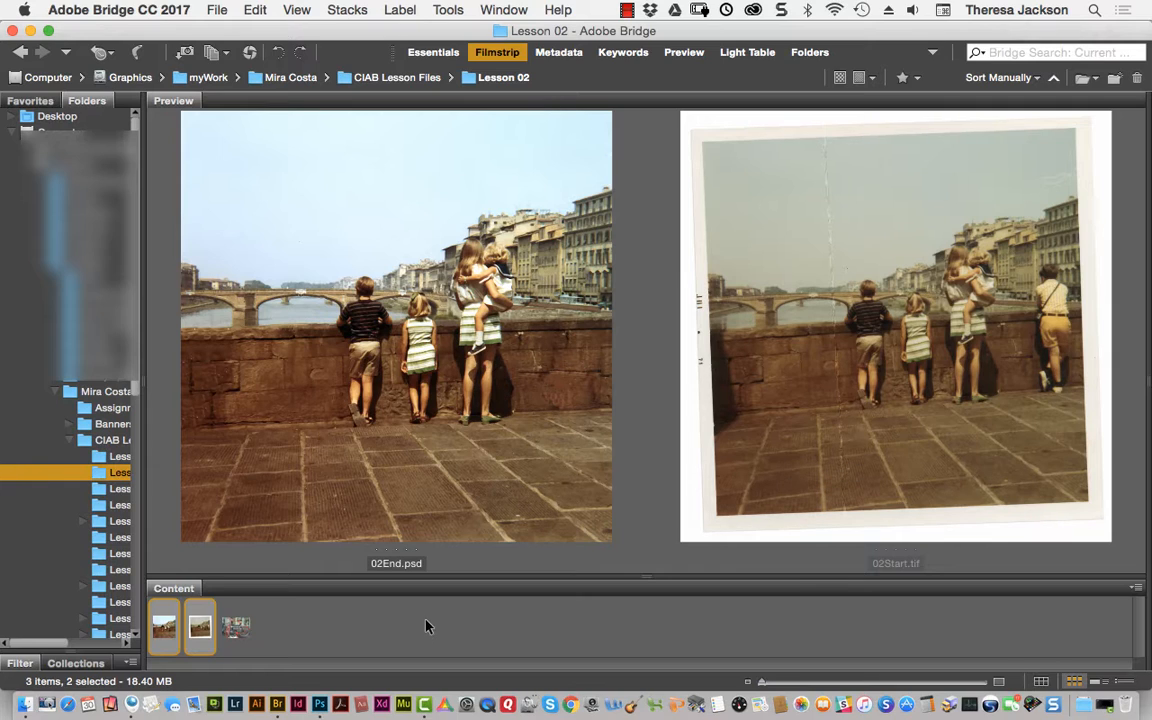
mouse_move(548, 606)
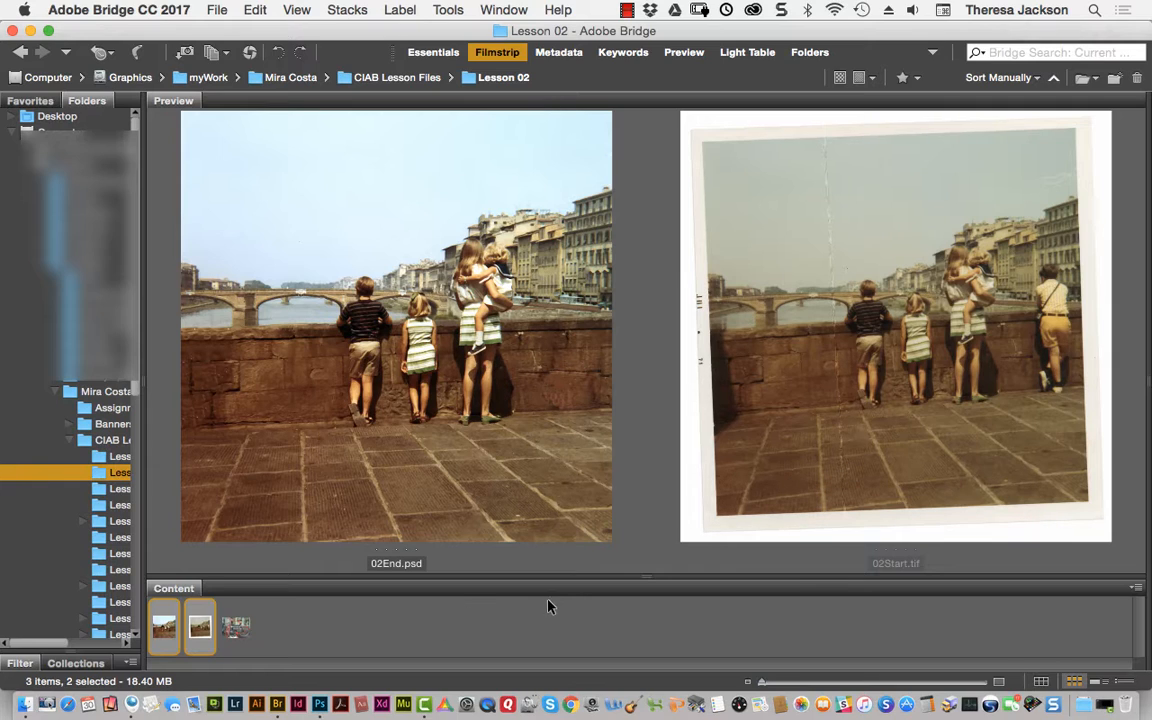
mouse_move(373, 601)
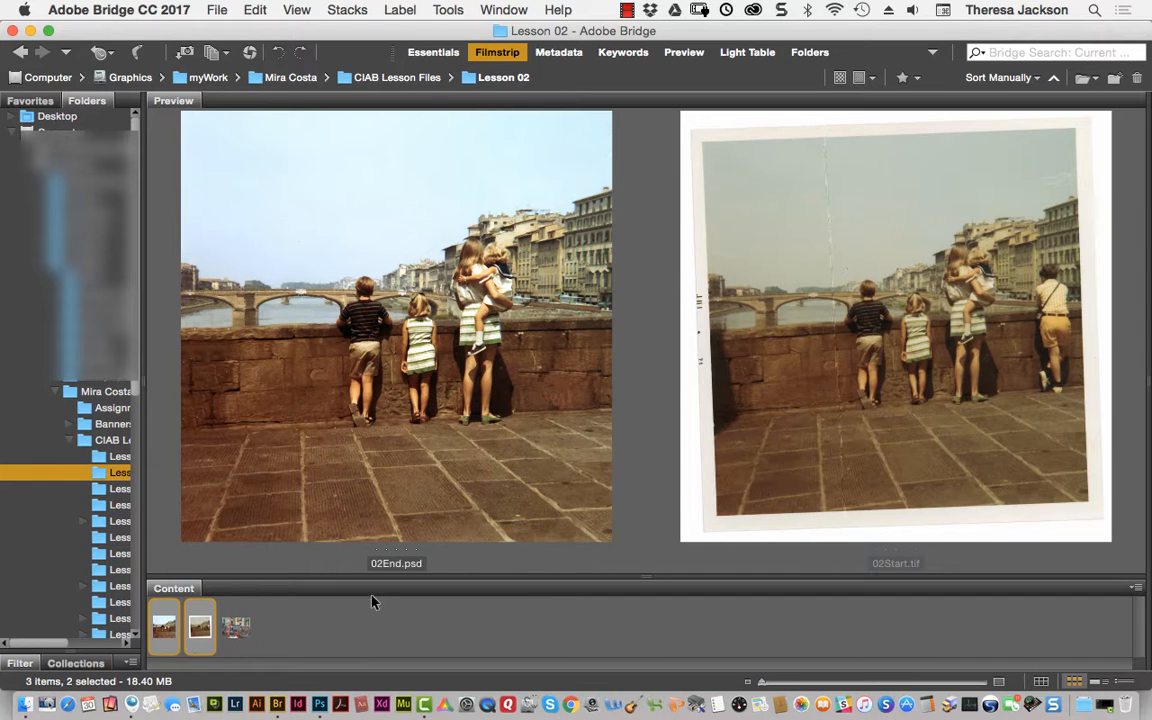
mouse_move(648, 578)
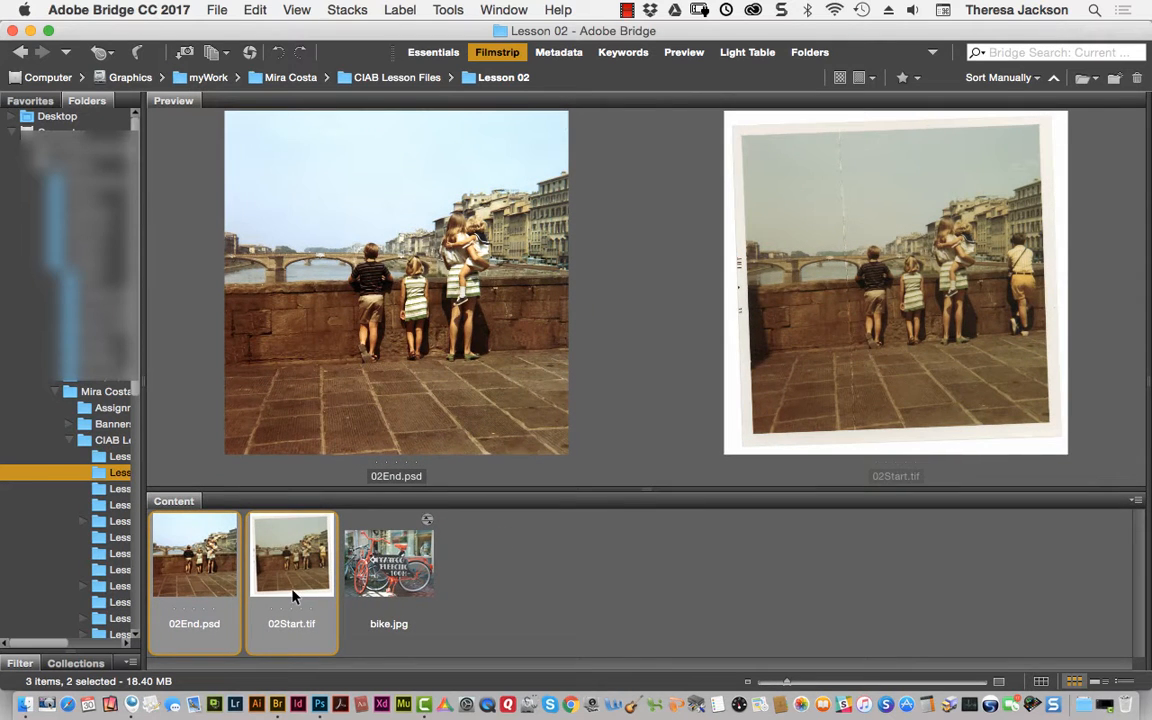
Step: Open 02Start.tif in Photoshop and show the File menu
left_click(291, 557)
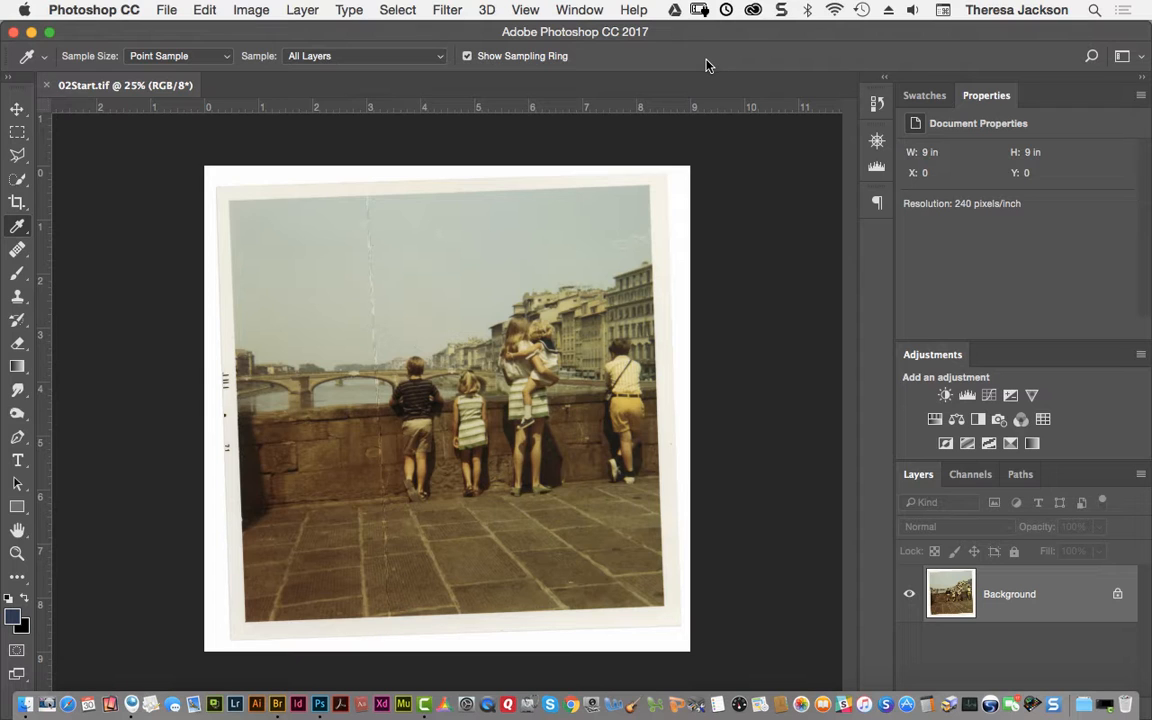
mouse_move(167, 10)
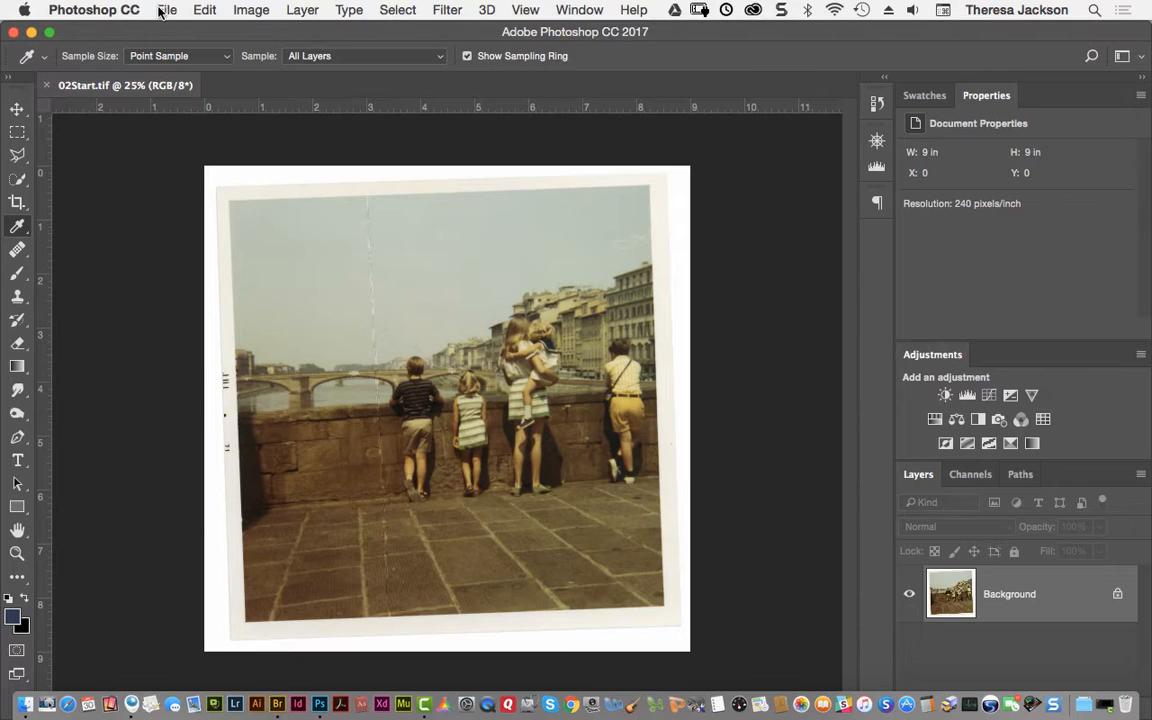
left_click(167, 10)
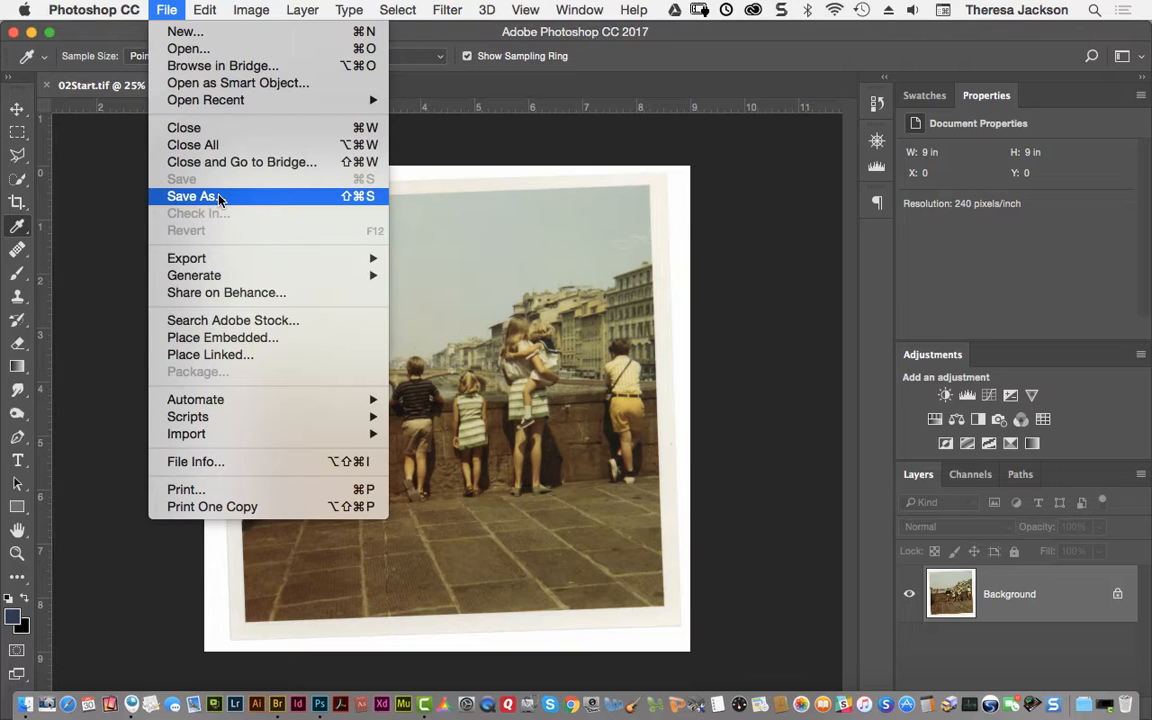
mouse_move(218, 196)
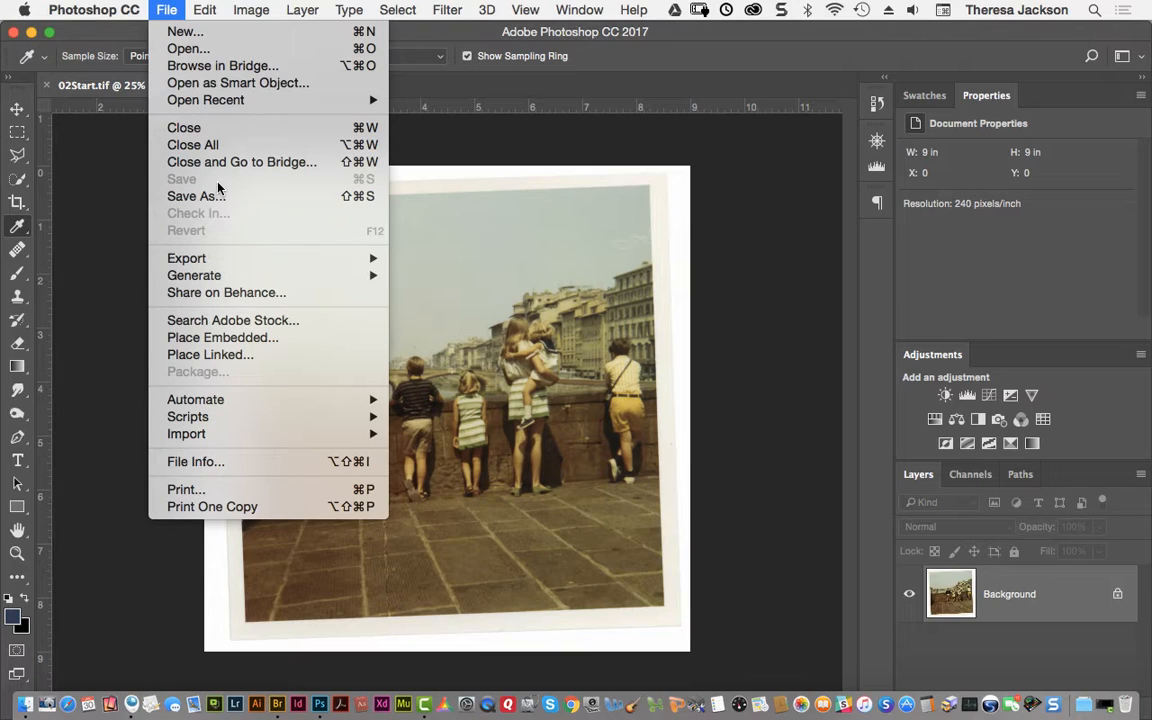
mouse_move(196, 196)
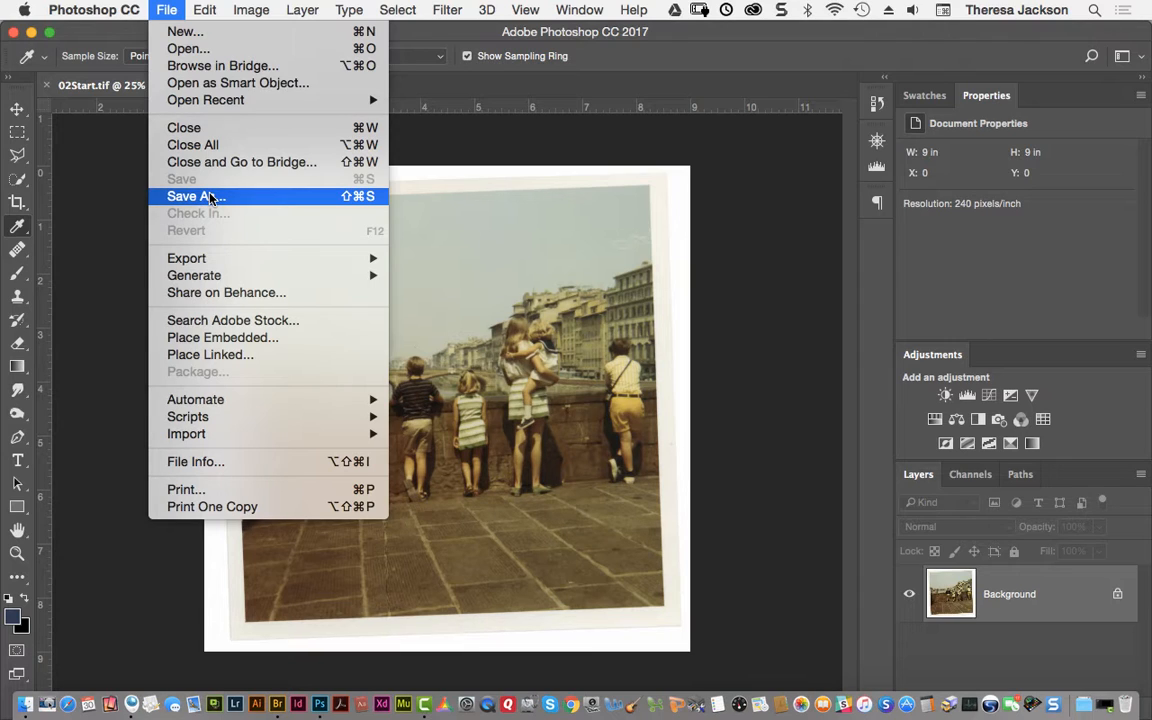
mouse_move(210, 200)
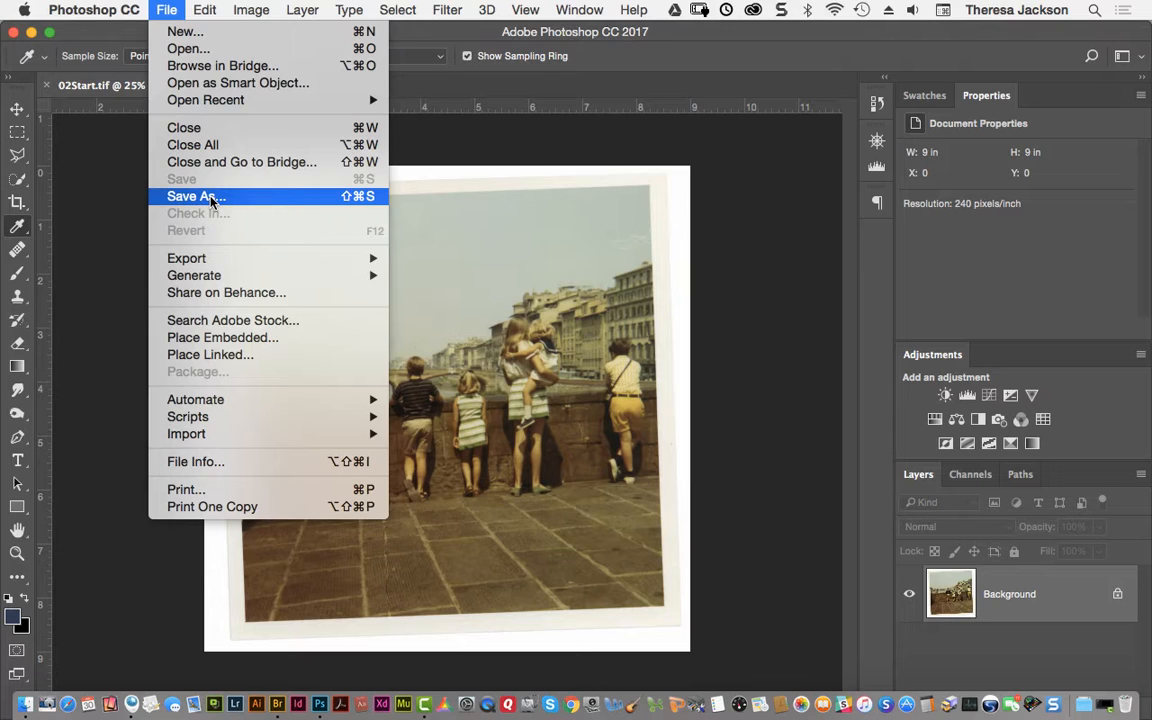
Step: Save the photo as 02Working.psd in Photoshop format
left_click(196, 196)
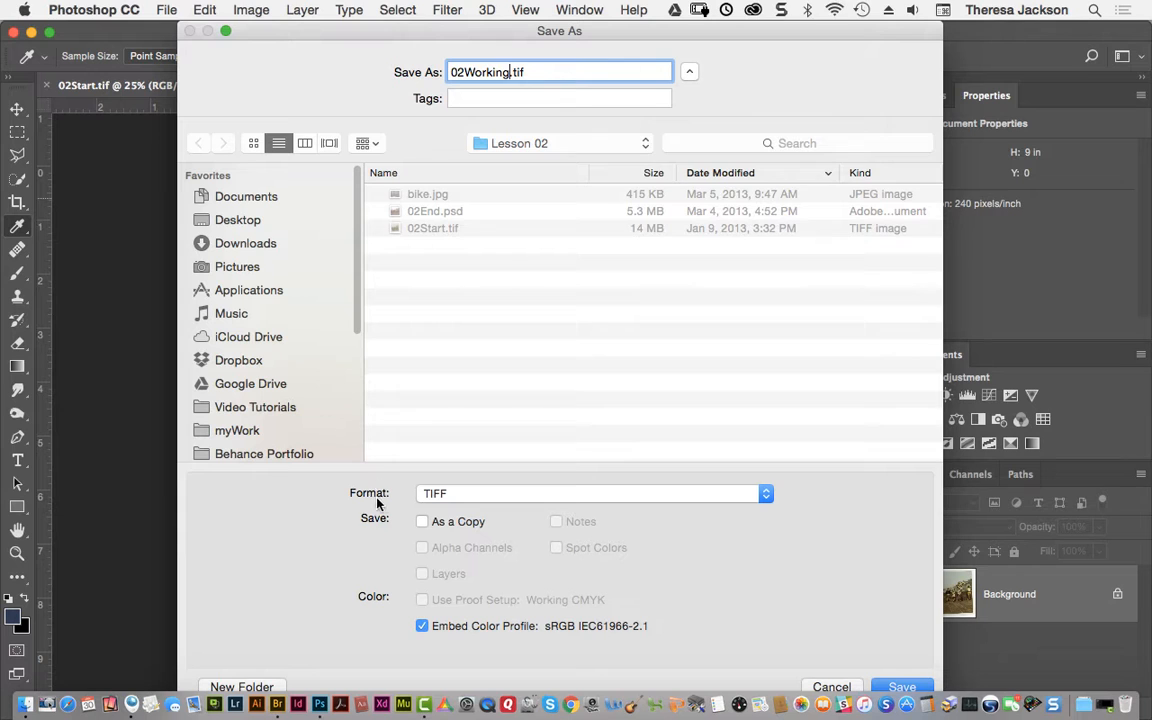
left_click(590, 493)
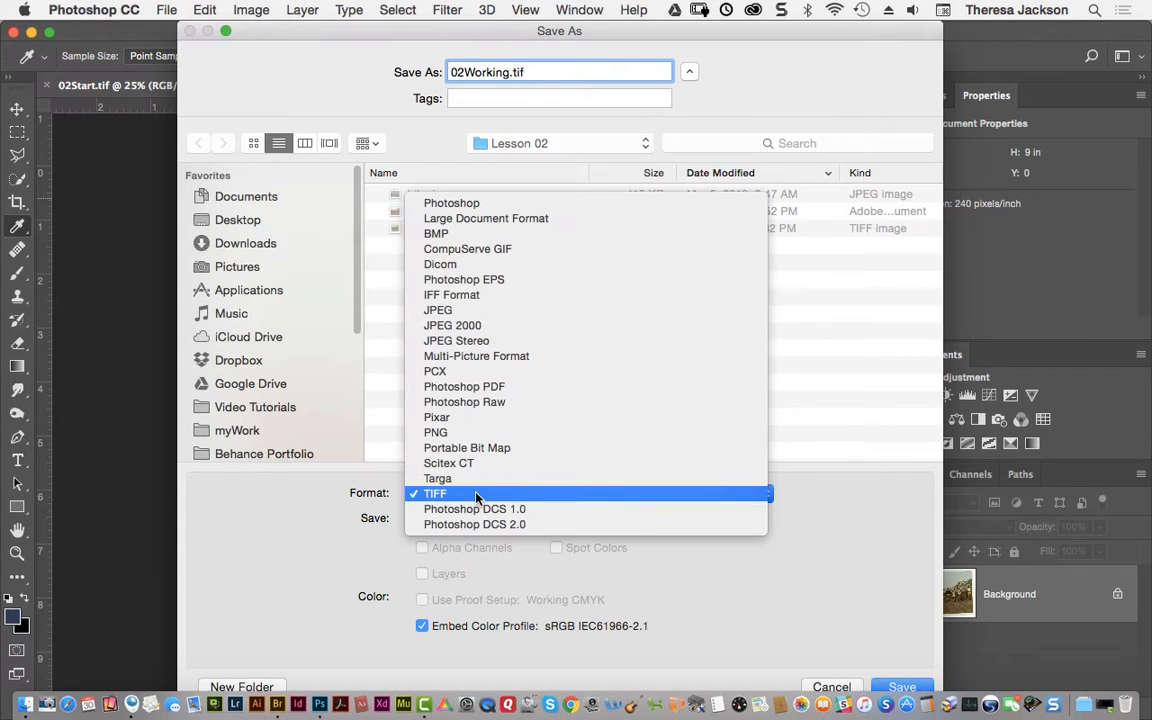
left_click(451, 203)
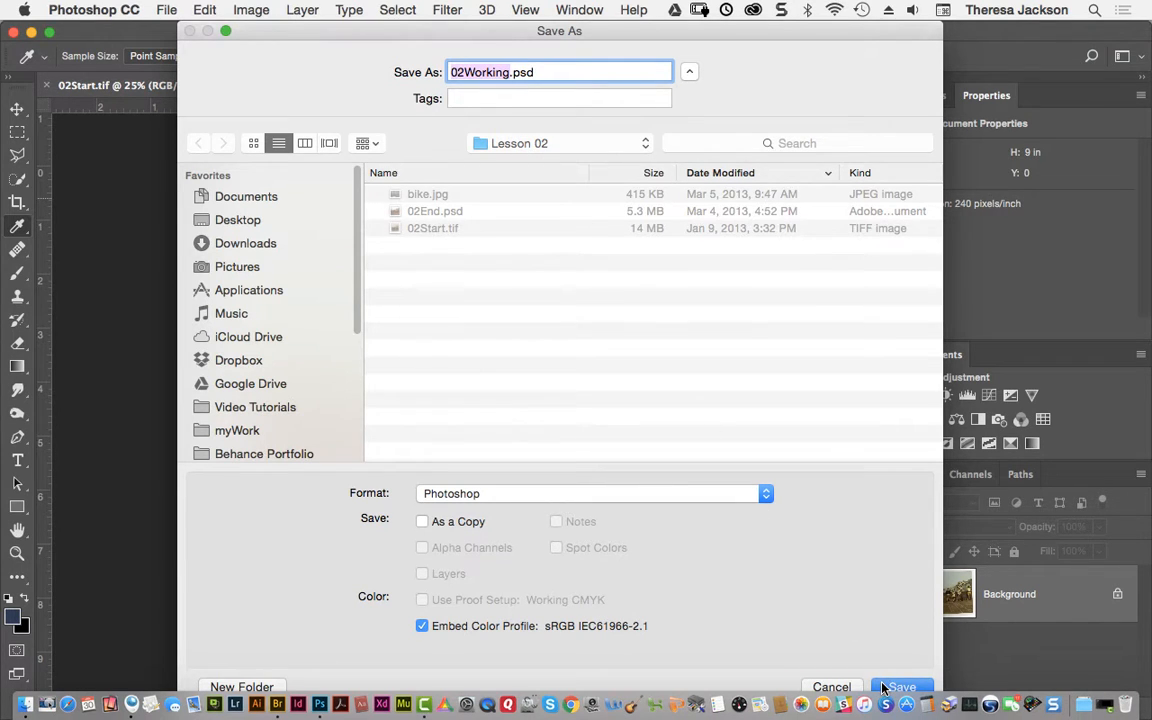
left_click(898, 687)
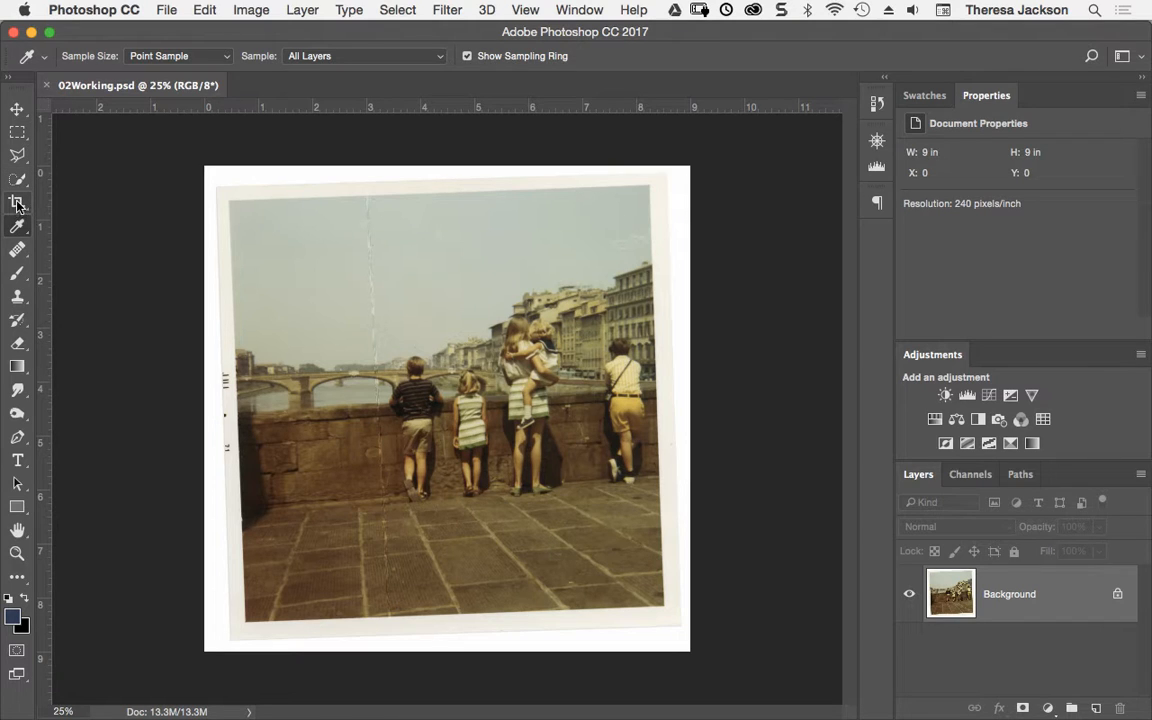
Step: Set the Crop tool to W x H x Resolution: 7 in by 7 in at 200 px/in
left_click(17, 202)
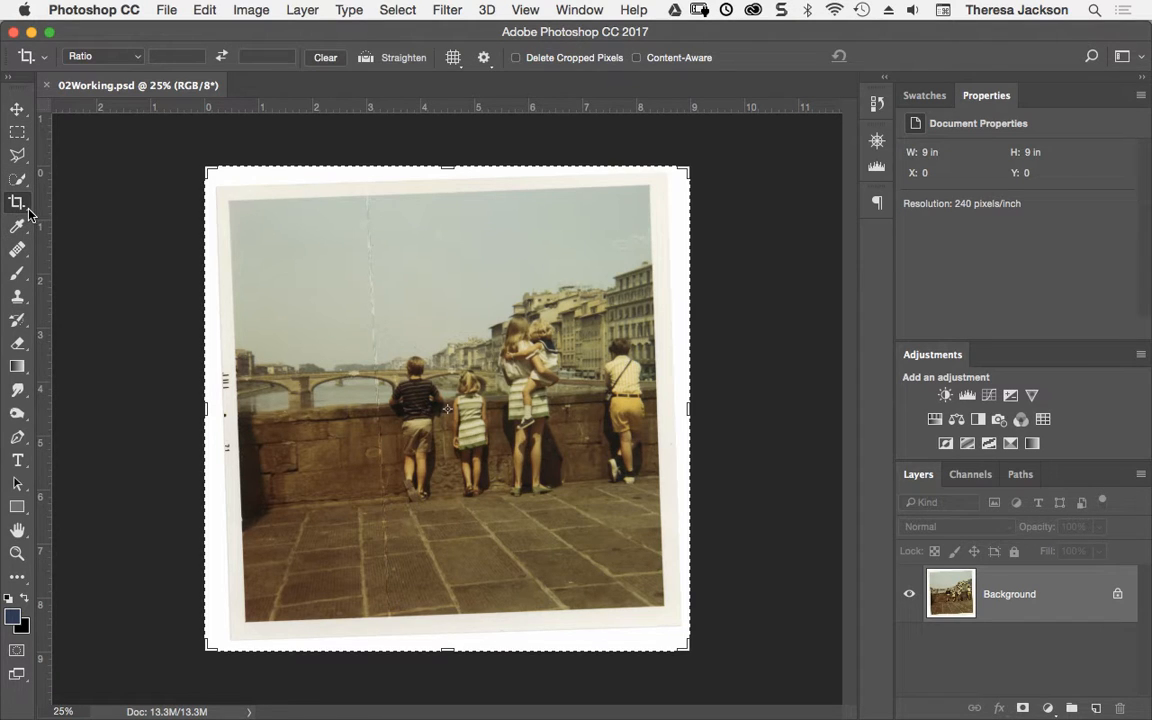
left_click(17, 202)
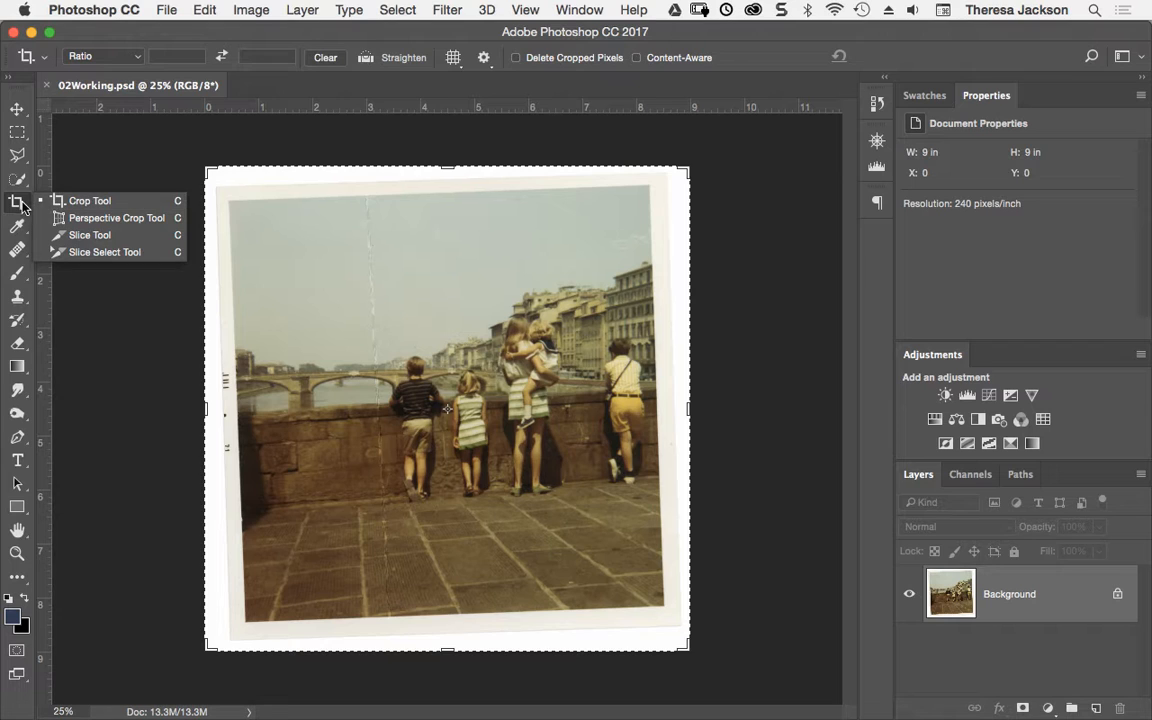
left_click(27, 201)
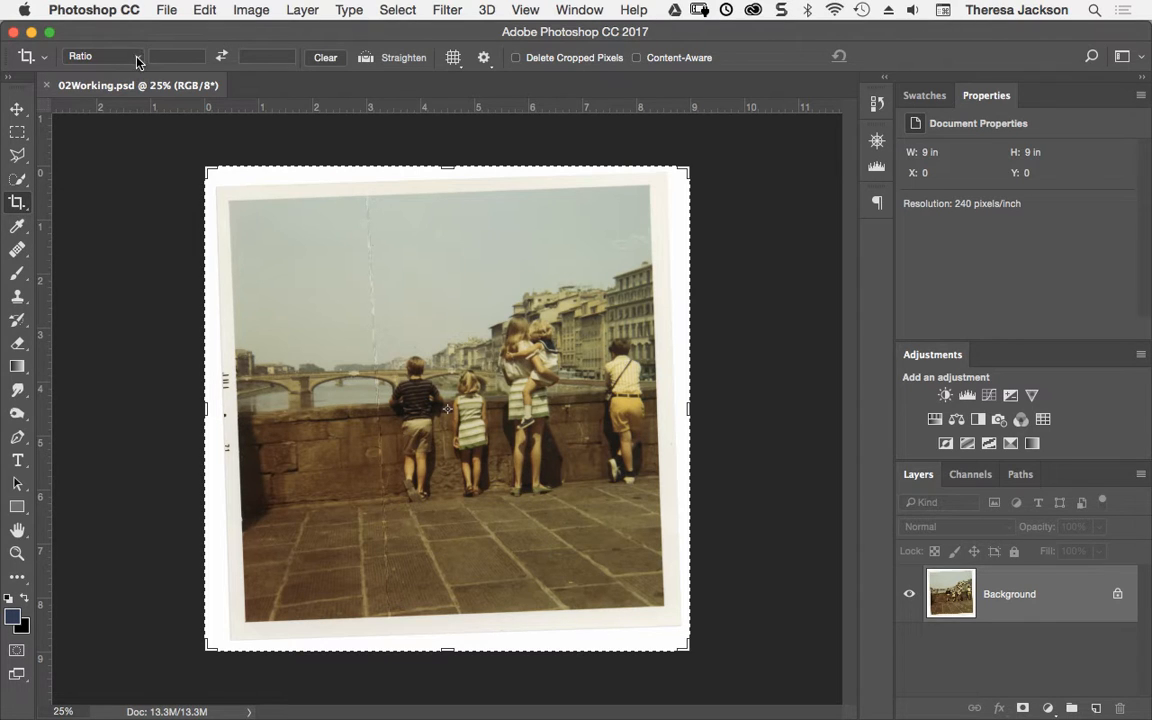
left_click(103, 55)
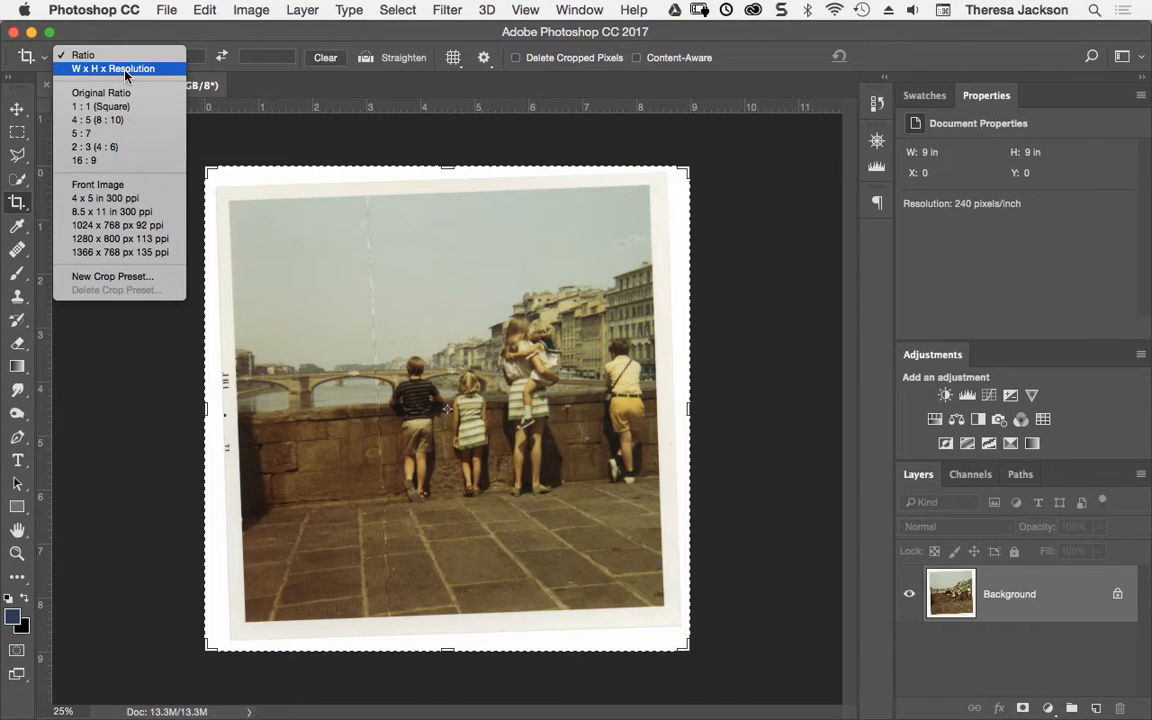
left_click(113, 68)
type("7")
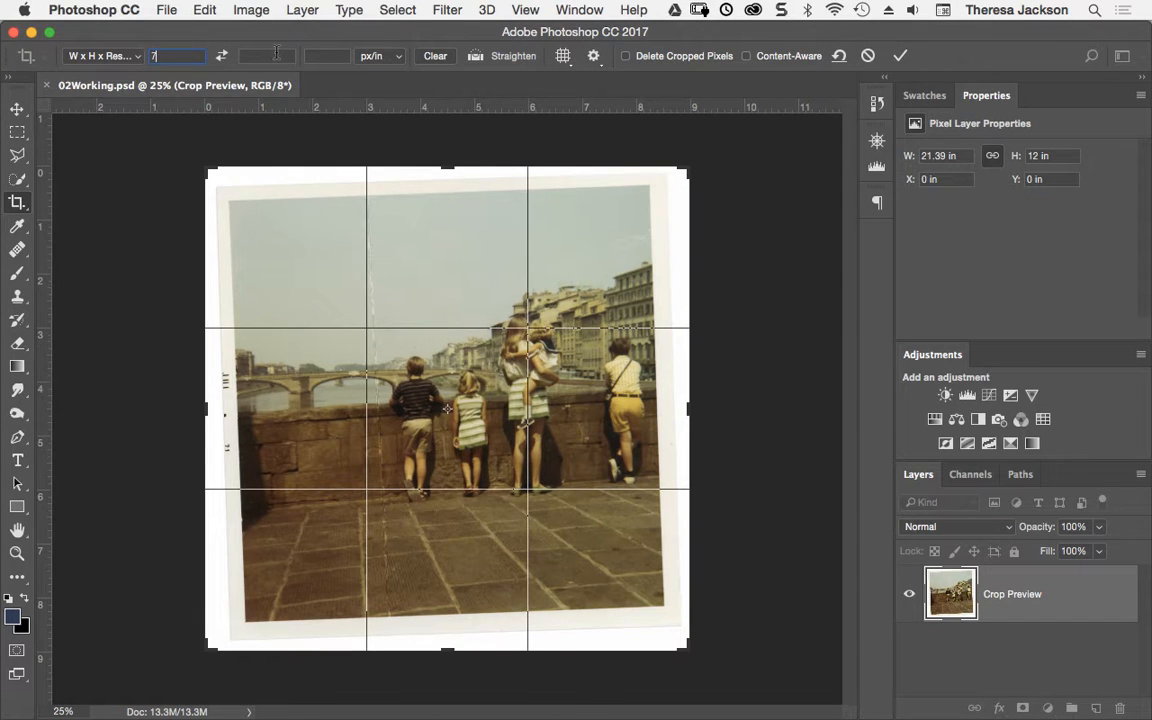
left_click(267, 55)
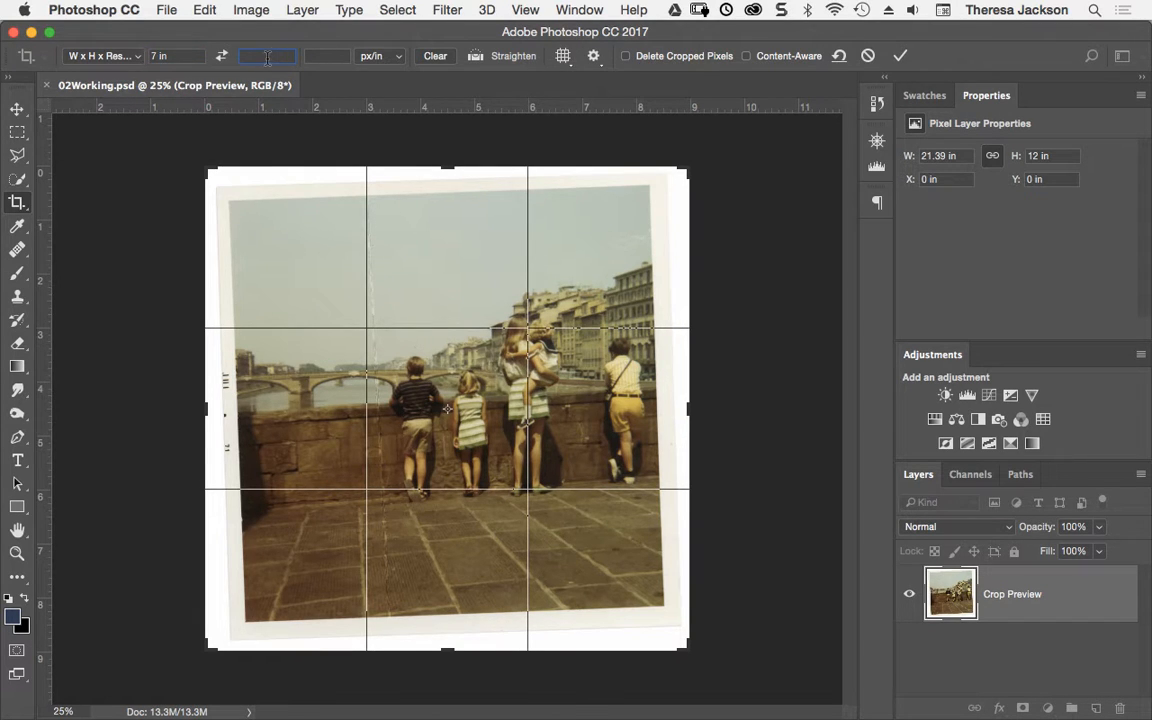
type("7 in")
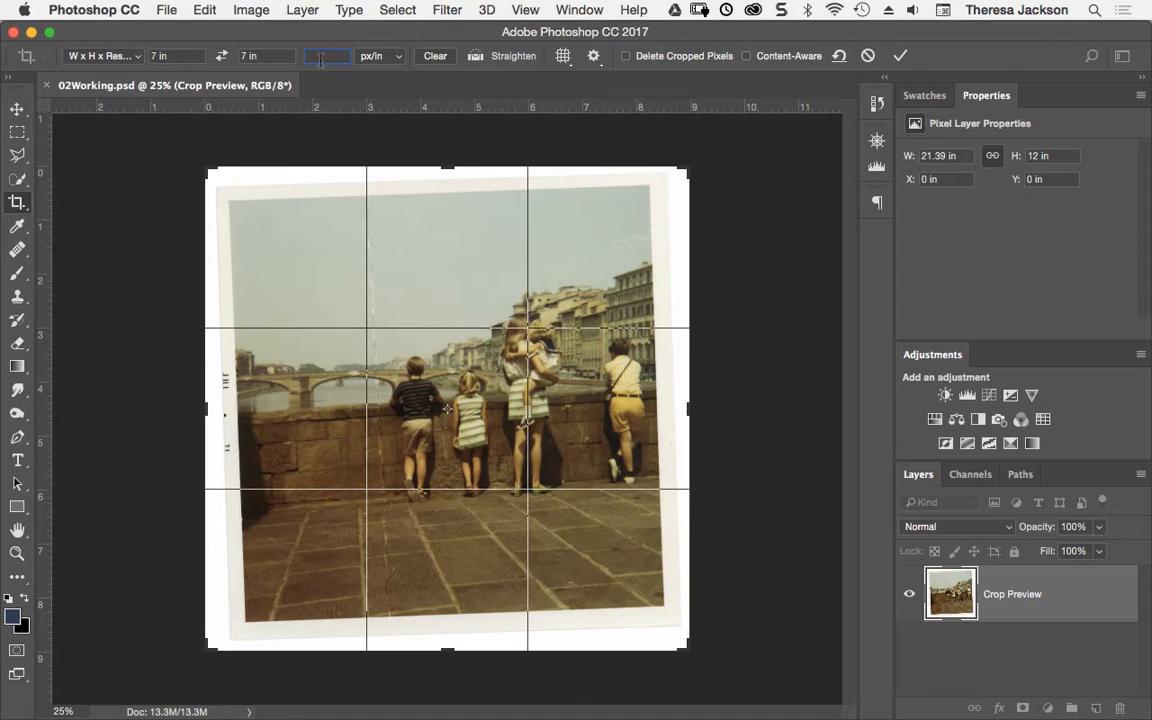
type("200")
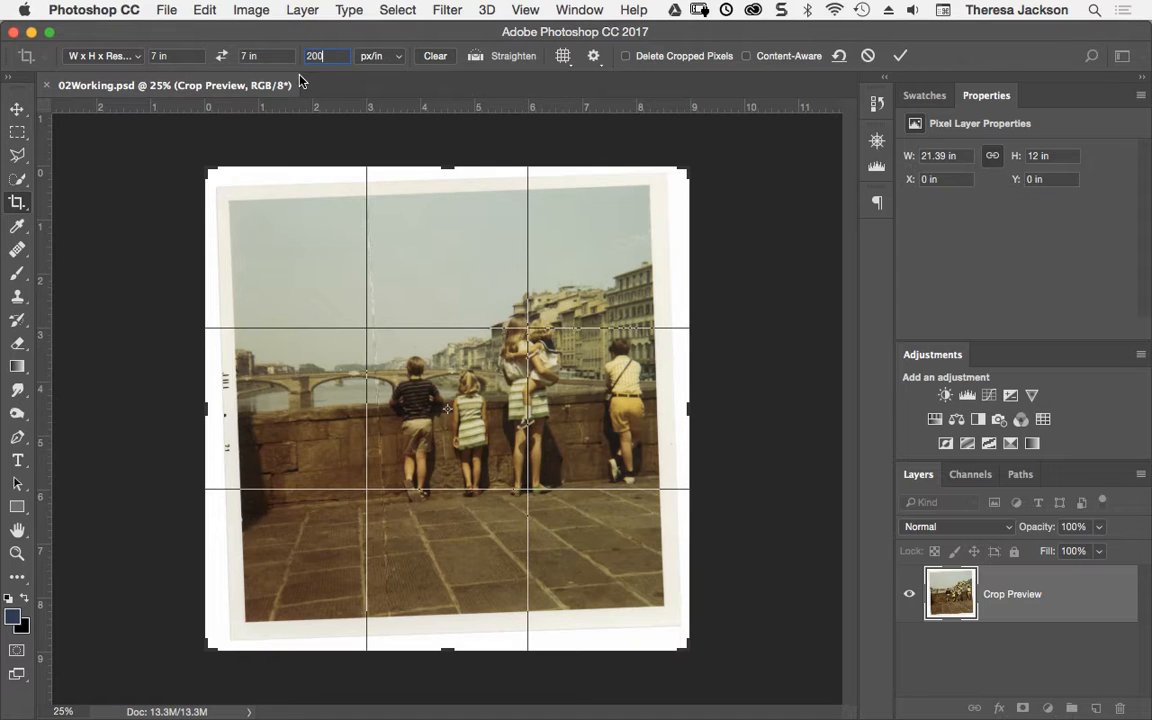
mouse_move(180, 67)
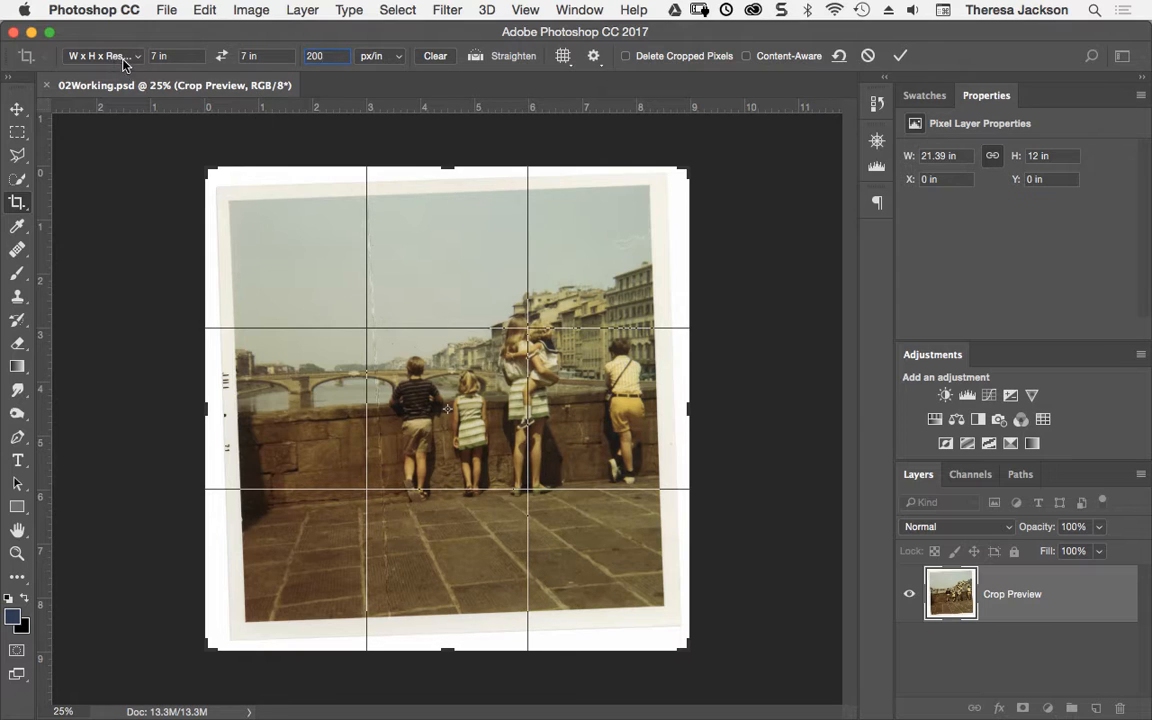
left_click(320, 55)
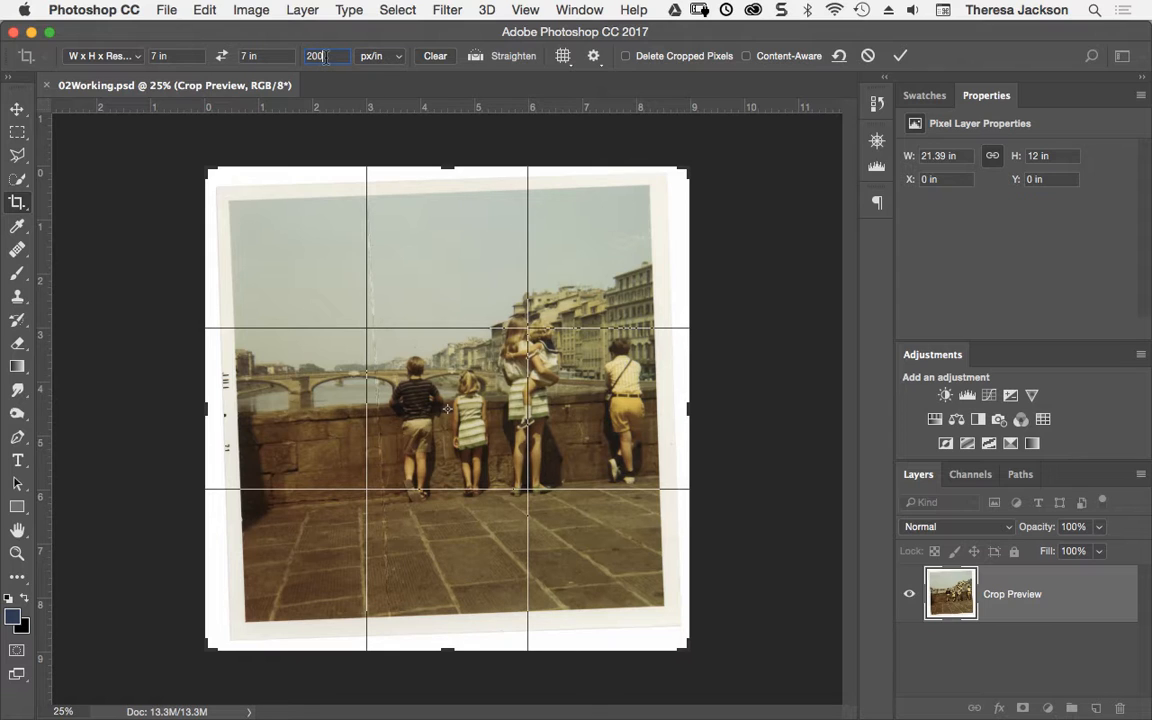
mouse_move(315, 56)
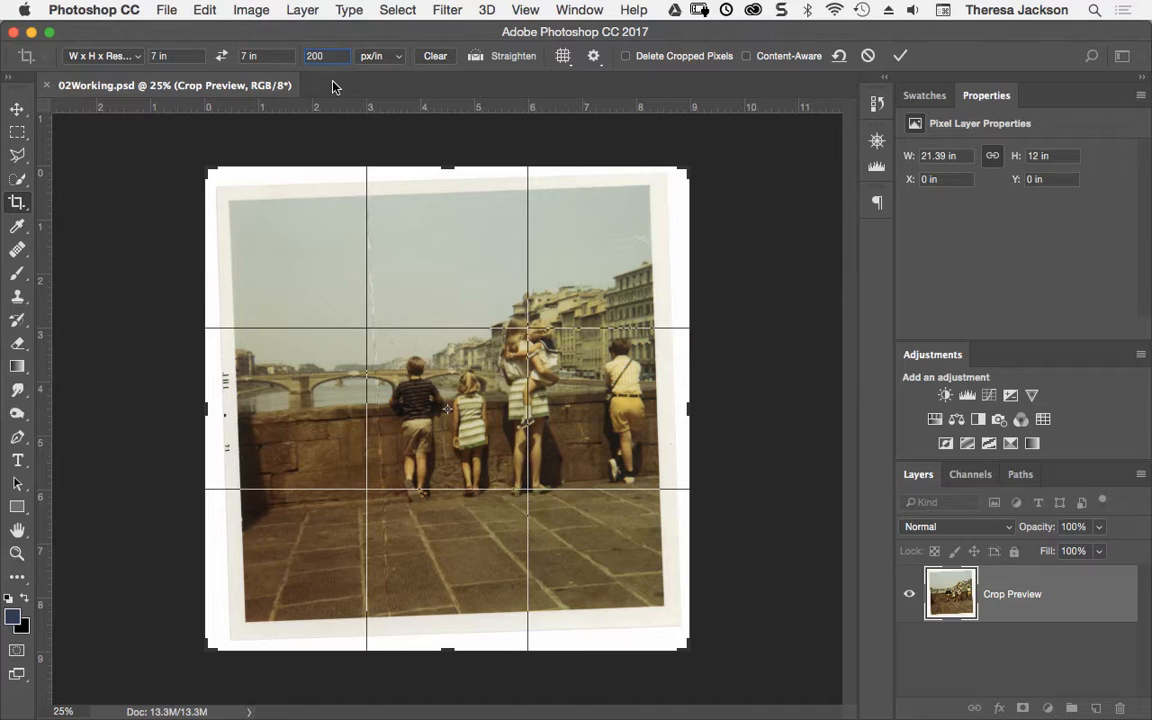
Step: Straighten the photo about 1.5° along its top edge
left_click(315, 55)
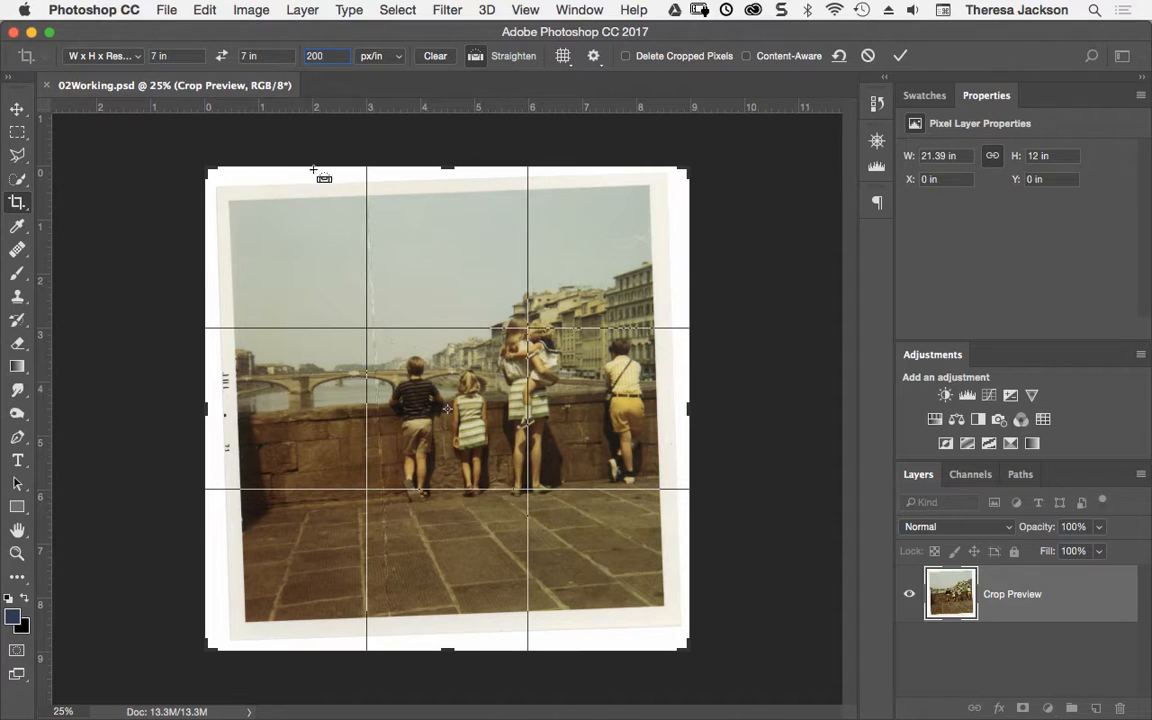
mouse_move(217, 186)
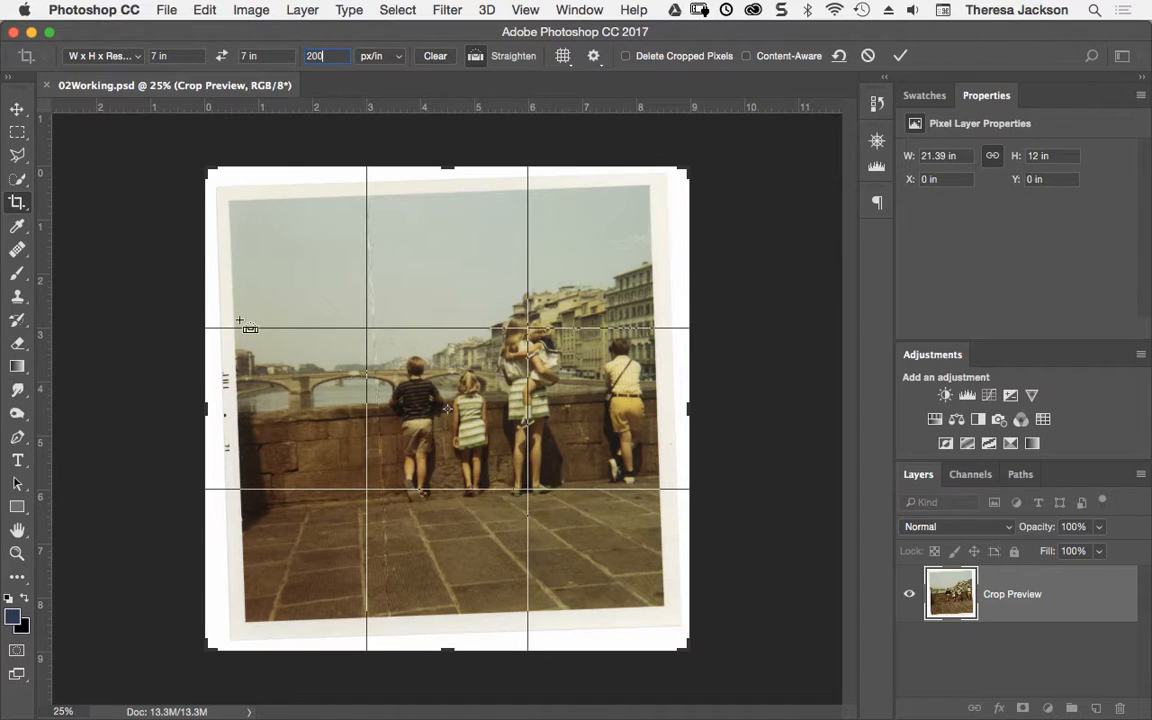
mouse_move(228, 190)
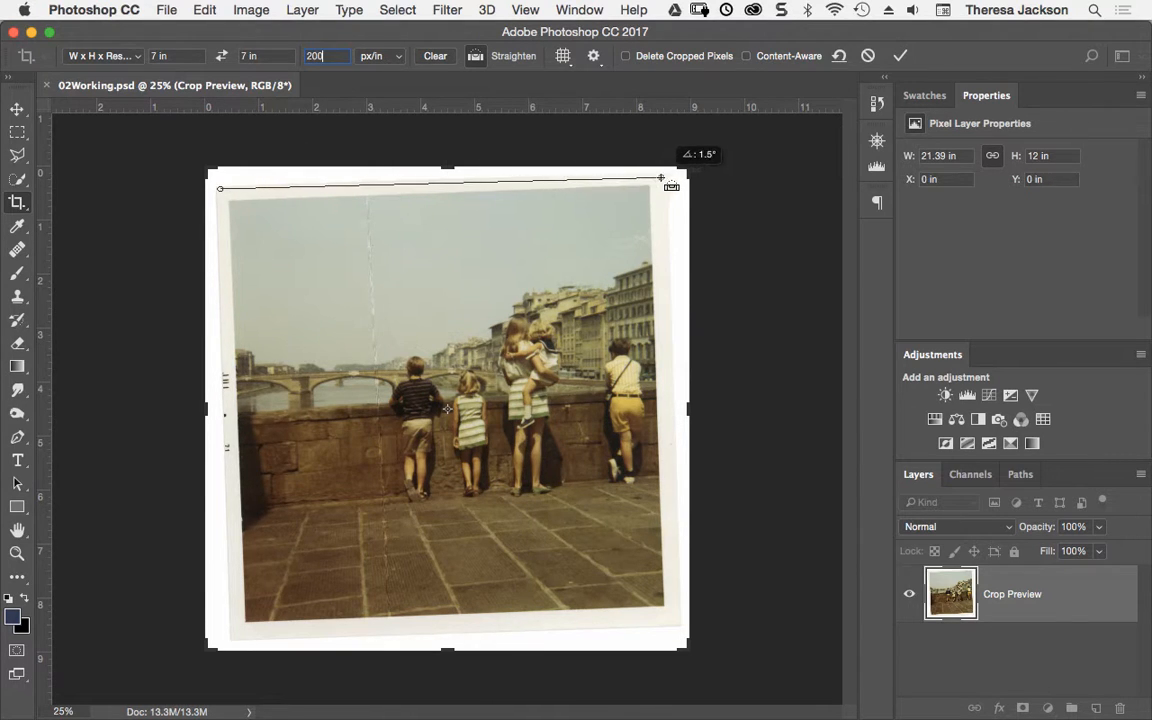
left_click_drag(661, 178, 663, 180)
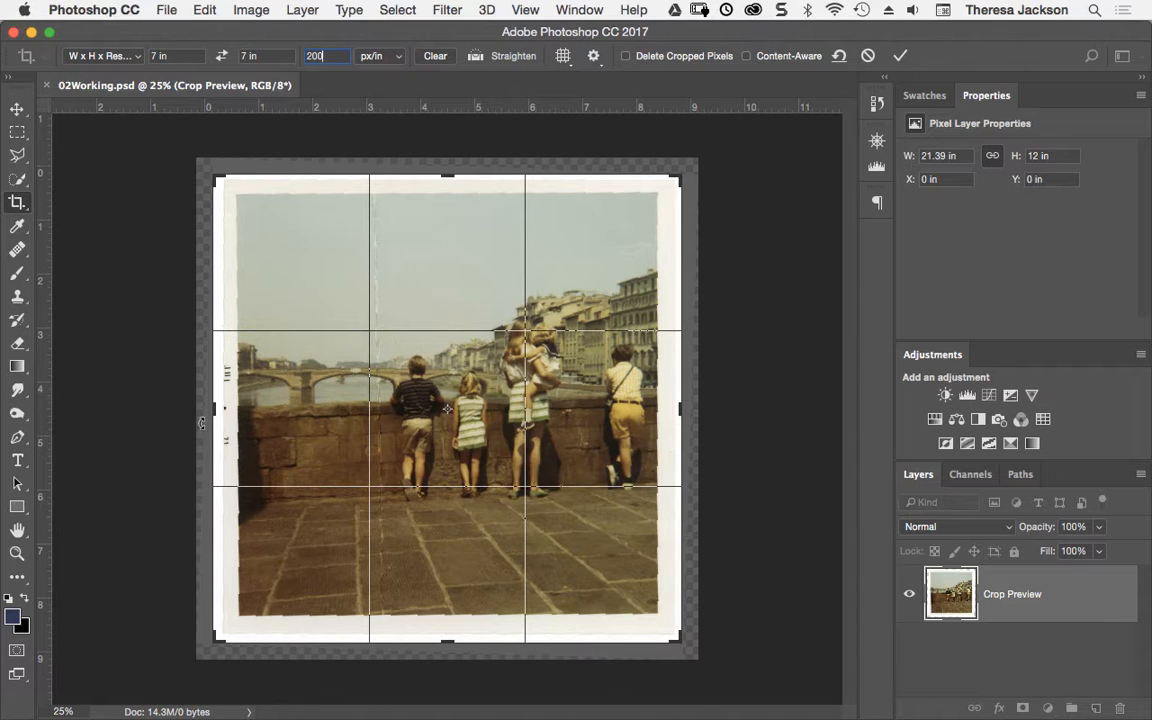
Step: Pull the left and right crop edges inside the photo's white border
left_click_drag(213, 409, 222, 409)
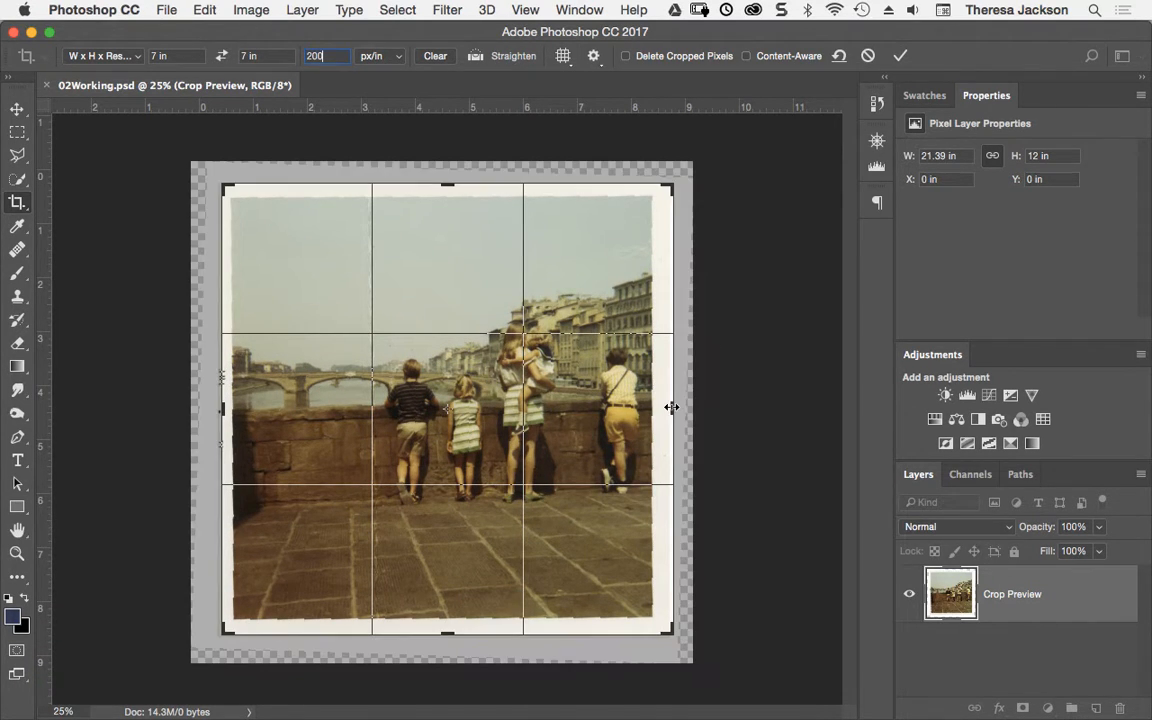
left_click_drag(672, 407, 668, 407)
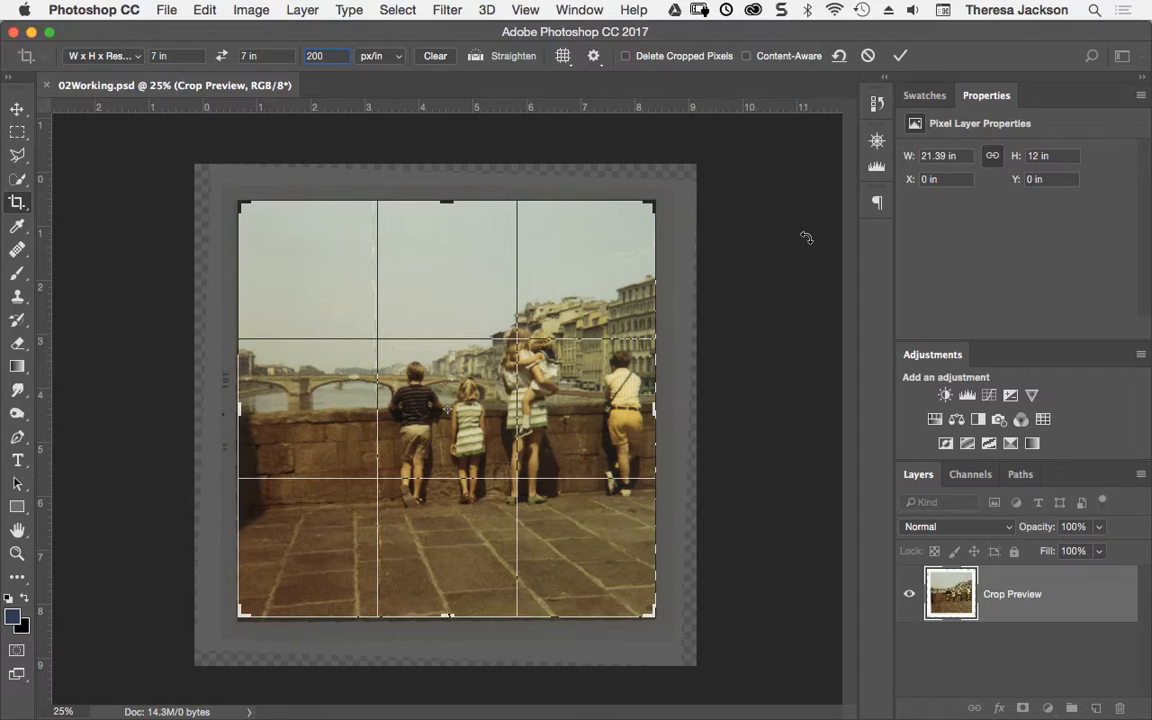
mouse_move(838, 163)
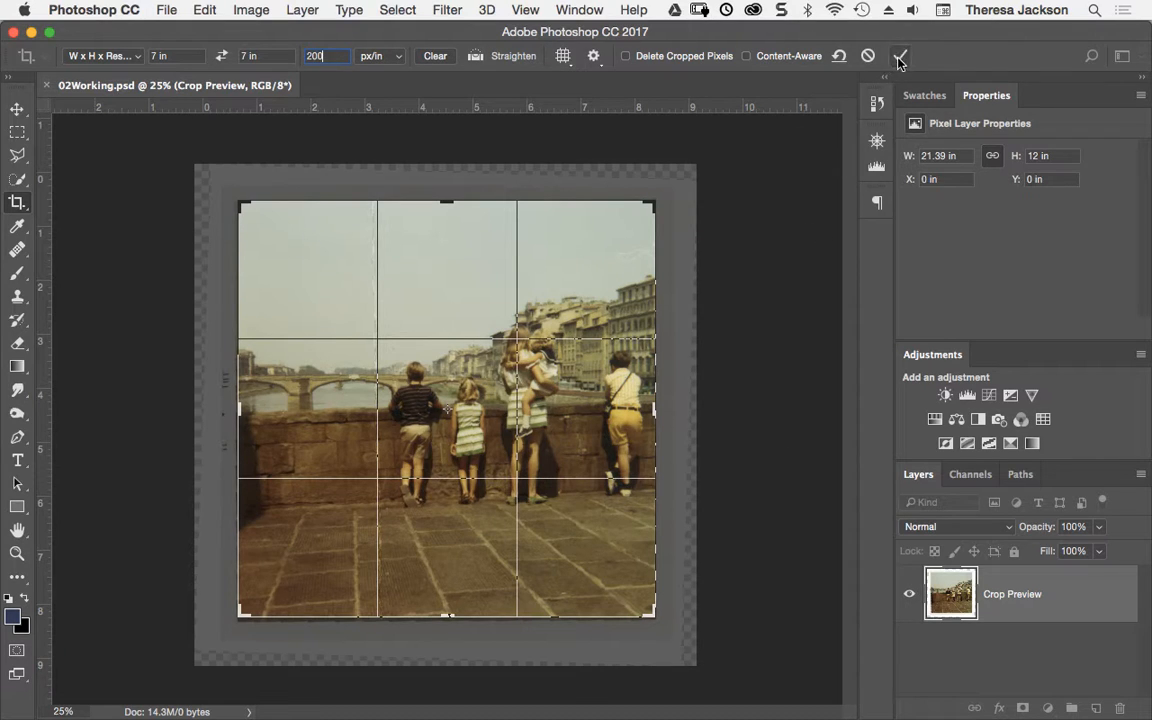
mouse_move(901, 56)
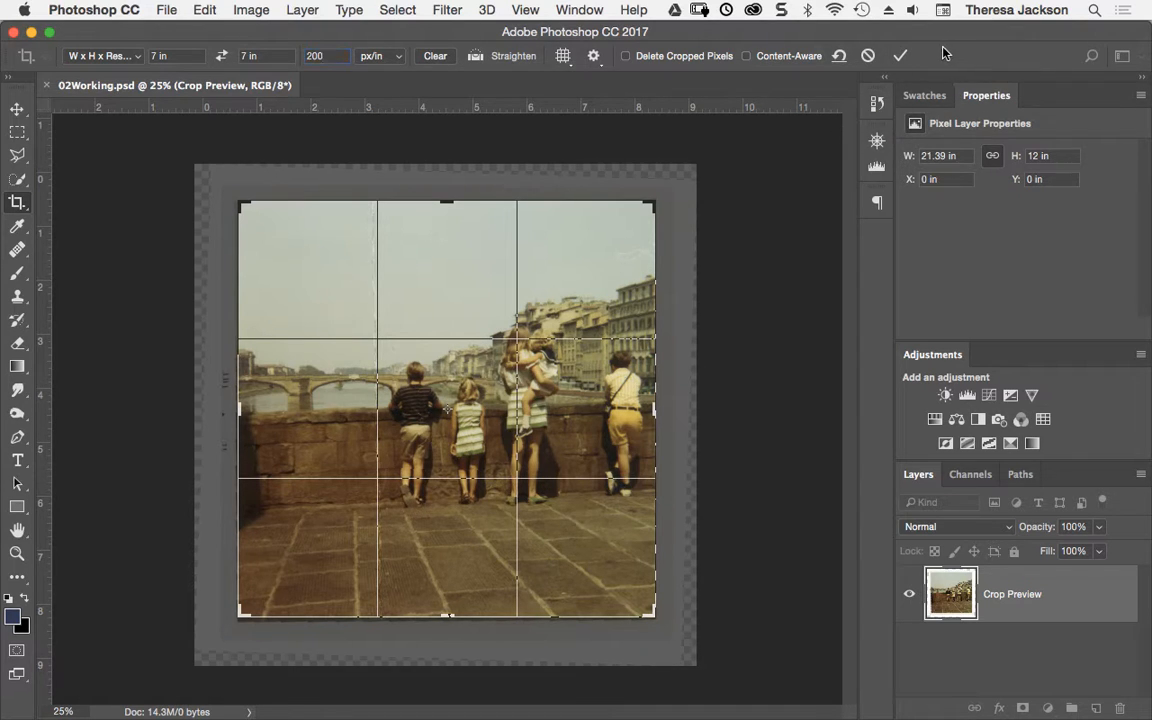
Step: Commit the crop to get a straightened, borderless square photo
left_click(899, 55)
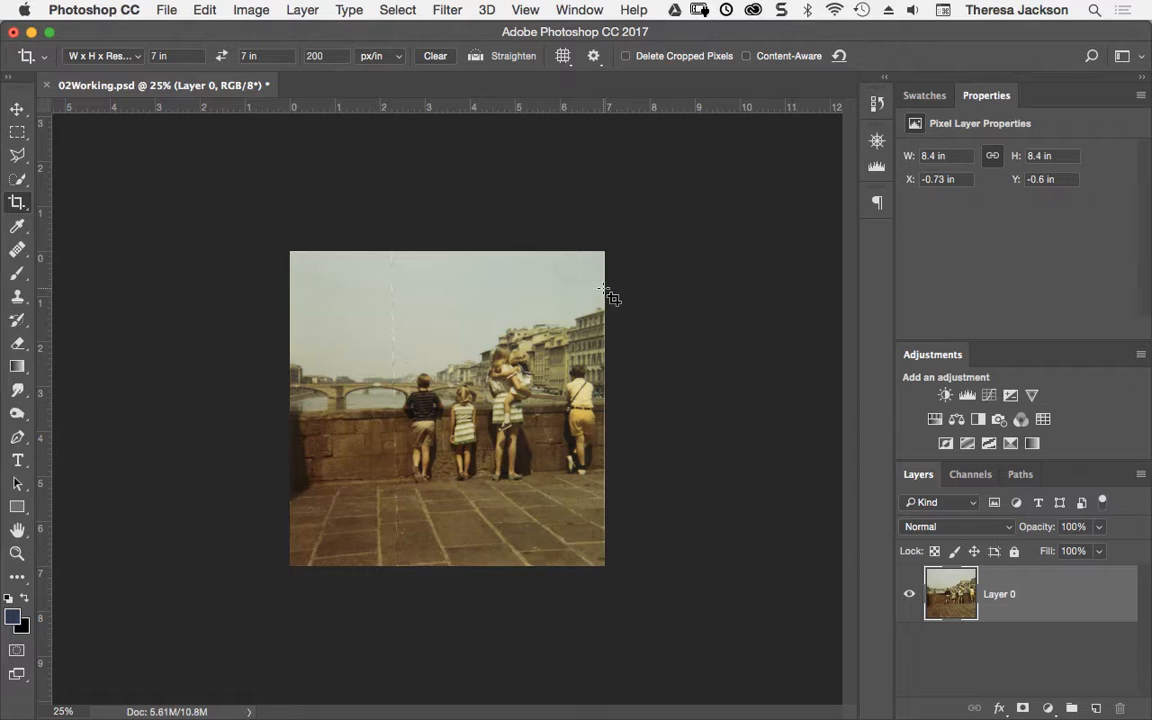
mouse_move(597, 302)
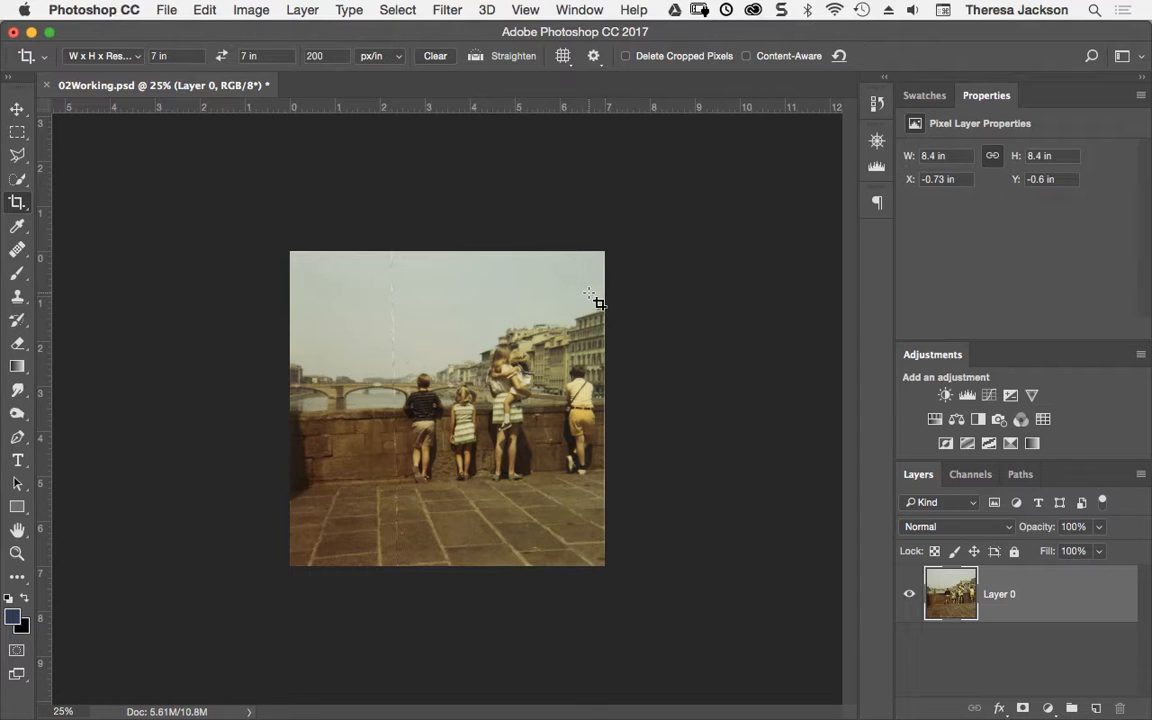
mouse_move(890, 309)
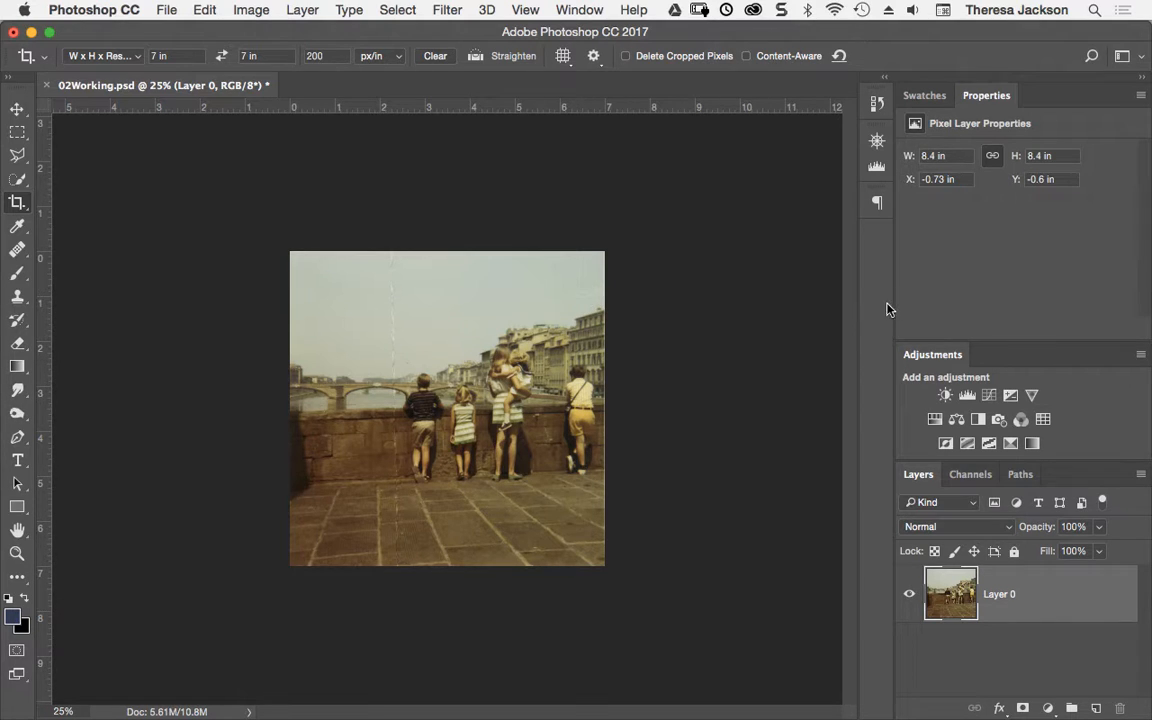
mouse_move(875, 317)
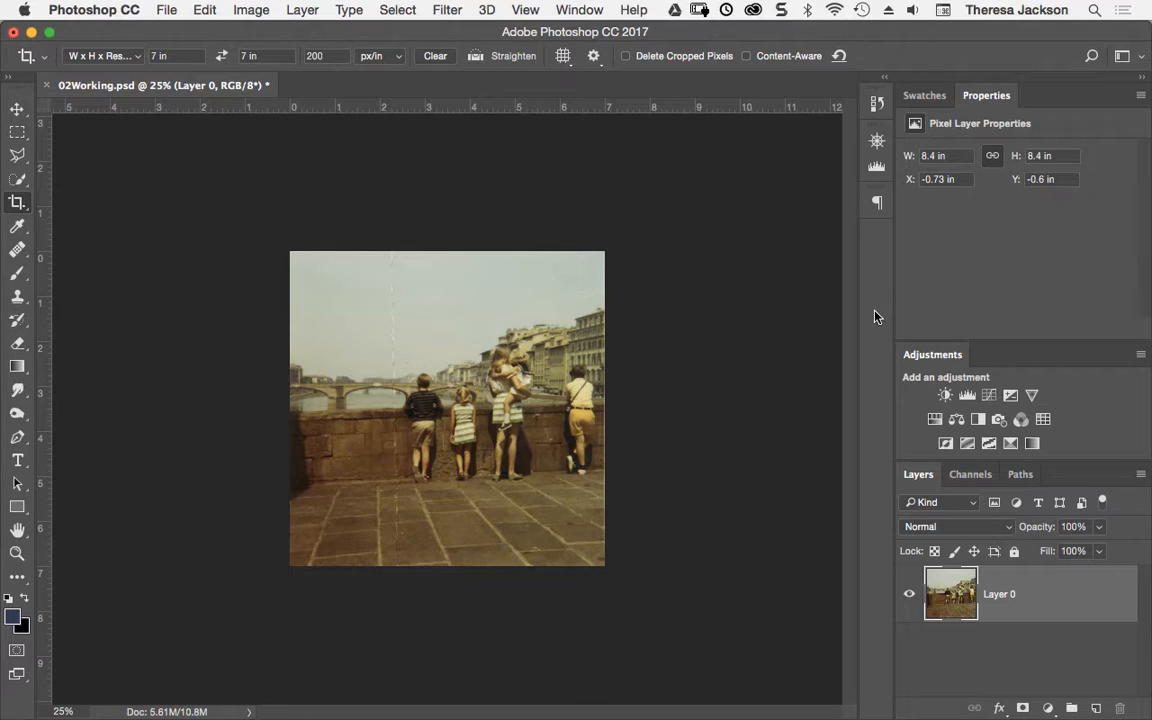
mouse_move(883, 318)
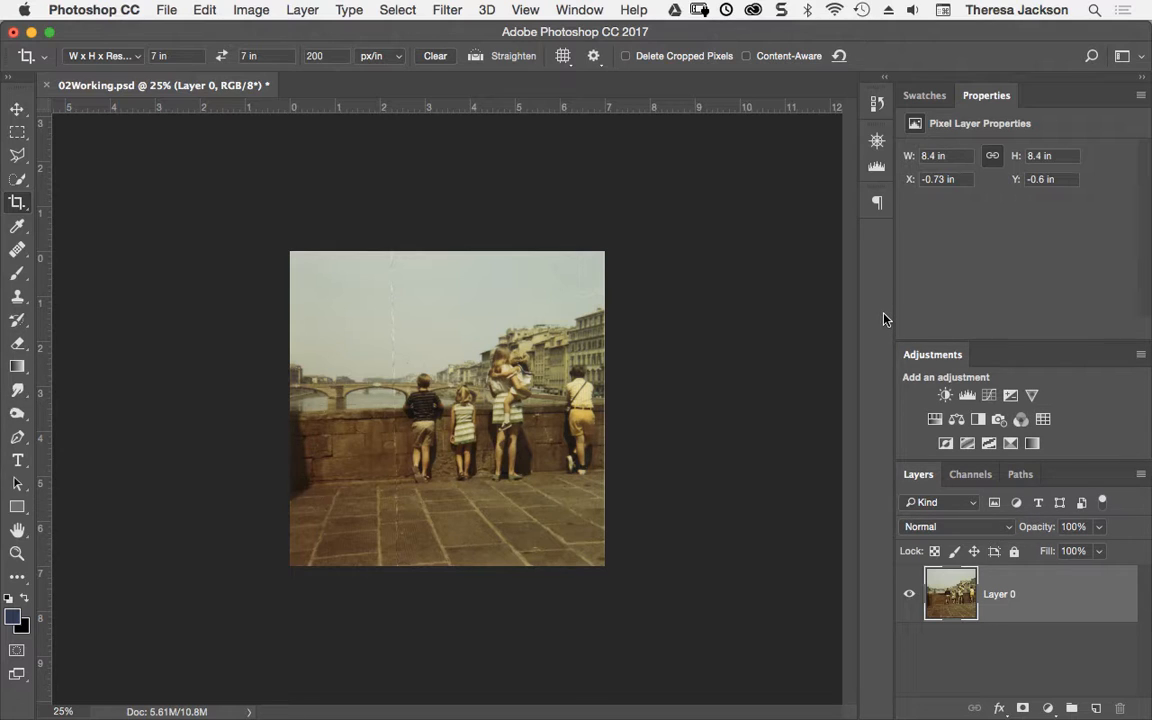
mouse_move(881, 318)
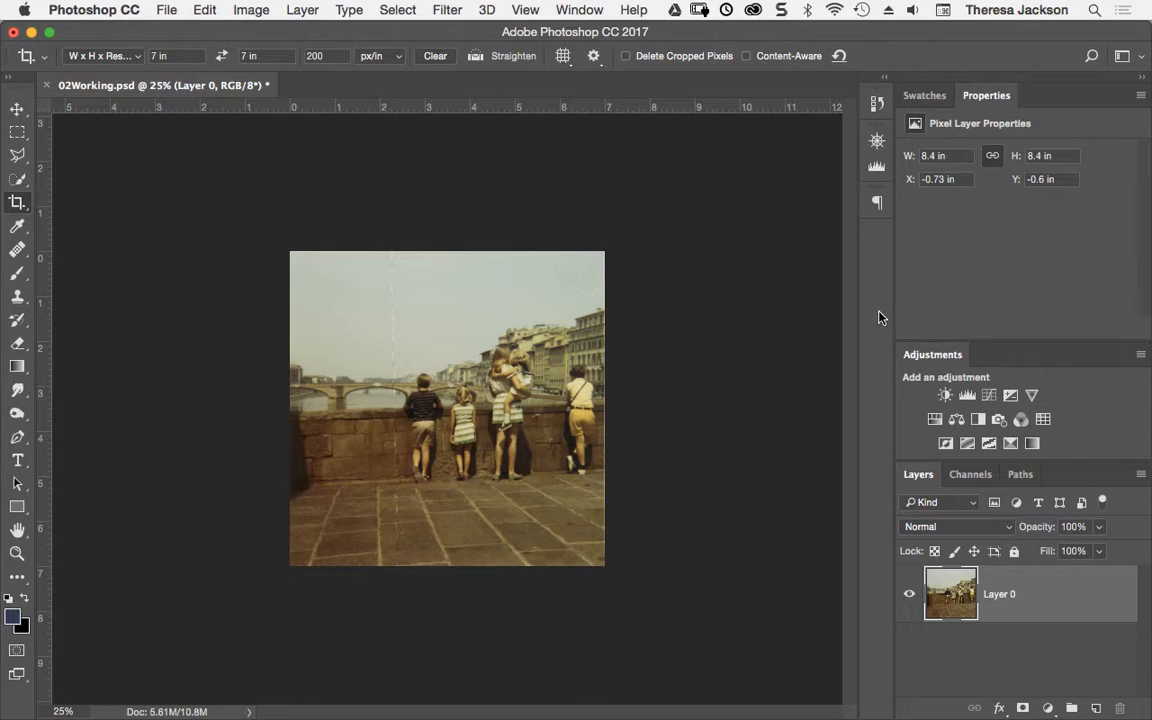
mouse_move(869, 318)
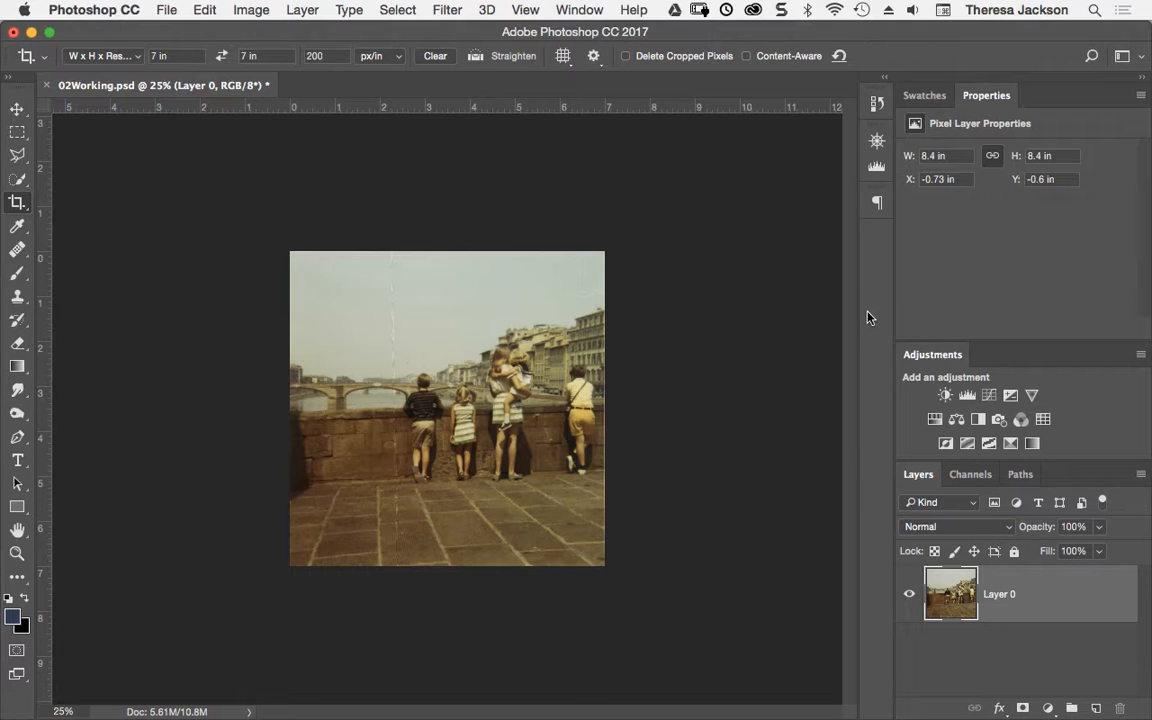
mouse_move(878, 318)
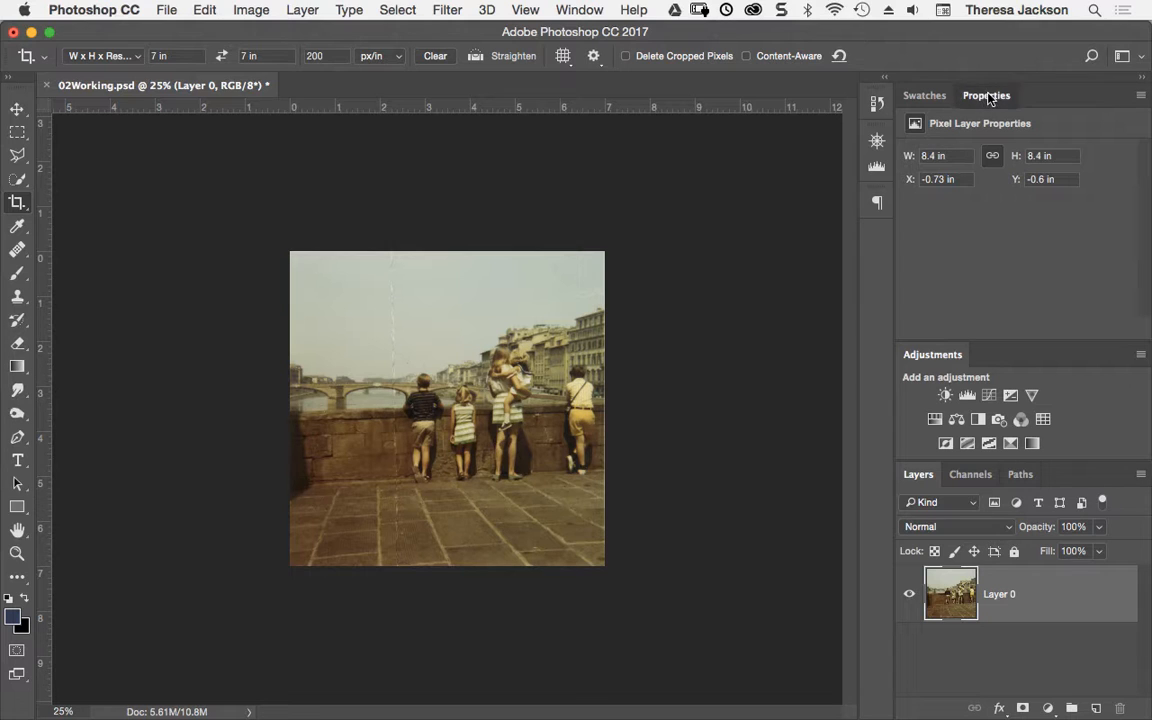
Step: Collapse the Properties panel to give the Layers list more room
left_click(986, 95)
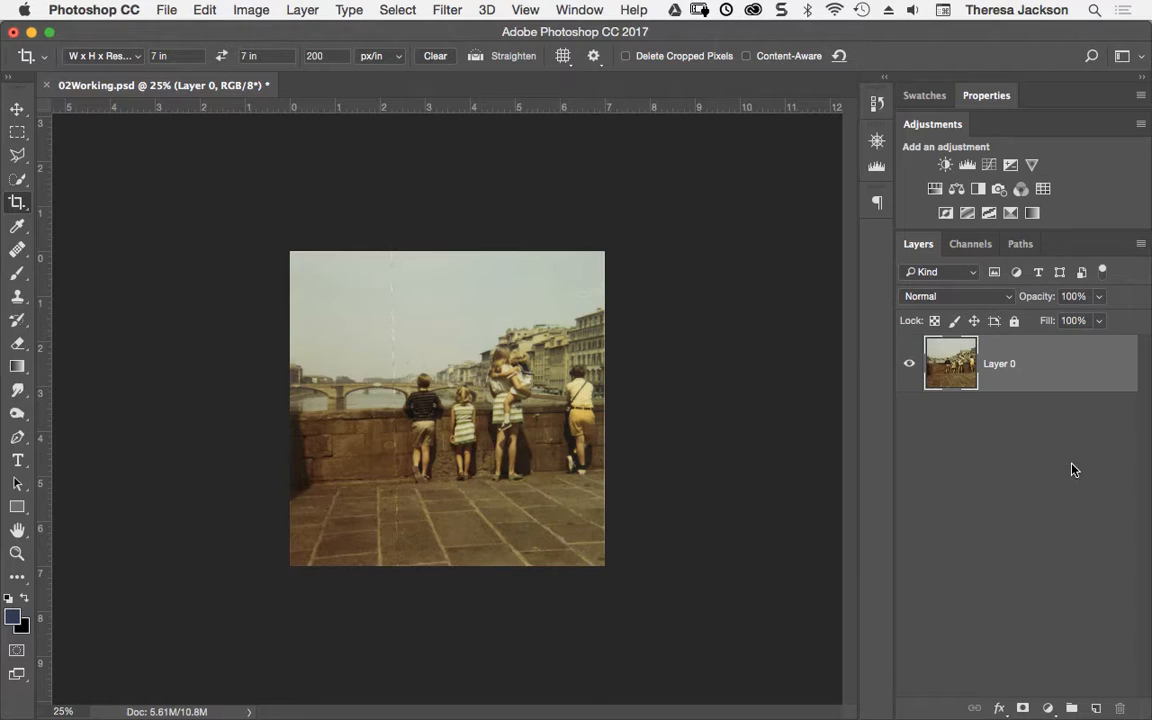
mouse_move(1029, 168)
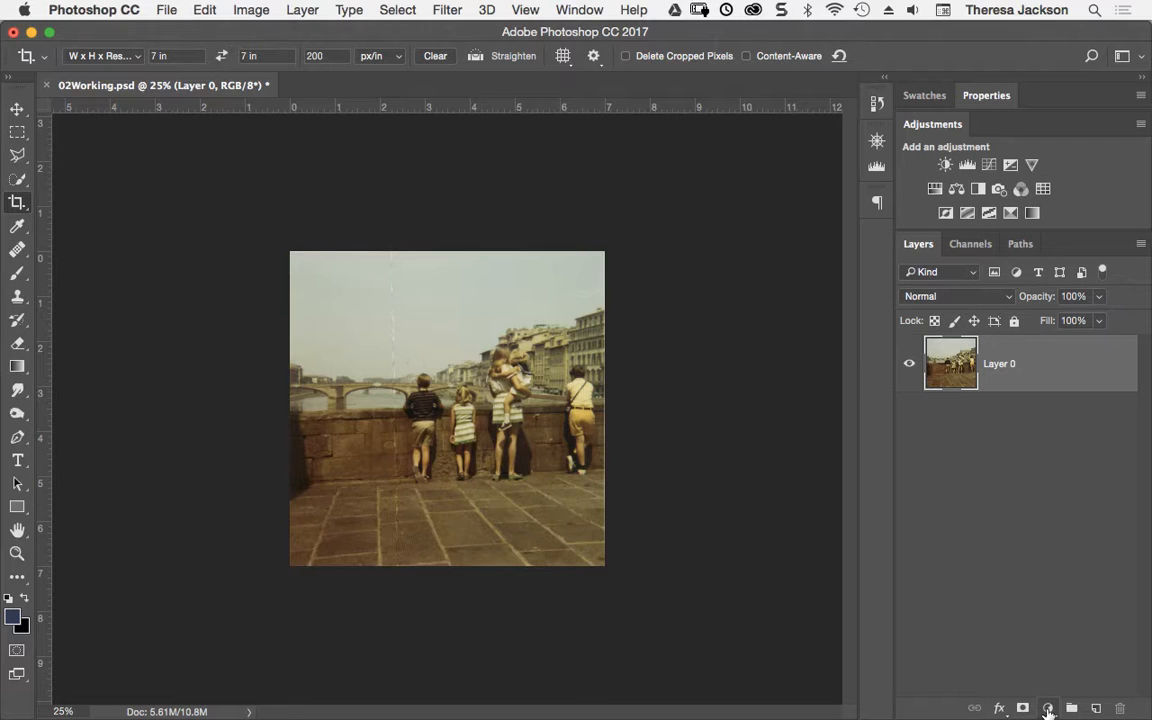
Step: Add a Curves 1 adjustment layer with a default curve above Layer 0
left_click(1048, 708)
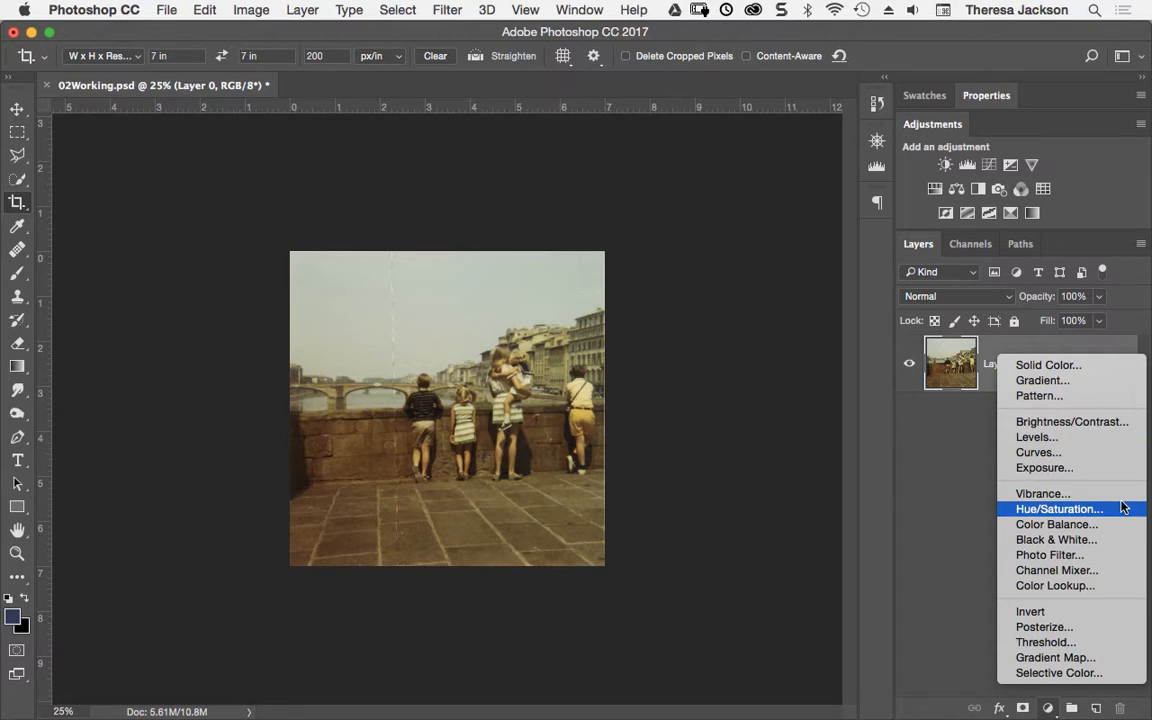
mouse_move(1037, 437)
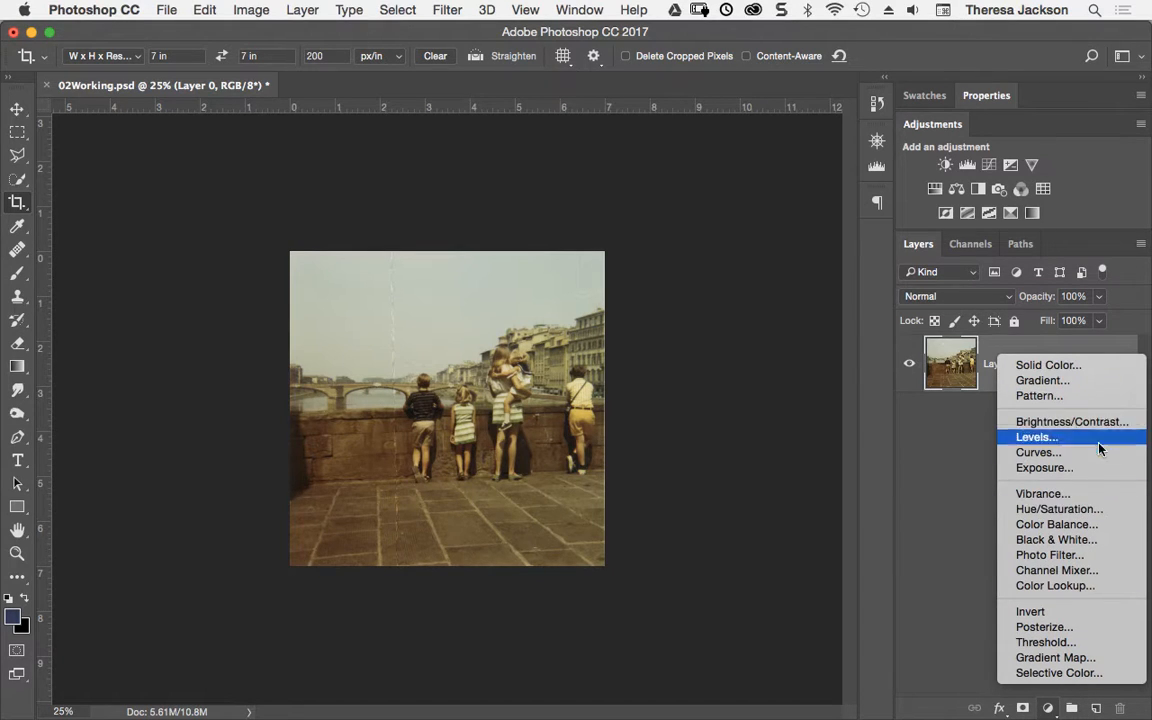
mouse_move(1038, 452)
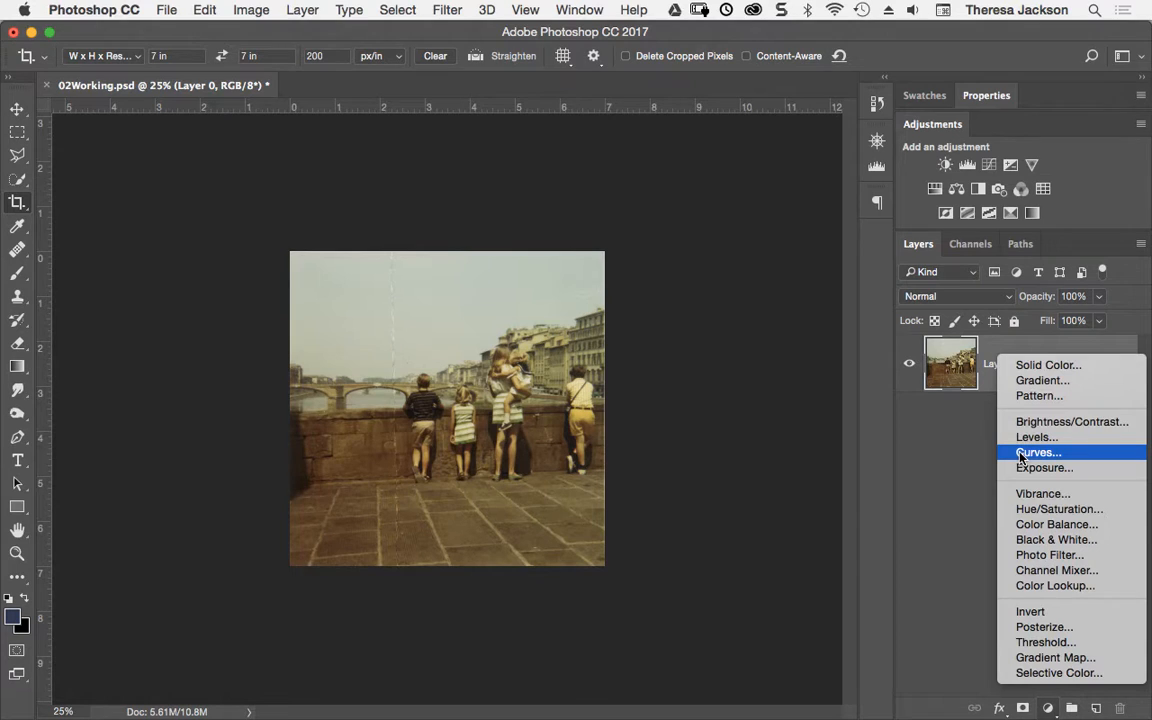
left_click(1038, 452)
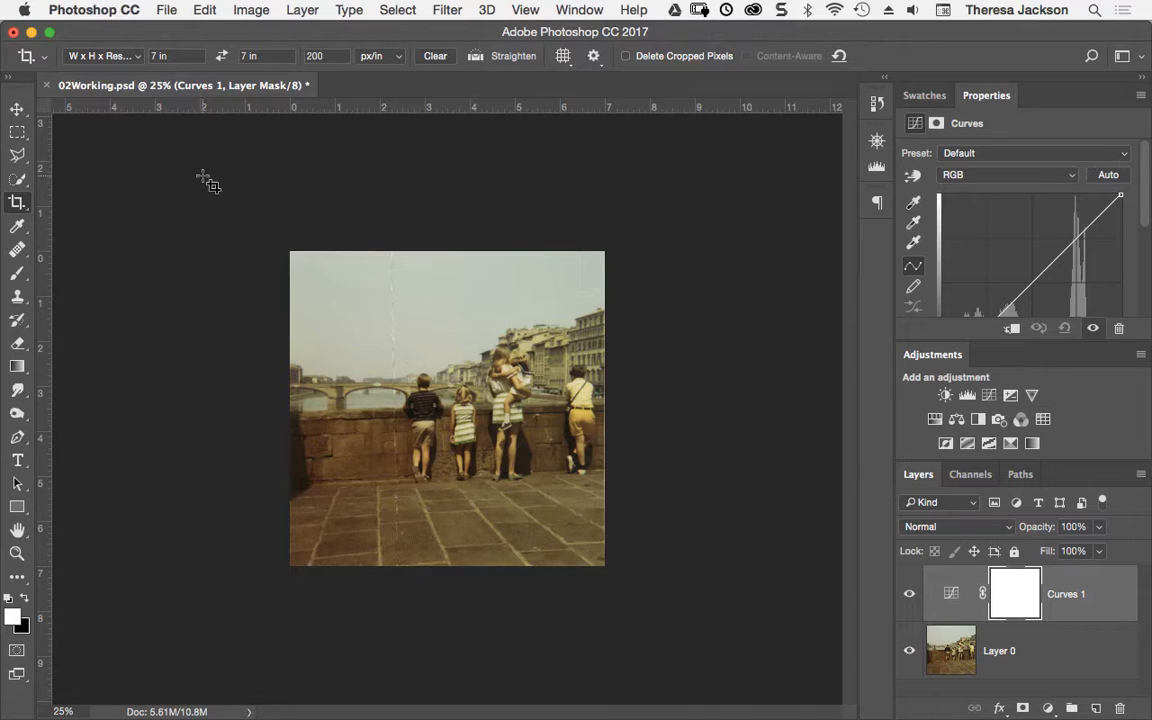
mouse_move(296, 185)
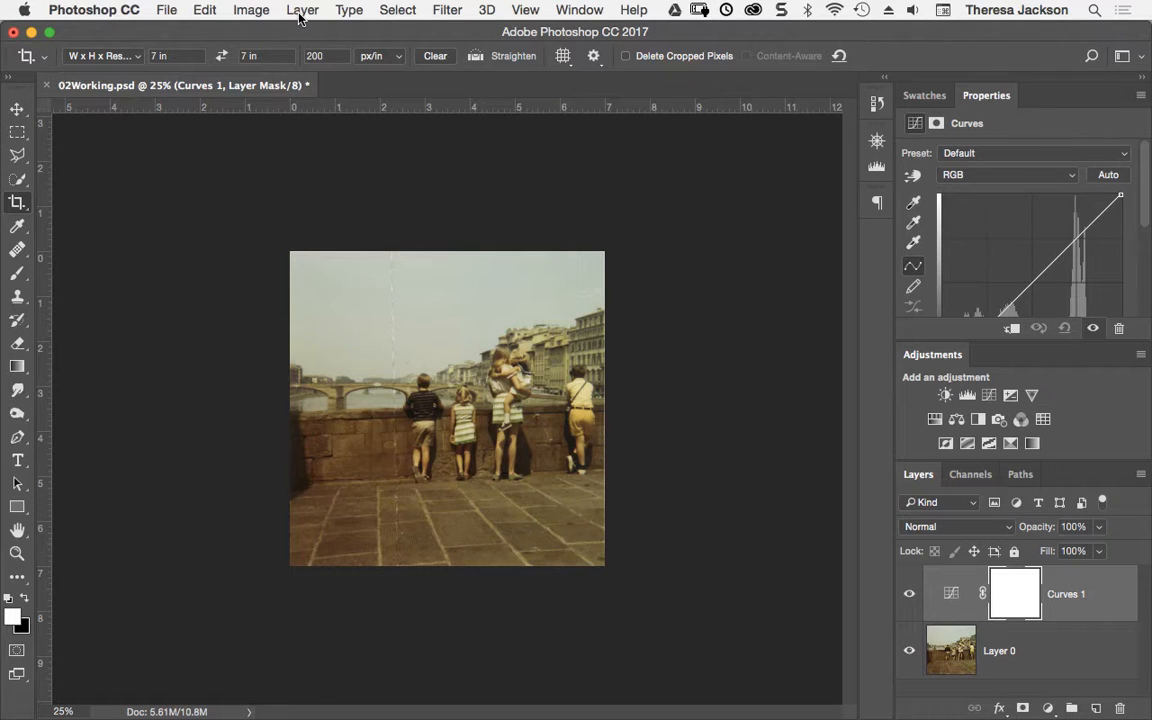
Step: Review the Curves option under Layer > New Adjustment Layer, then float the Adjustments panel
left_click(302, 9)
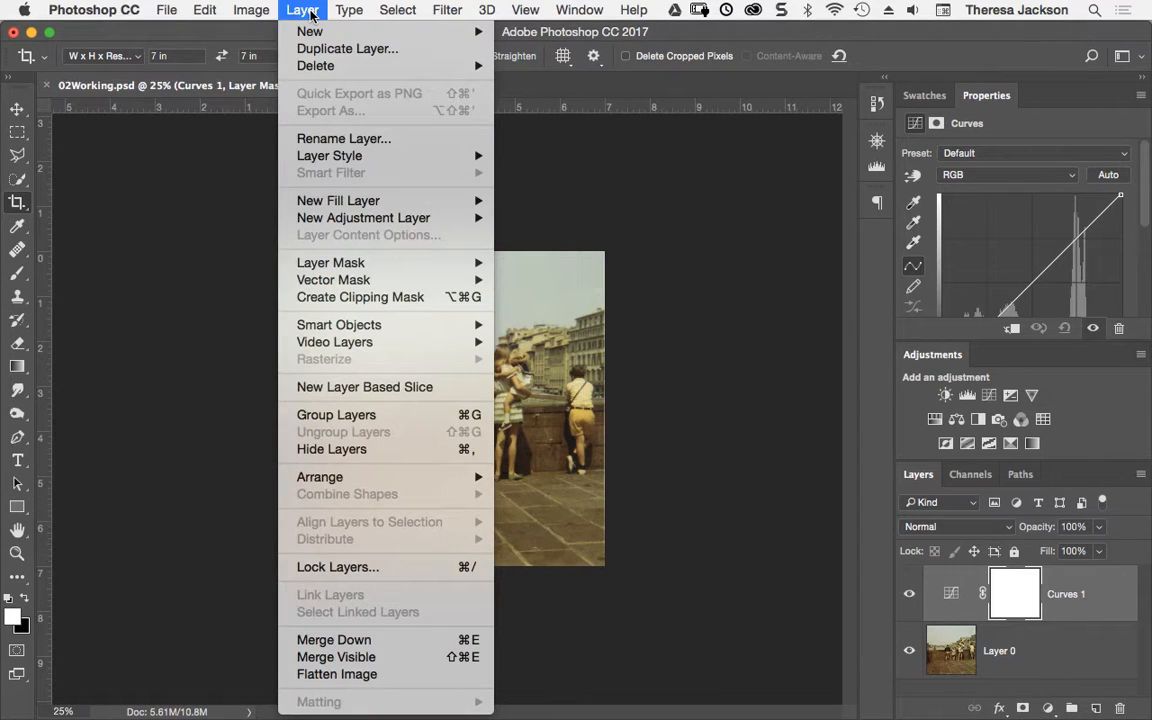
mouse_move(363, 217)
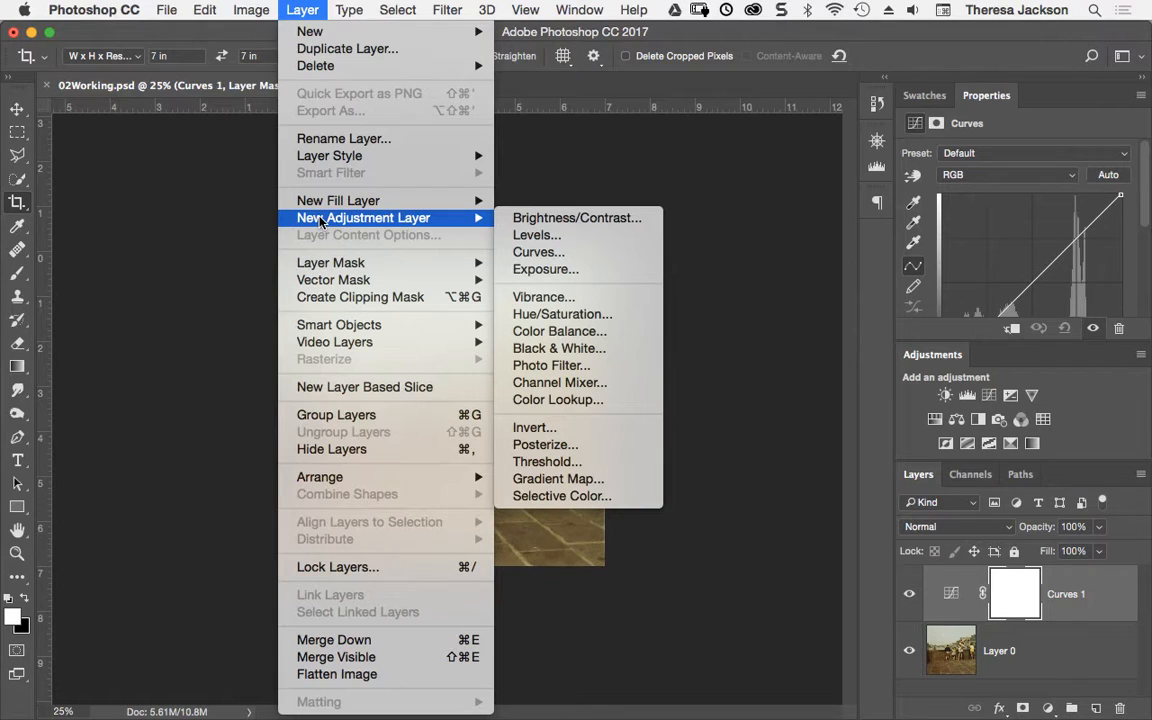
mouse_move(538, 252)
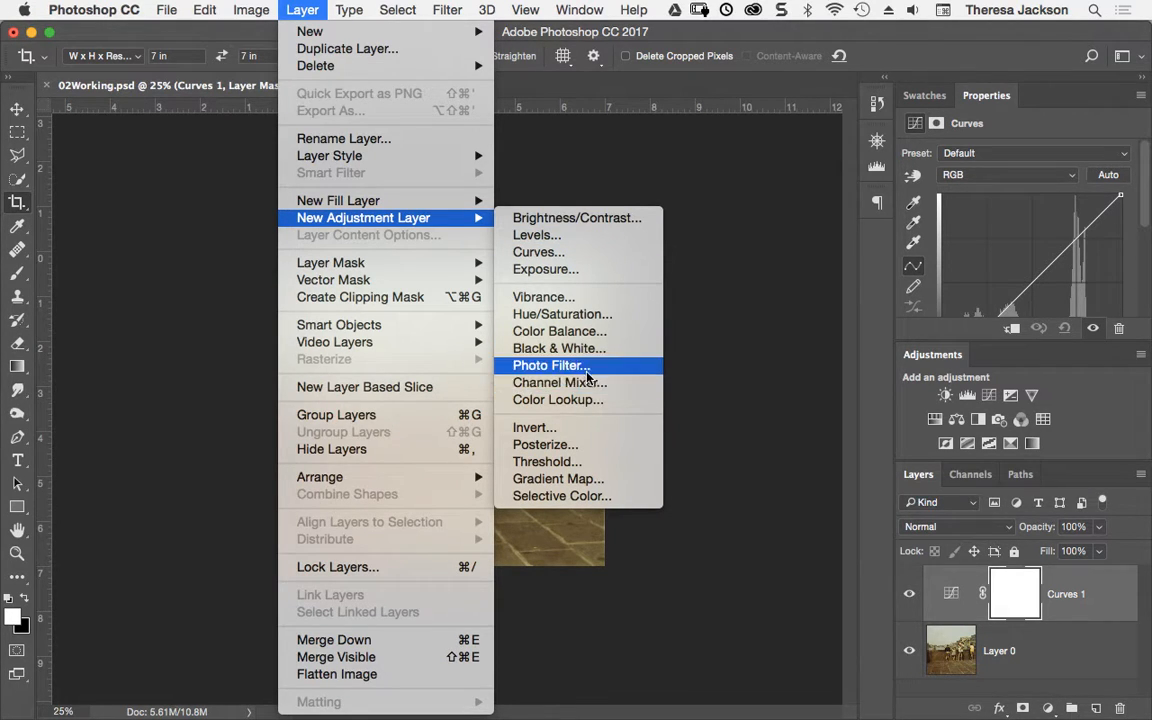
mouse_move(563, 278)
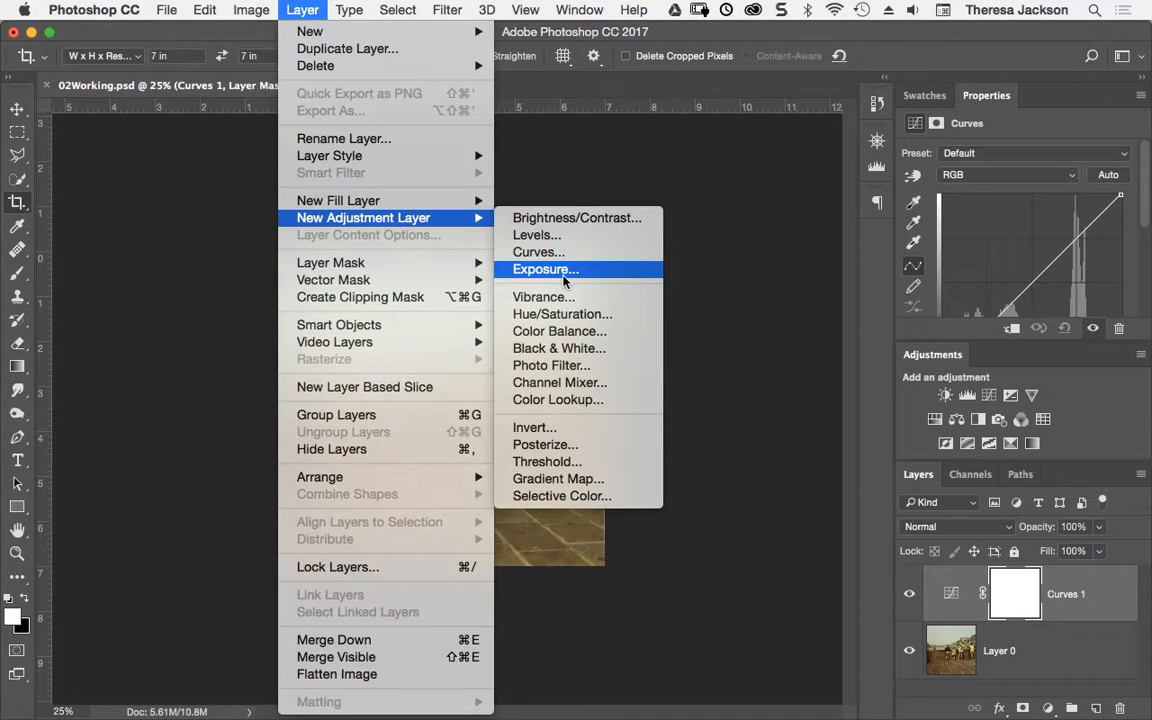
mouse_move(538, 252)
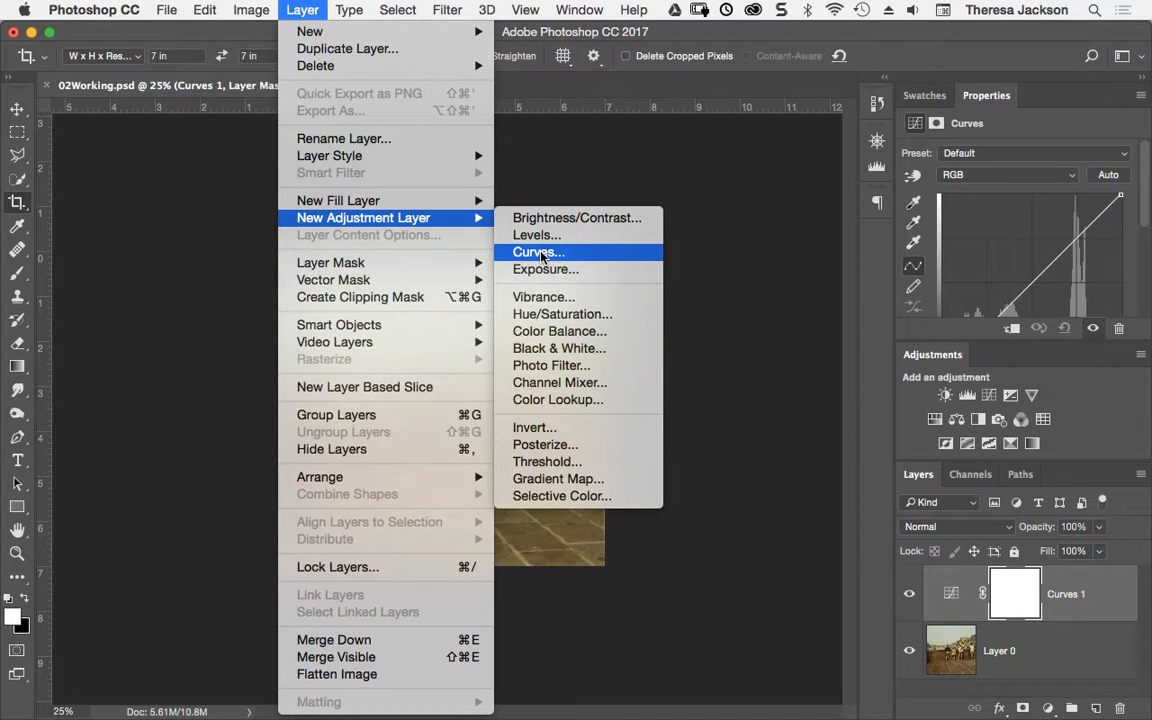
left_click(533, 252)
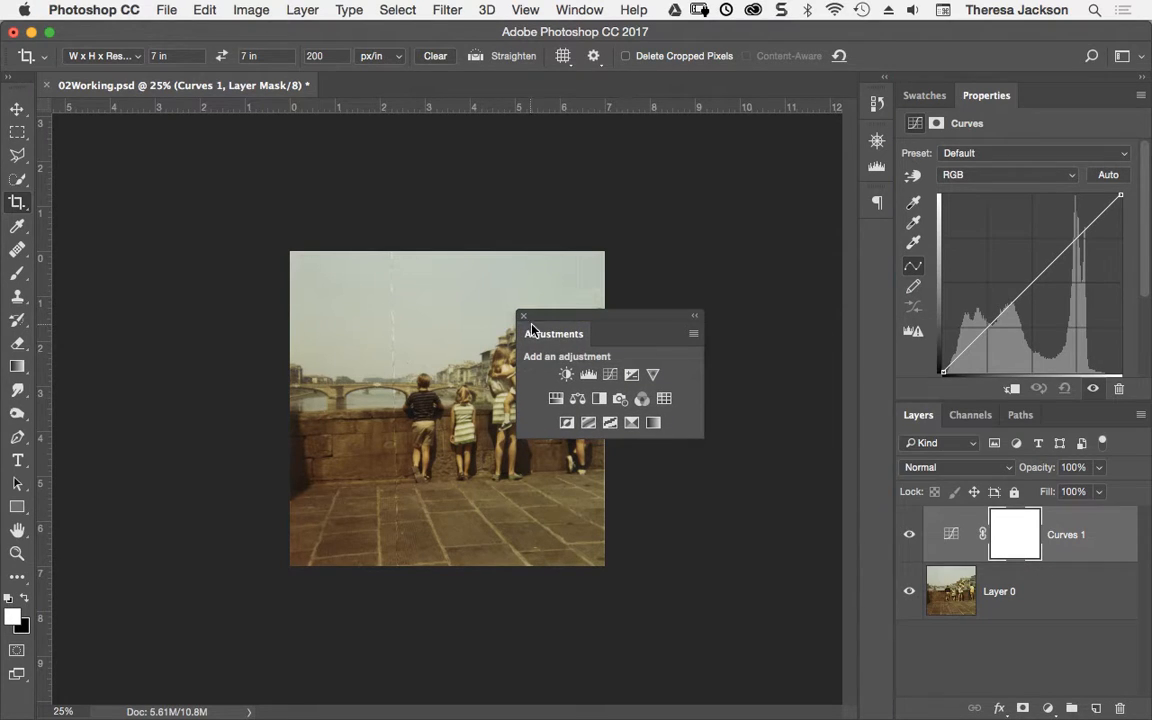
Step: Close the floating Adjustments panel to show the Curves Input and Output readouts
left_click(523, 316)
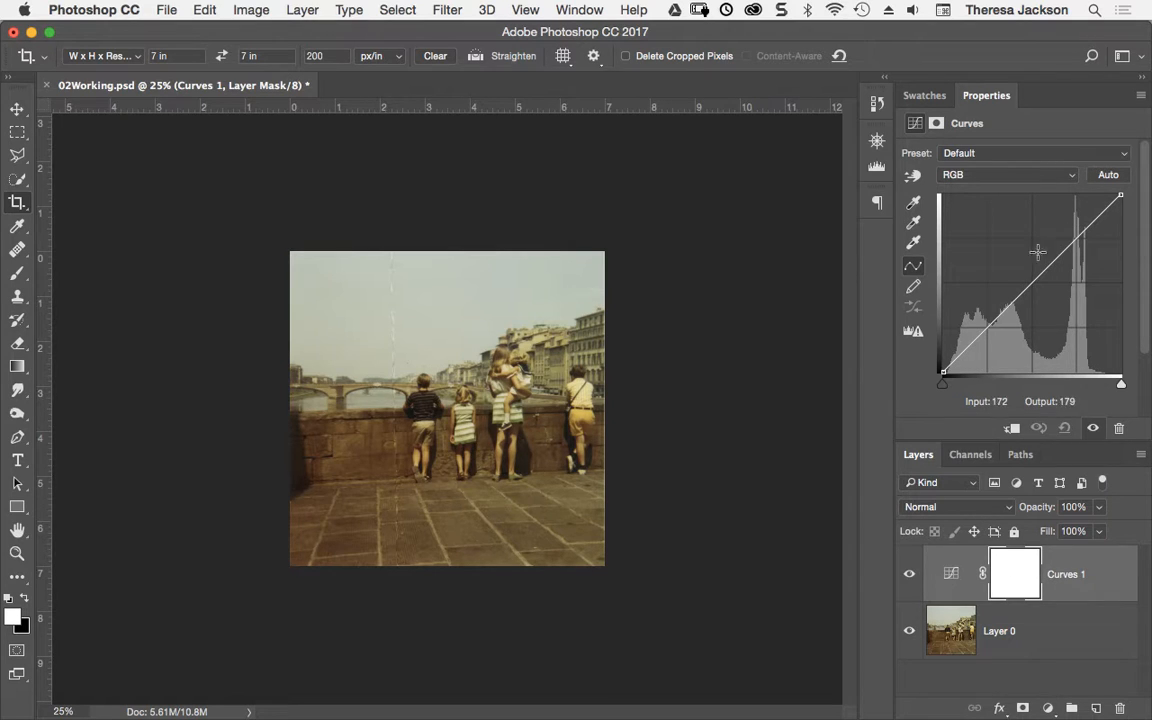
Step: Pull the Curves 1 RGB midtone point below the diagonal to darken the photo
left_click_drag(1037, 251, 1051, 270)
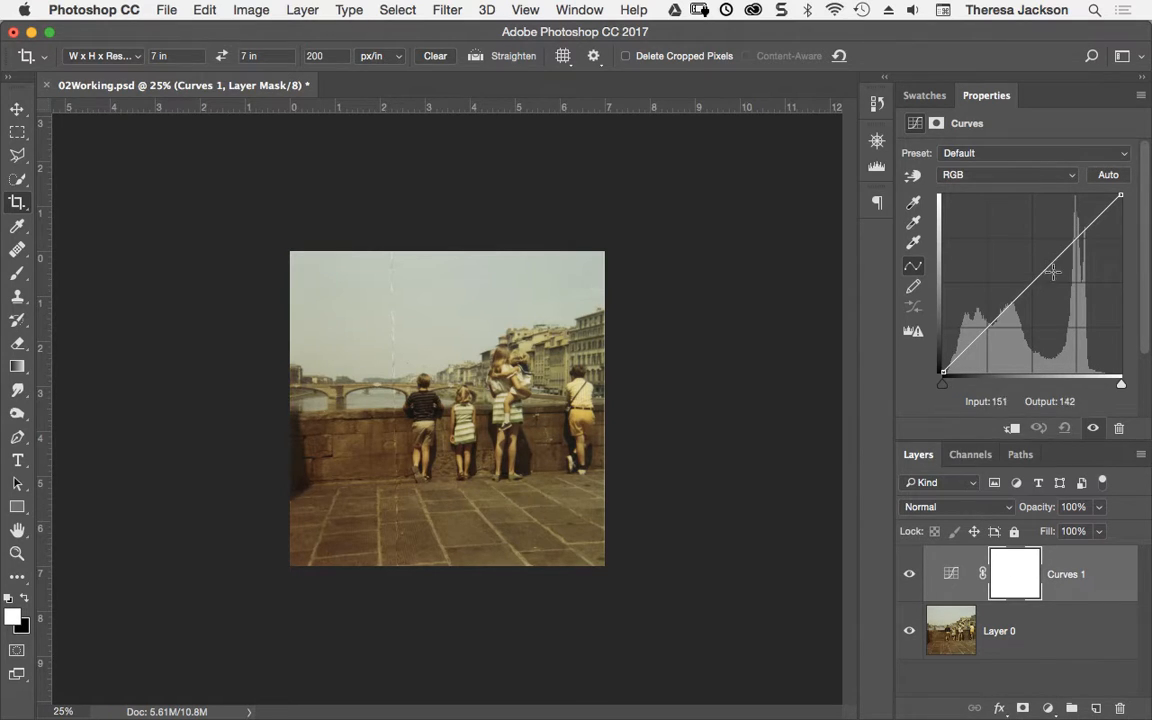
left_click_drag(1053, 271, 1050, 289)
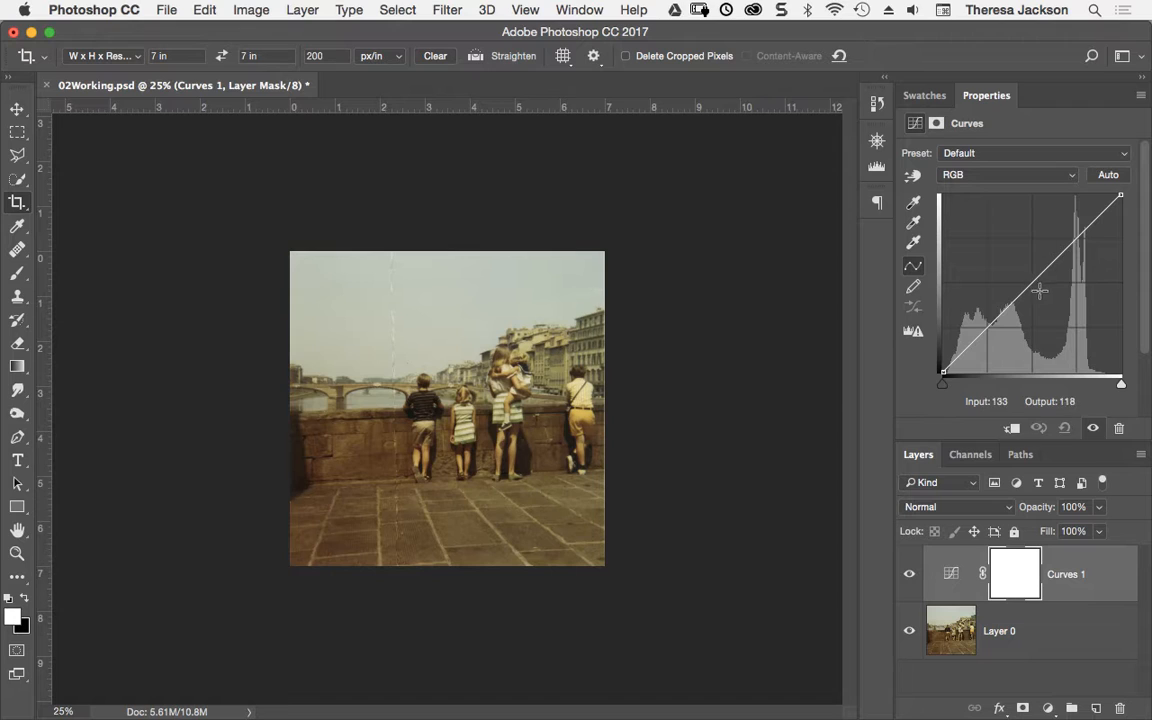
left_click_drag(1040, 292, 1037, 287)
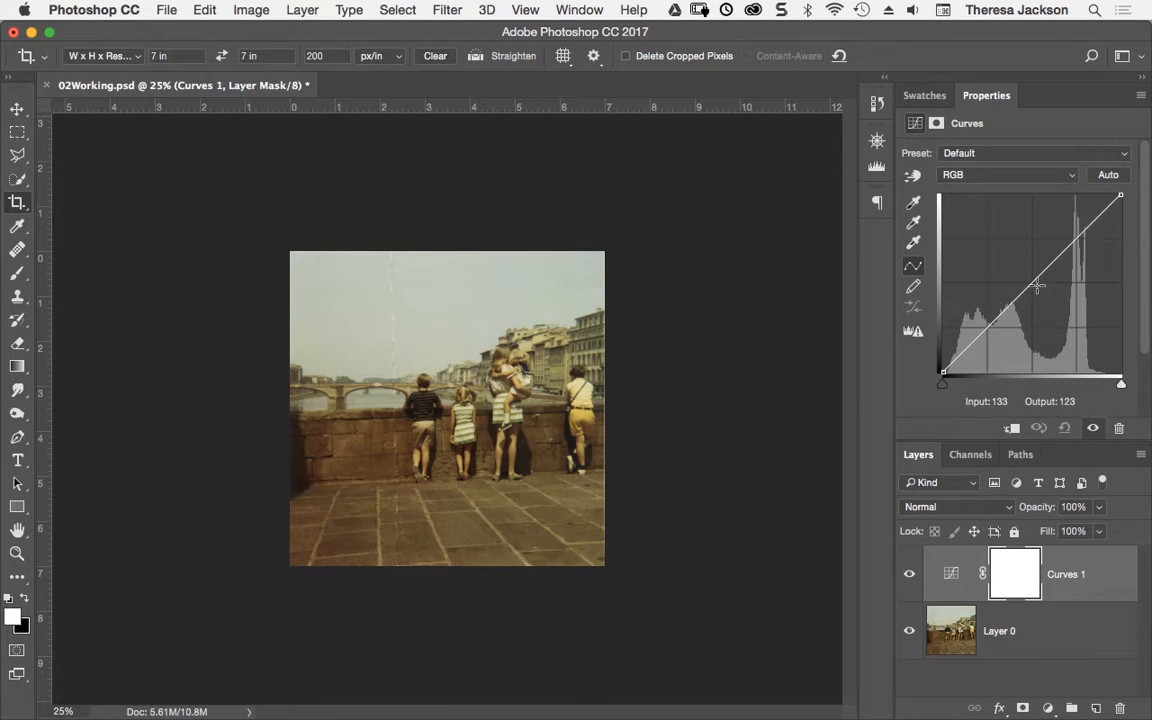
left_click_drag(1037, 287, 1030, 287)
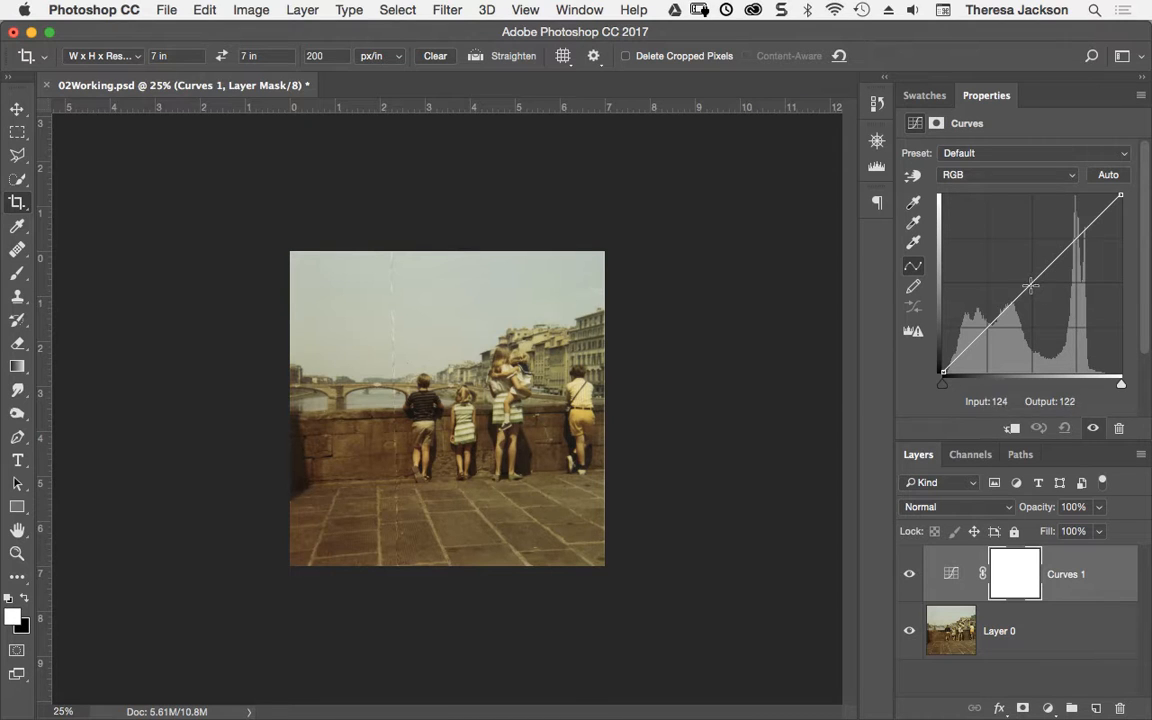
left_click_drag(1032, 286, 1035, 288)
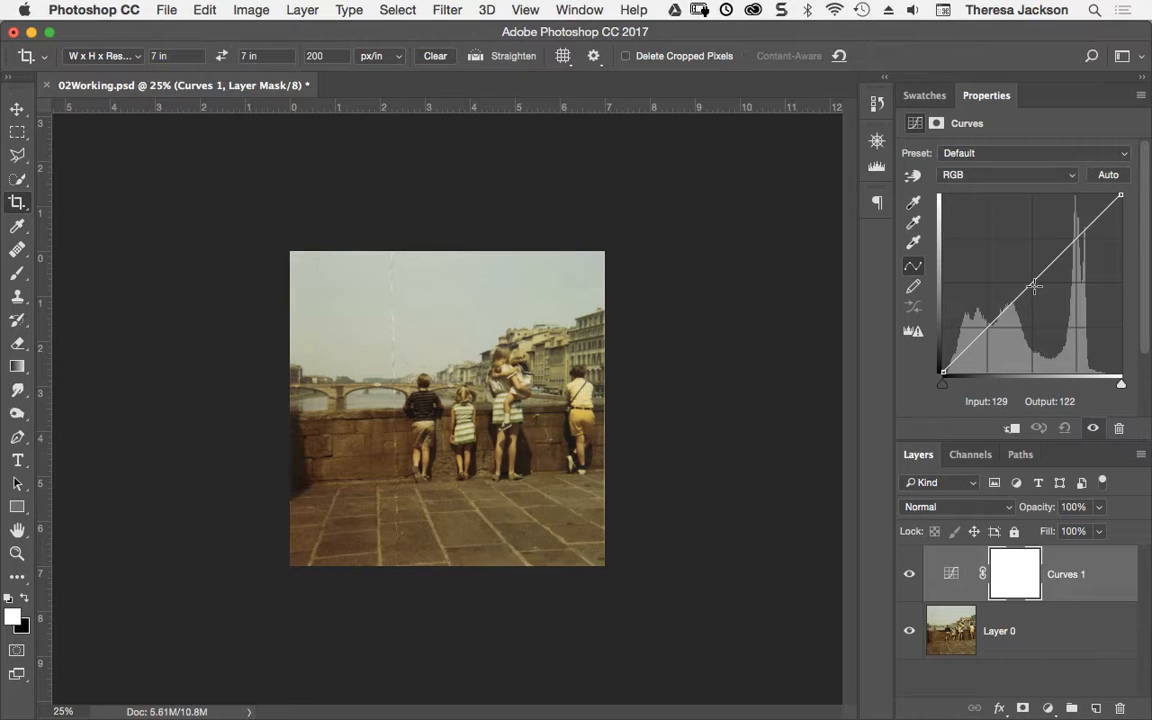
left_click_drag(1035, 287, 1037, 288)
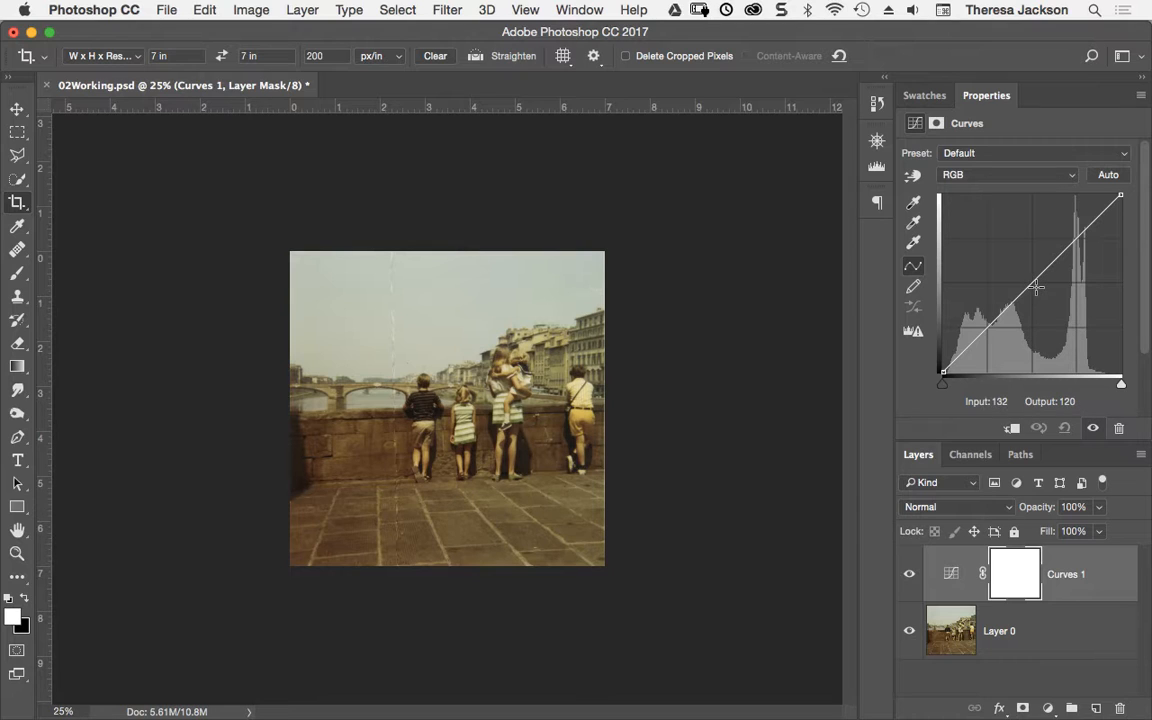
left_click_drag(1035, 289, 1035, 282)
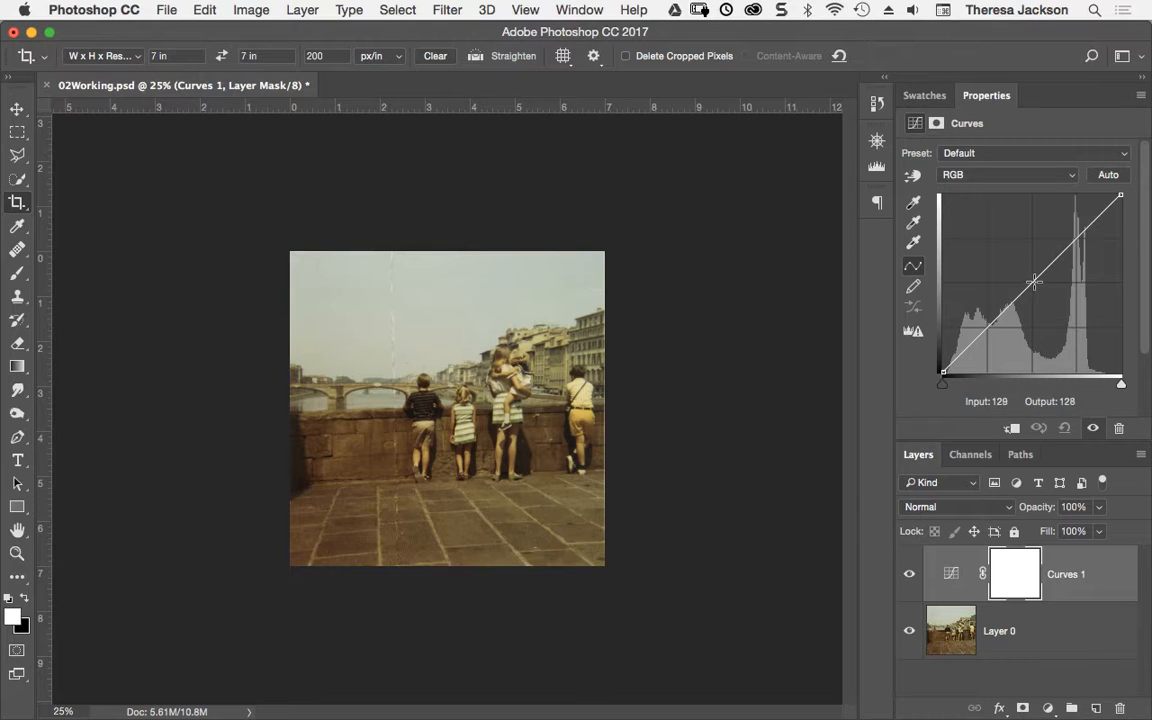
left_click_drag(1035, 282, 1027, 268)
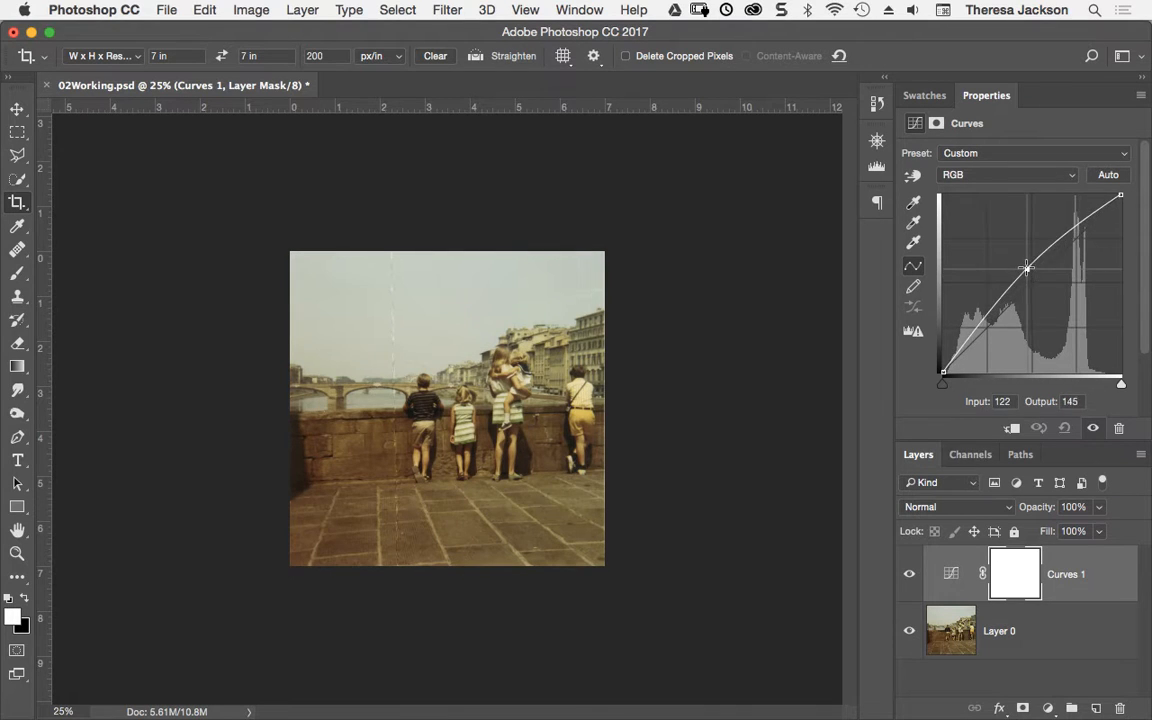
left_click_drag(1027, 268, 1020, 248)
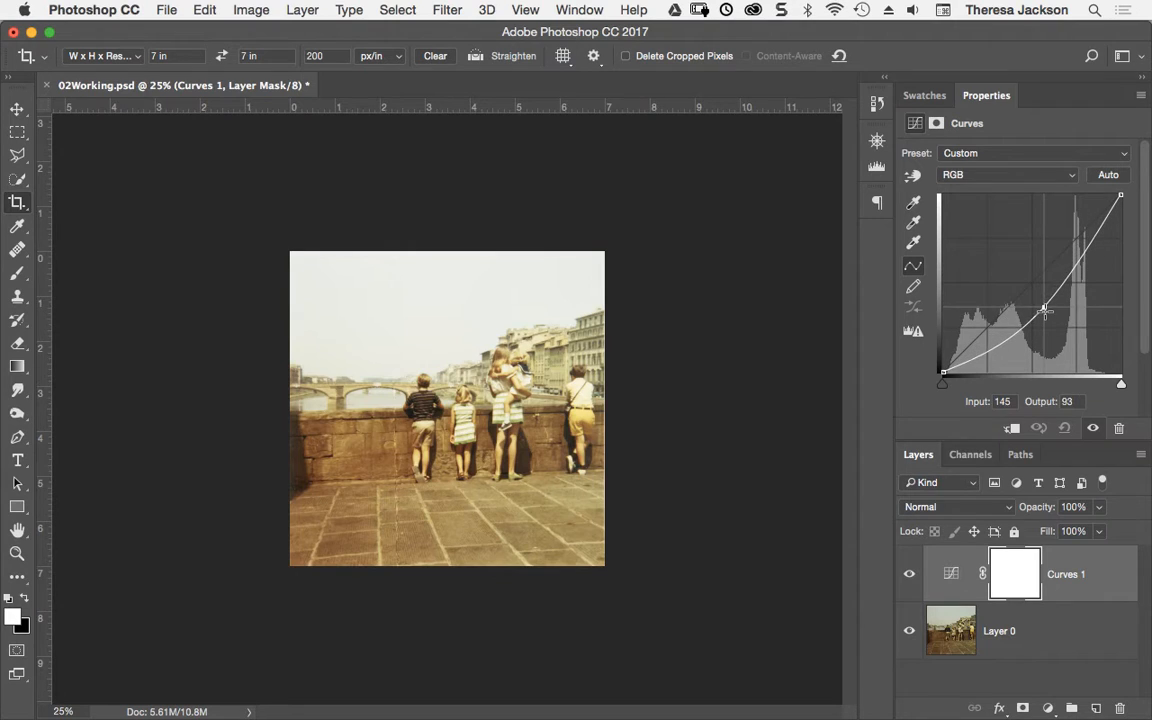
left_click_drag(1046, 311, 1043, 314)
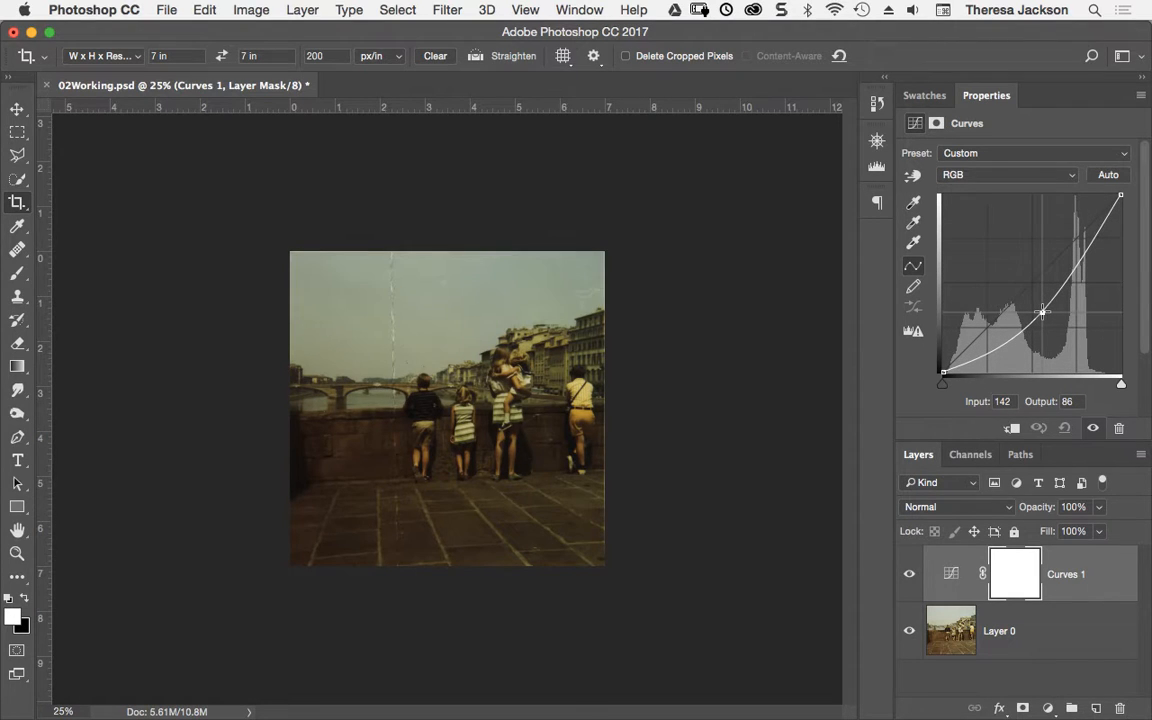
left_click_drag(1043, 312, 1040, 313)
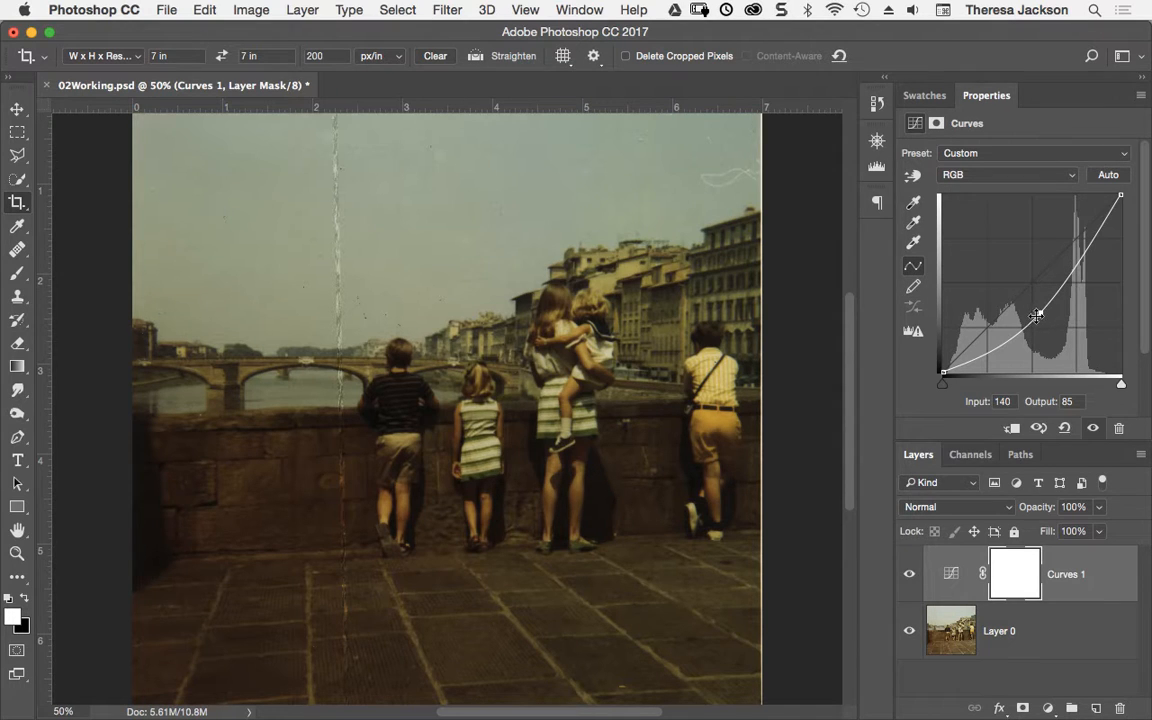
mouse_move(1042, 313)
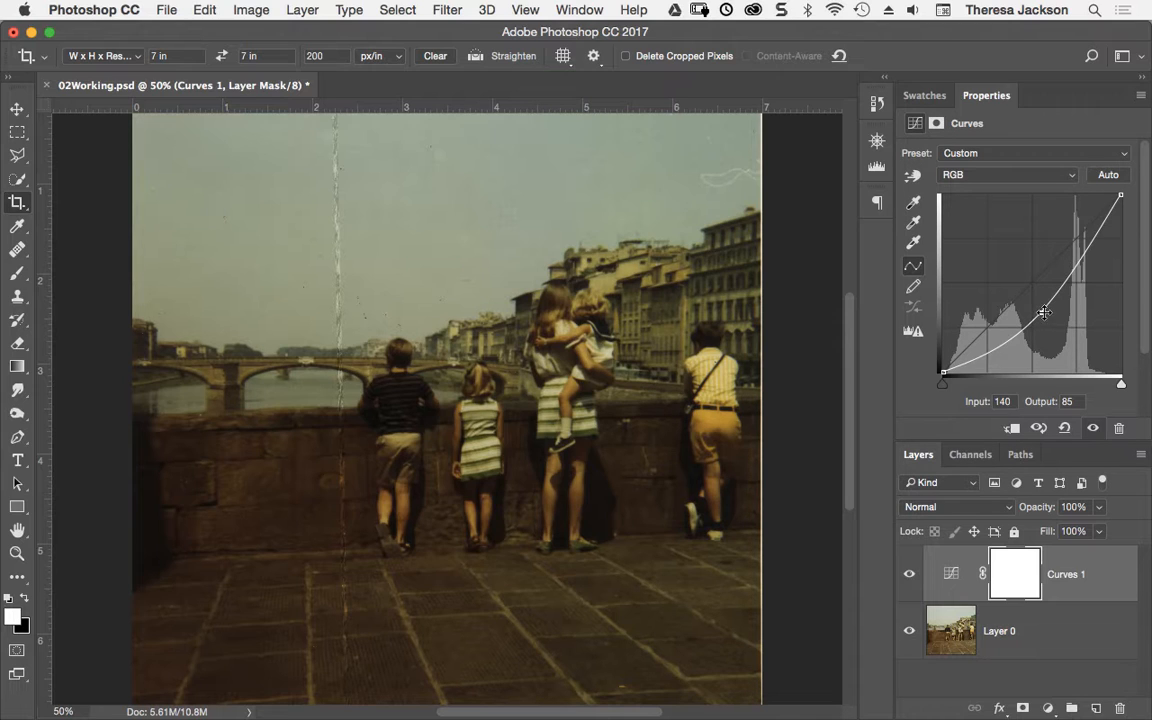
mouse_move(1043, 312)
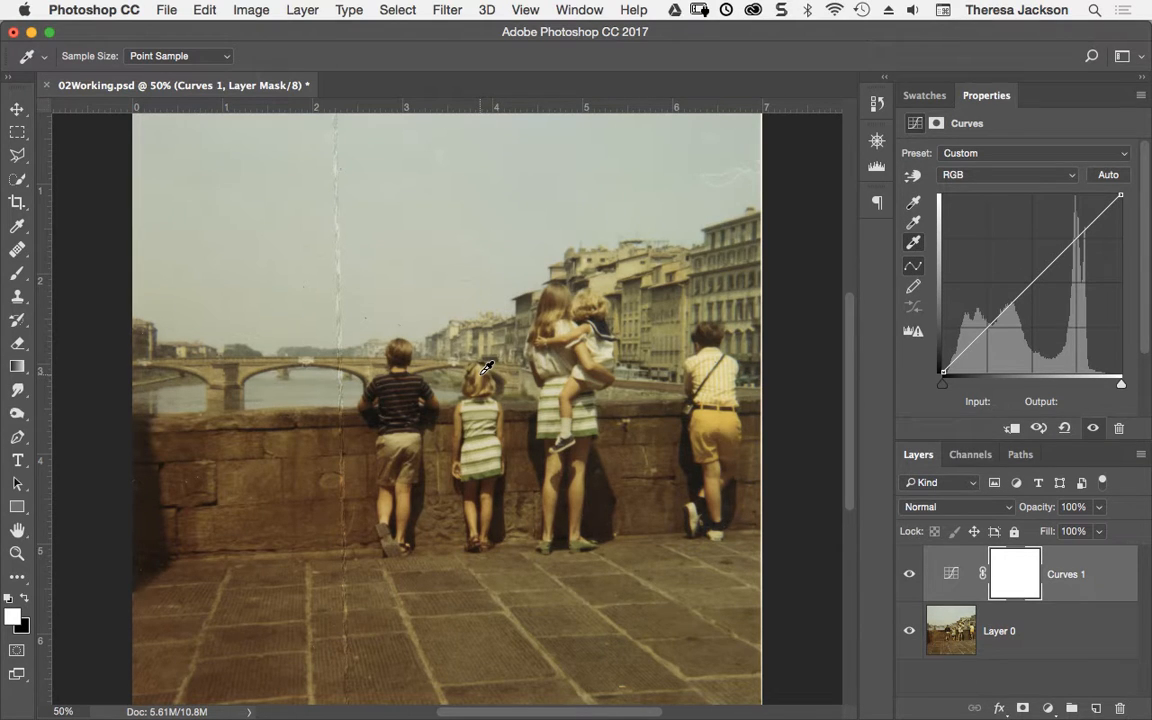
mouse_move(493, 375)
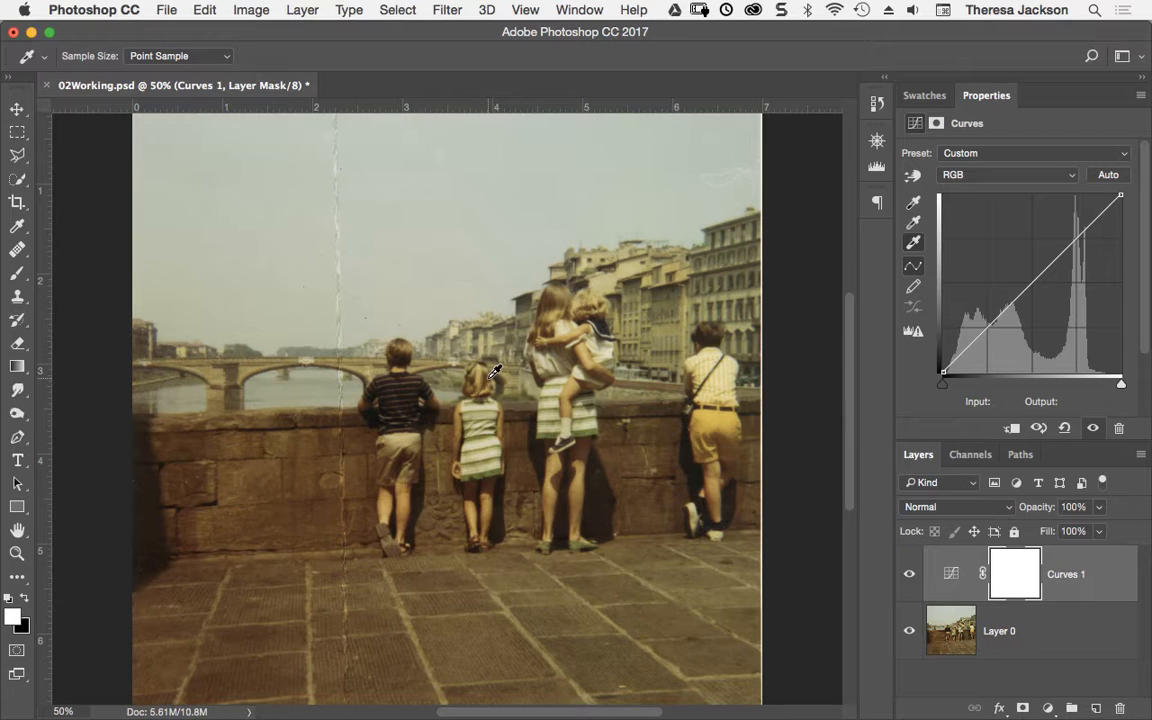
mouse_move(495, 393)
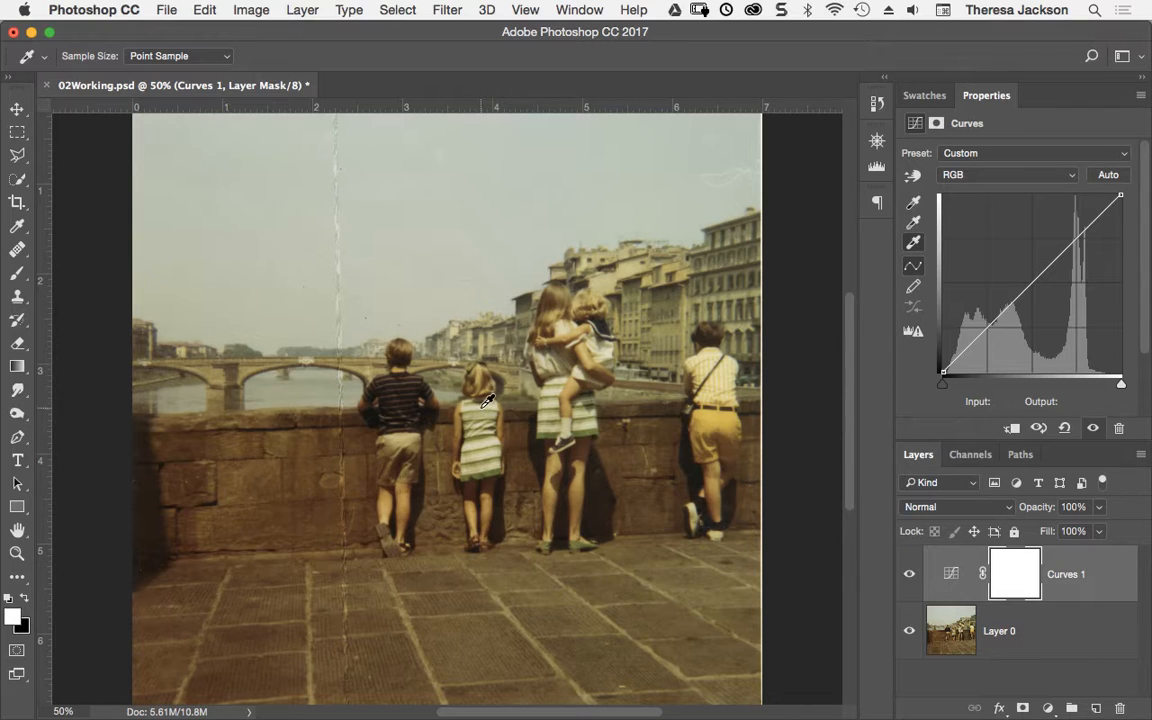
mouse_move(488, 405)
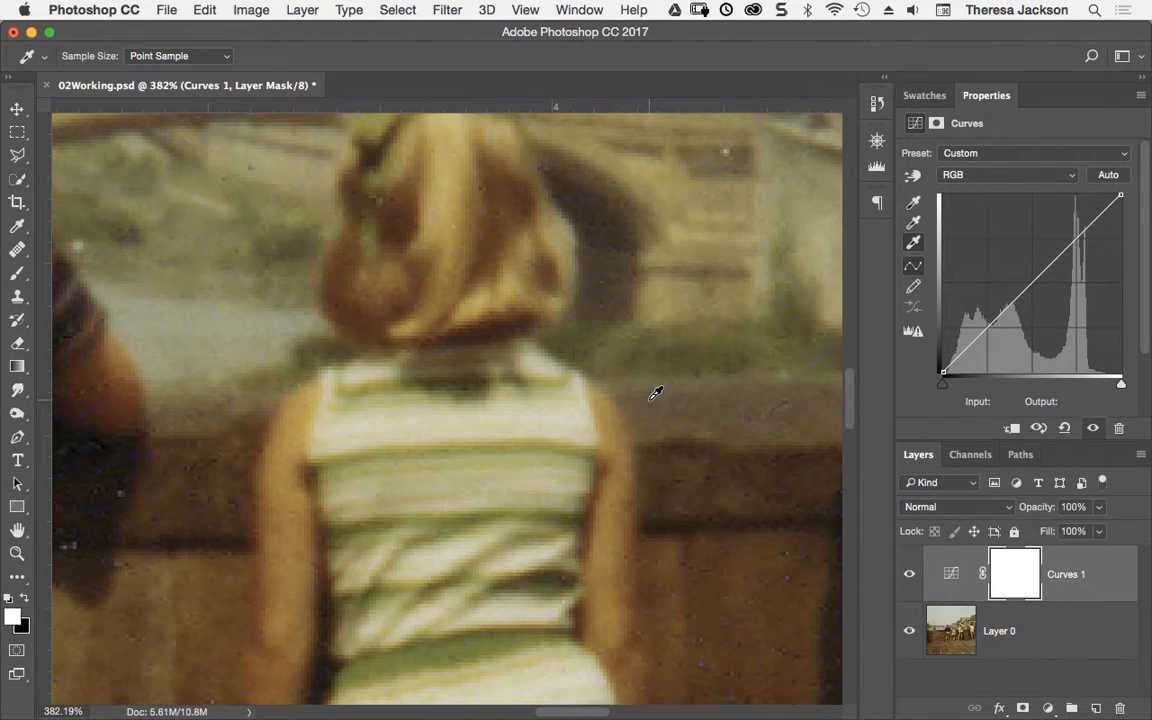
mouse_move(640, 392)
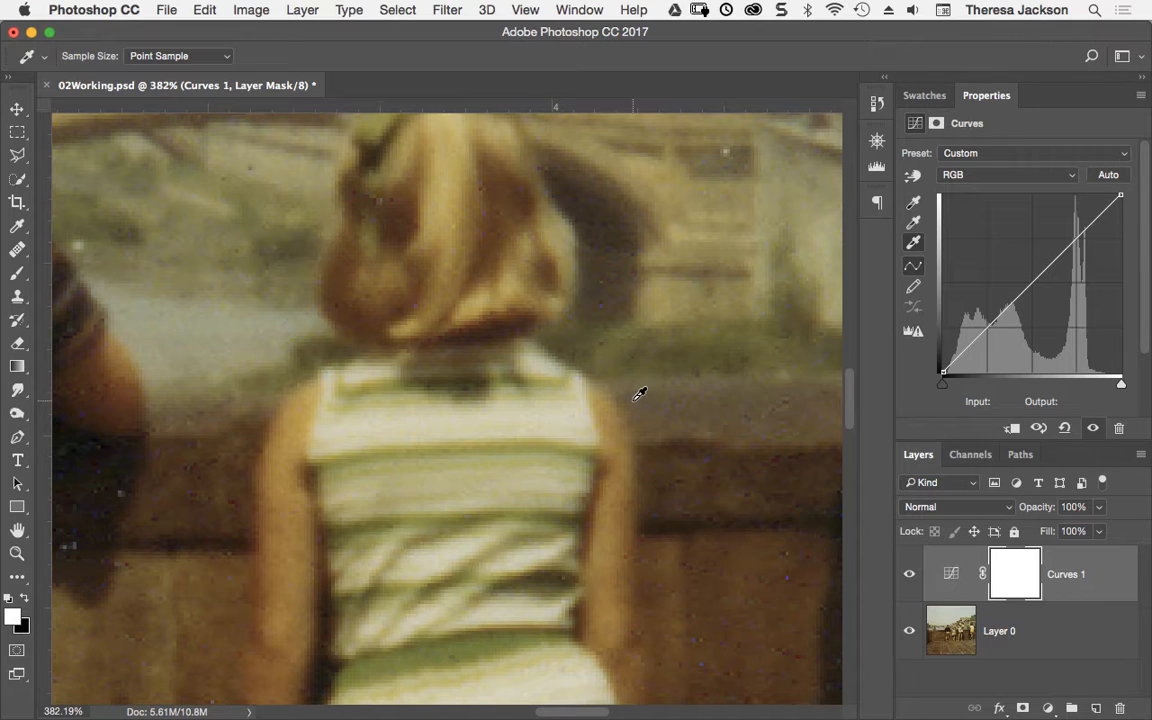
mouse_move(655, 355)
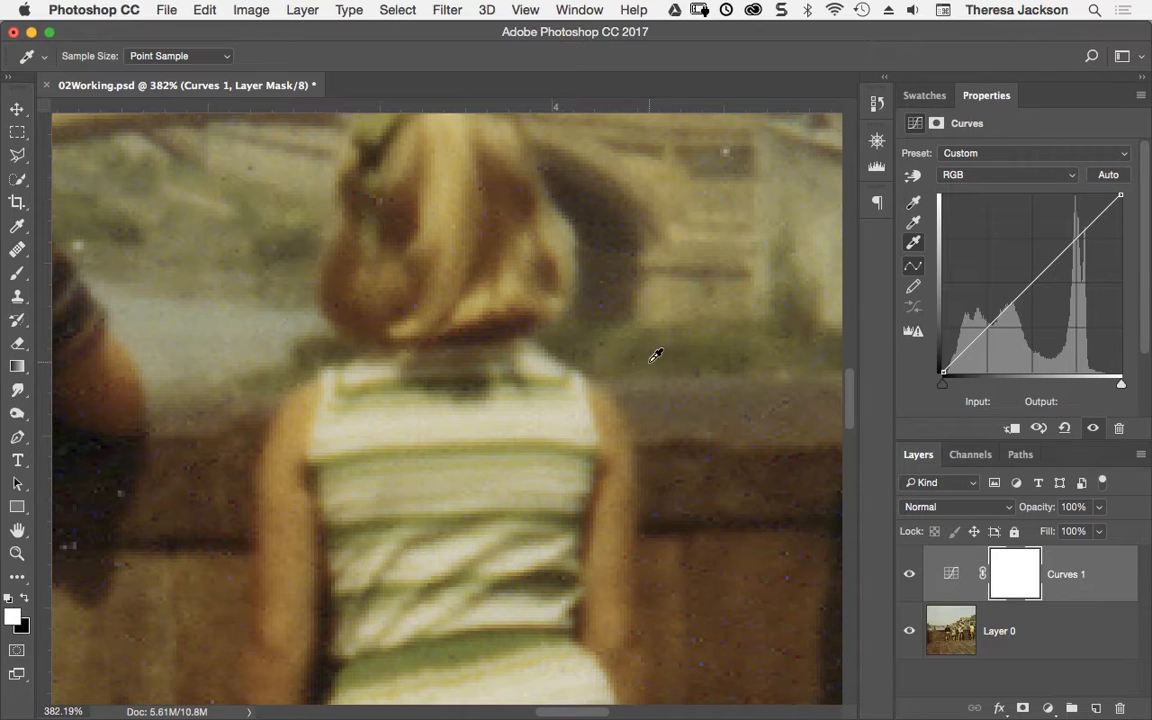
mouse_move(510, 404)
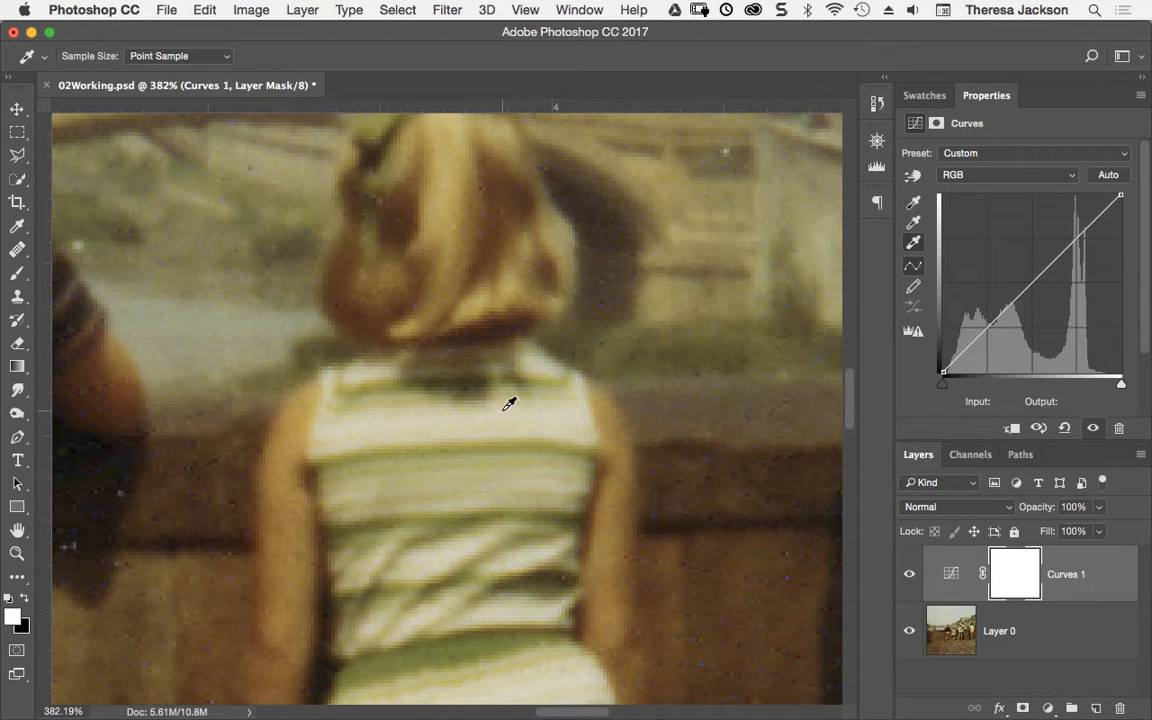
mouse_move(505, 405)
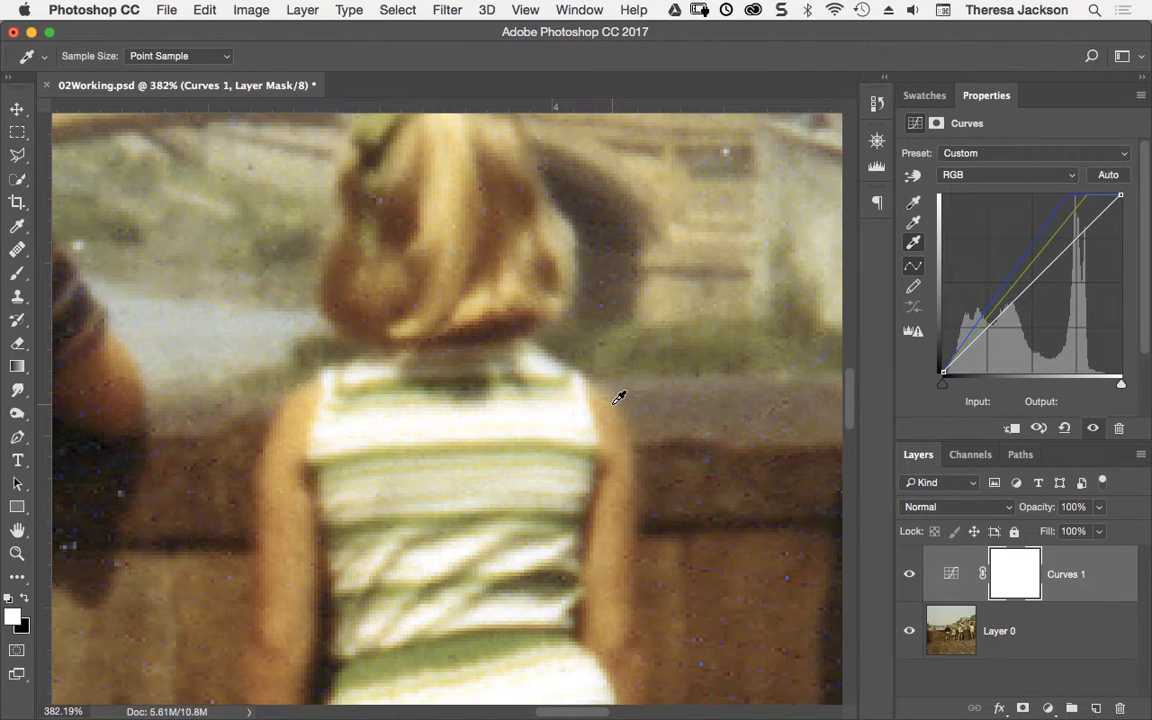
mouse_move(542, 371)
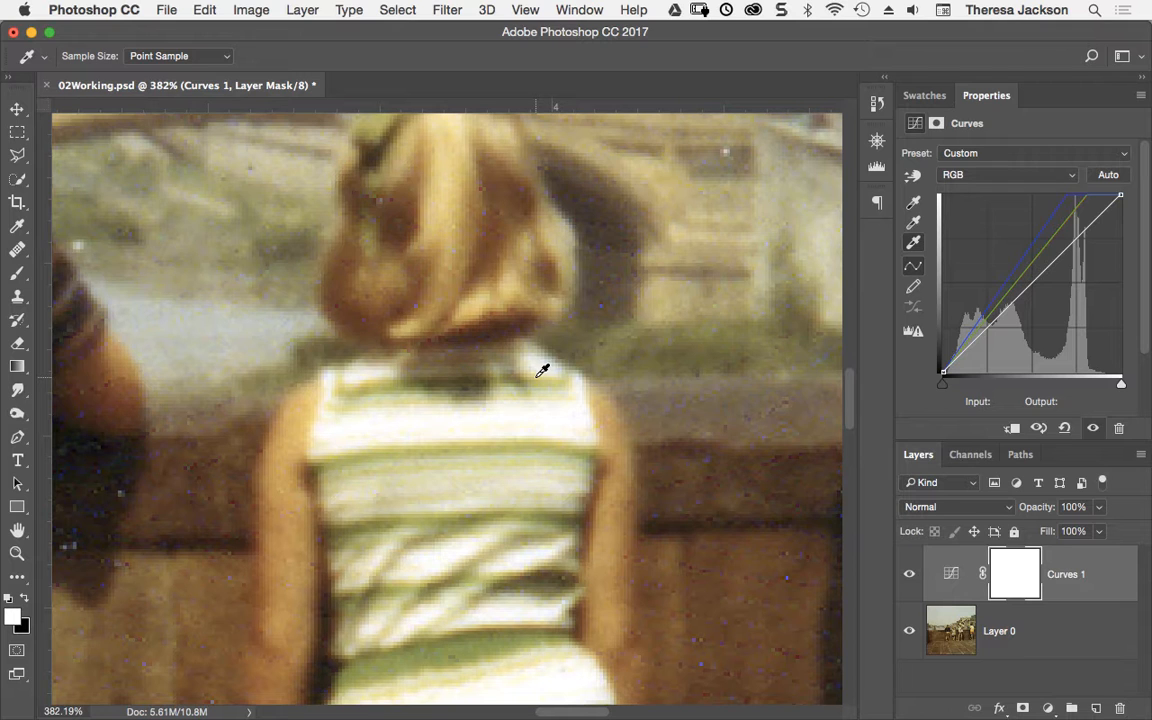
Step: Fit the whole photo back on screen with Cmd+0
key("cmd+0")
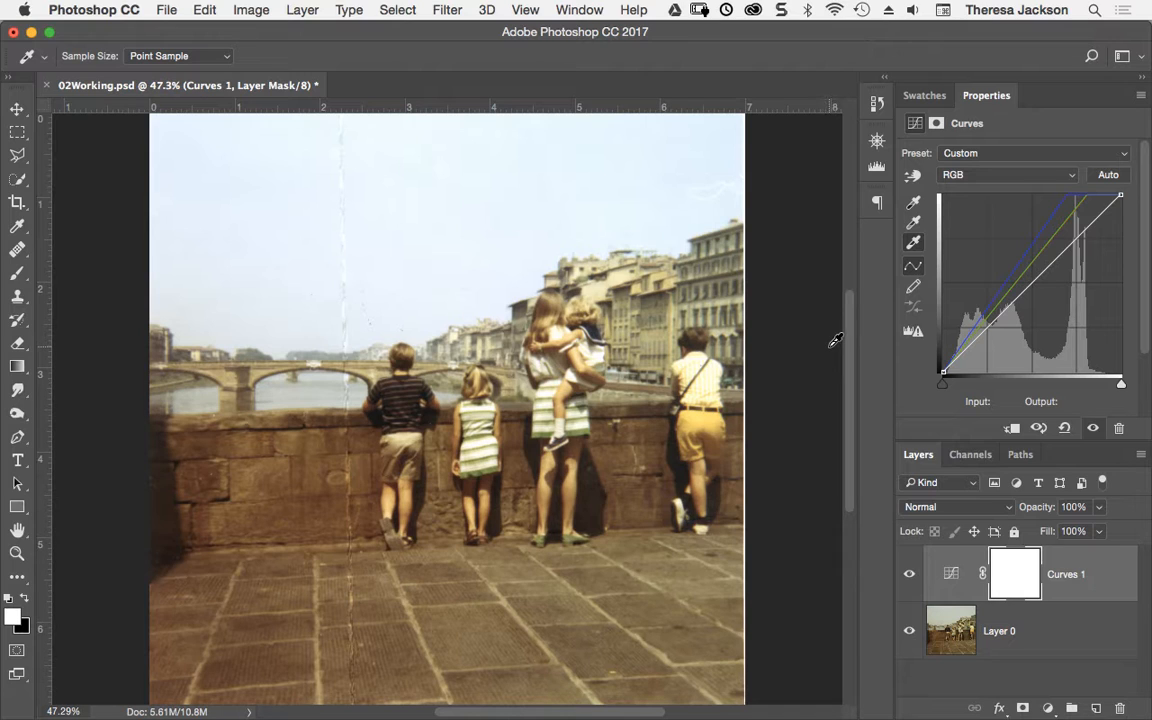
mouse_move(812, 335)
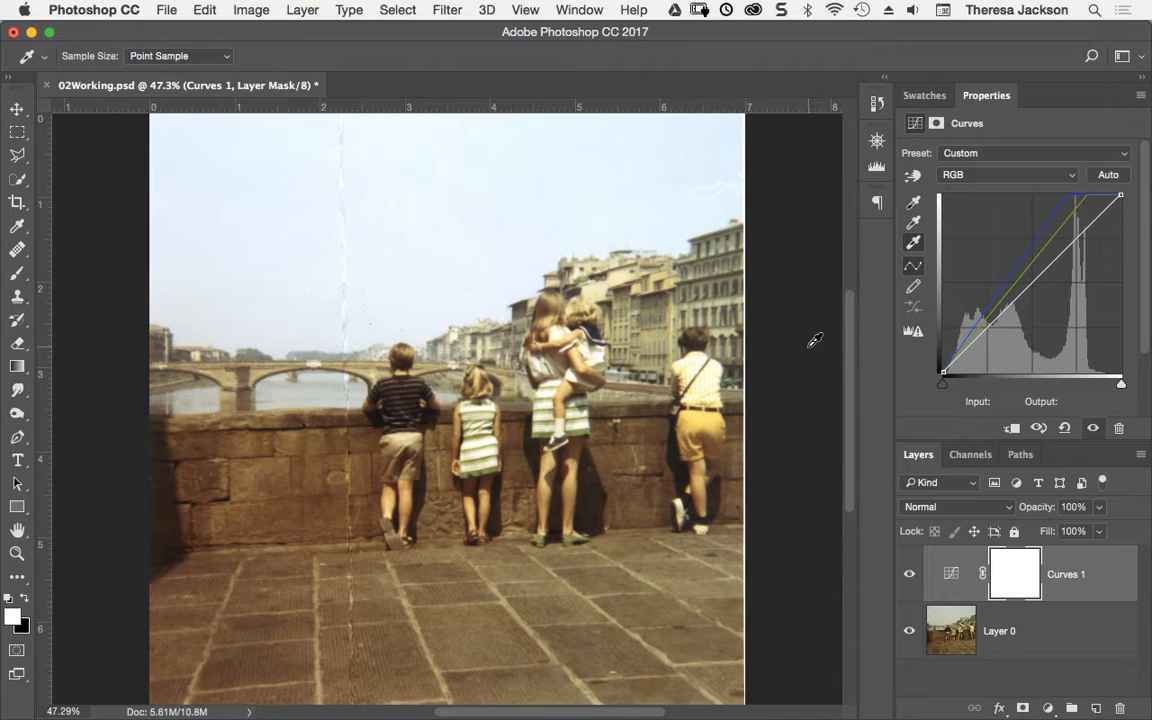
mouse_move(805, 335)
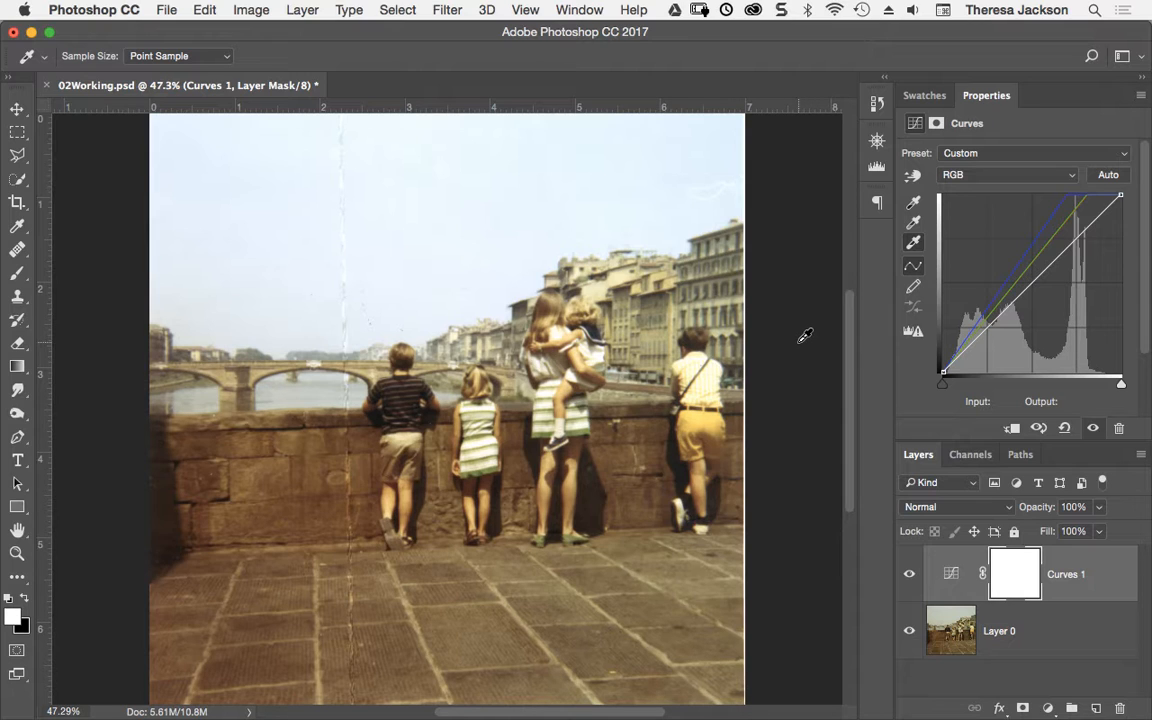
mouse_move(788, 338)
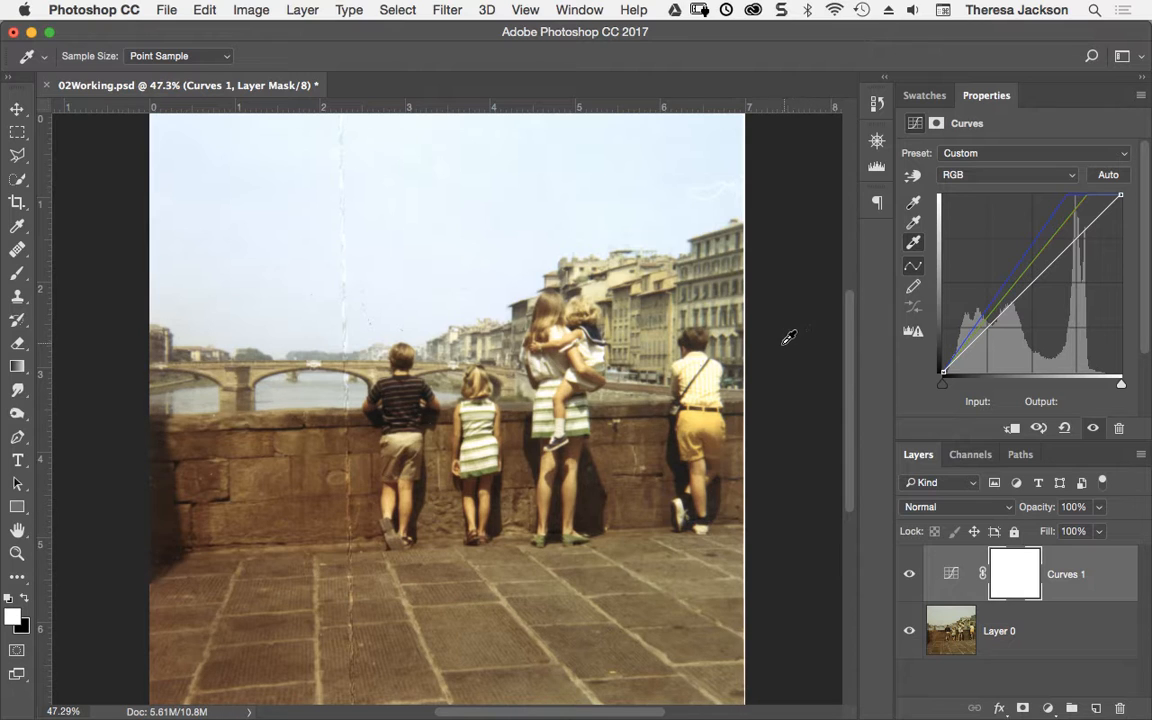
Step: Hide the Curves 1 layer to compare with the original yellowish photo
left_click(17, 202)
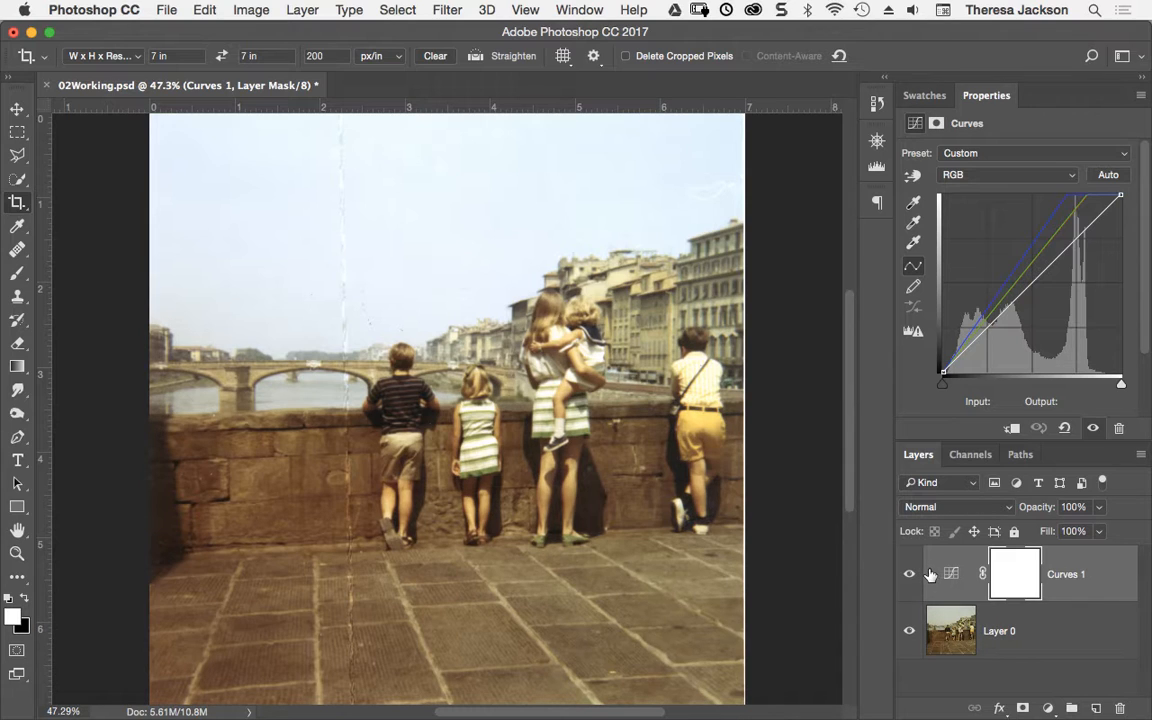
mouse_move(931, 575)
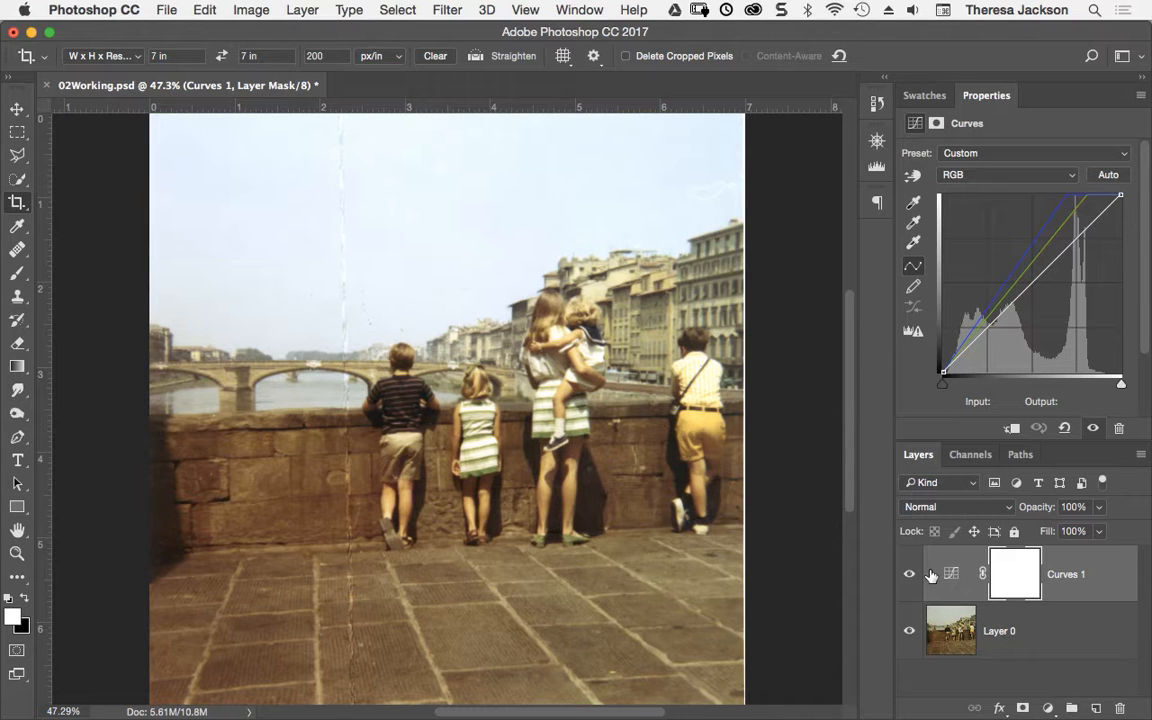
mouse_move(940, 586)
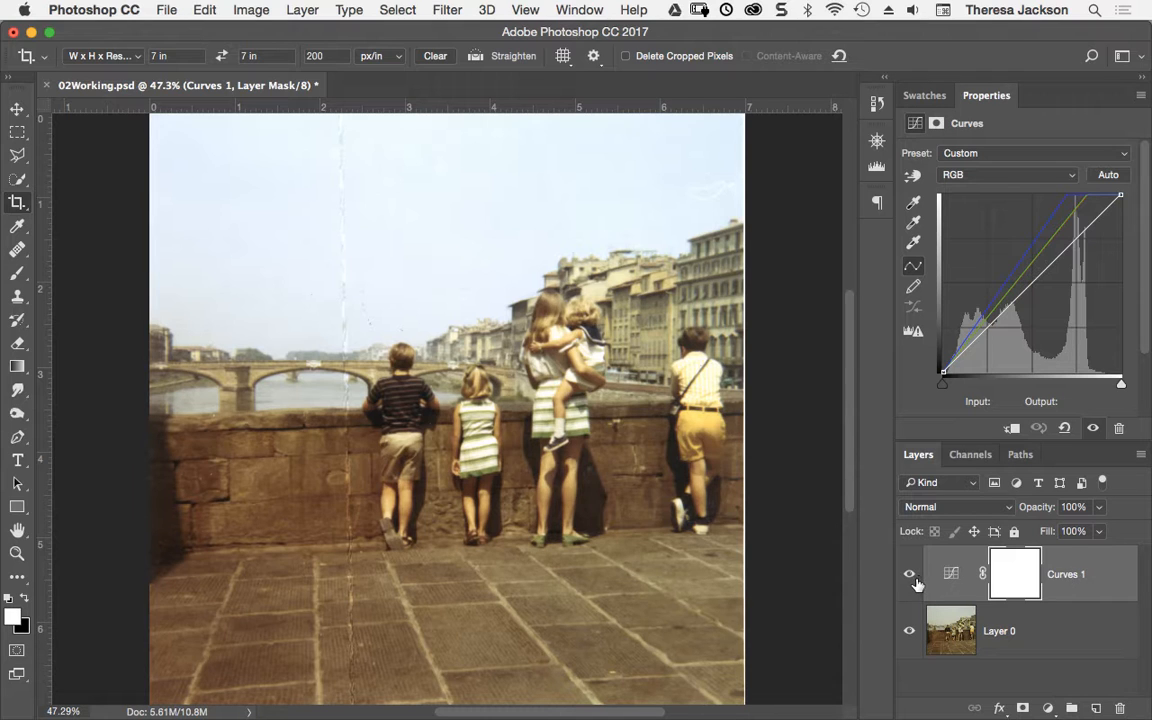
left_click(909, 573)
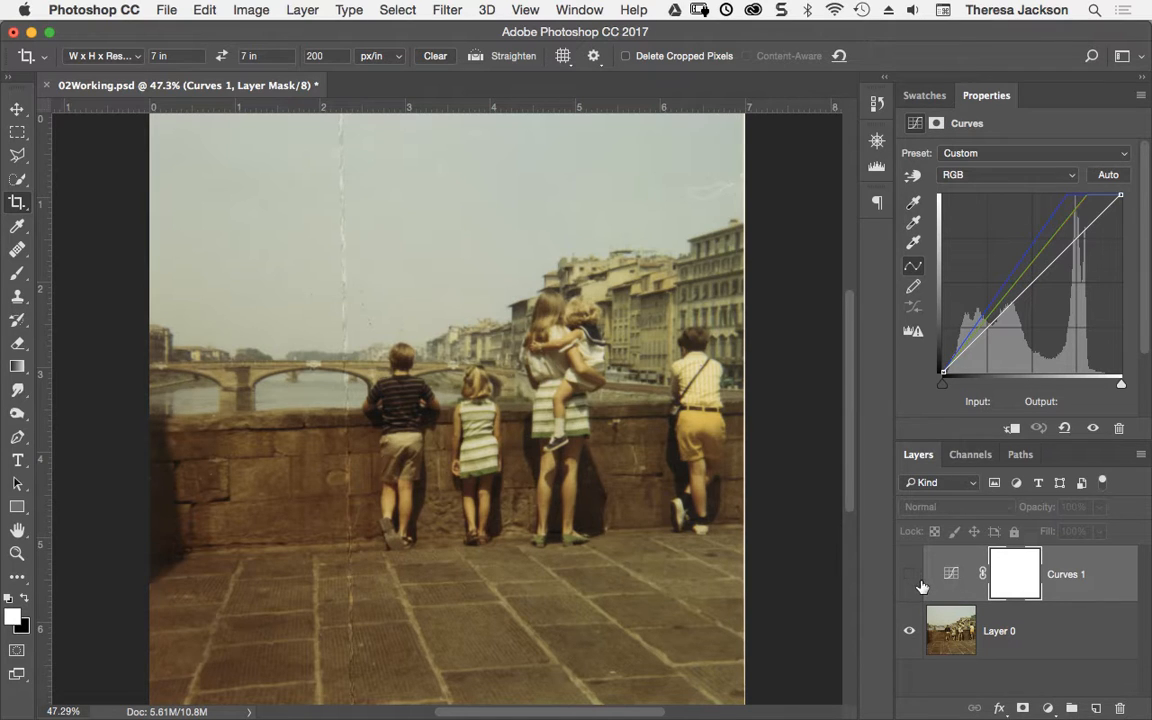
mouse_move(922, 592)
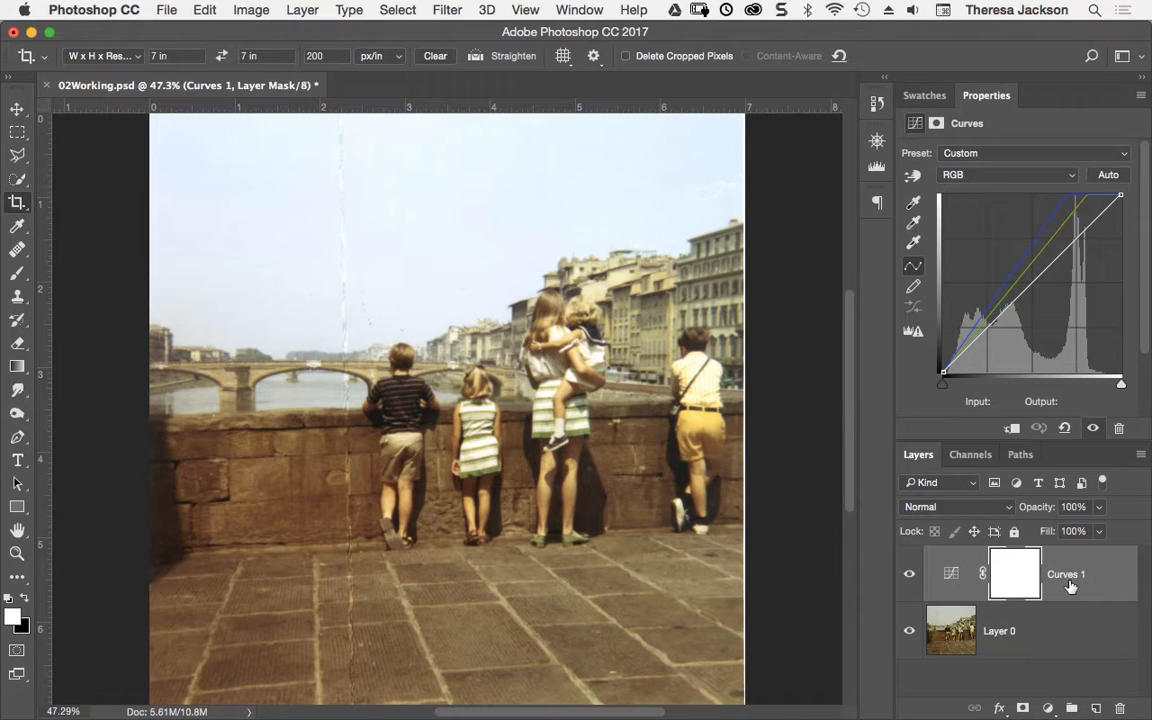
mouse_move(1065, 587)
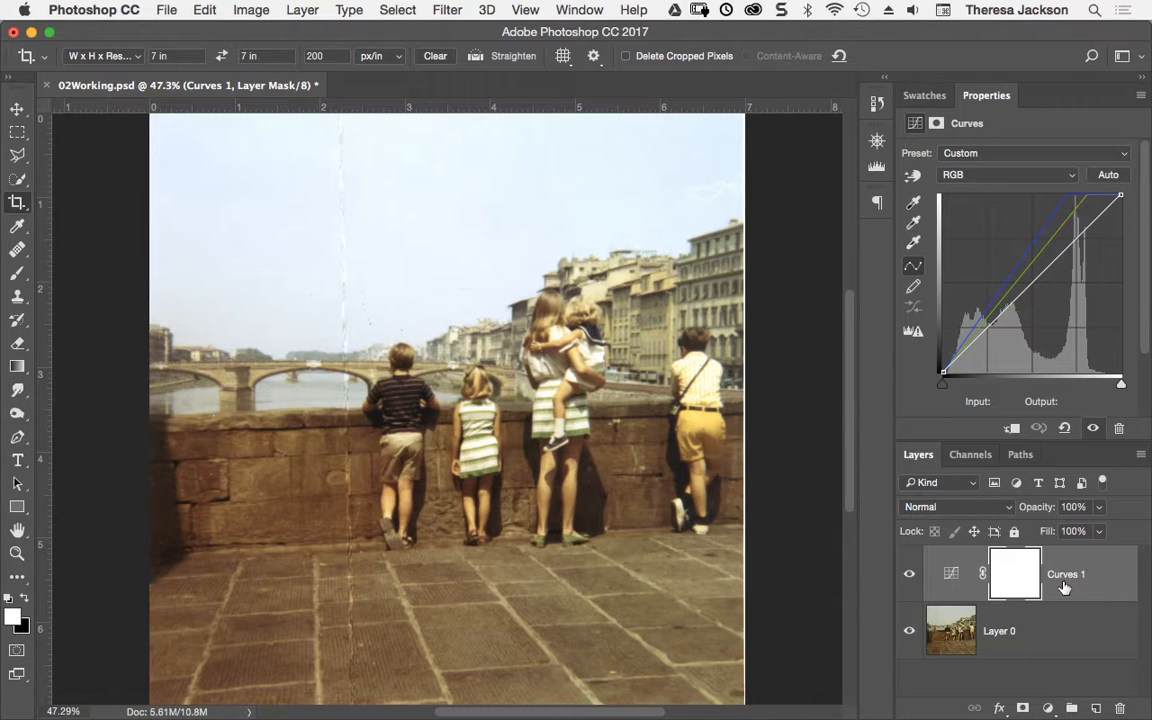
mouse_move(1004, 638)
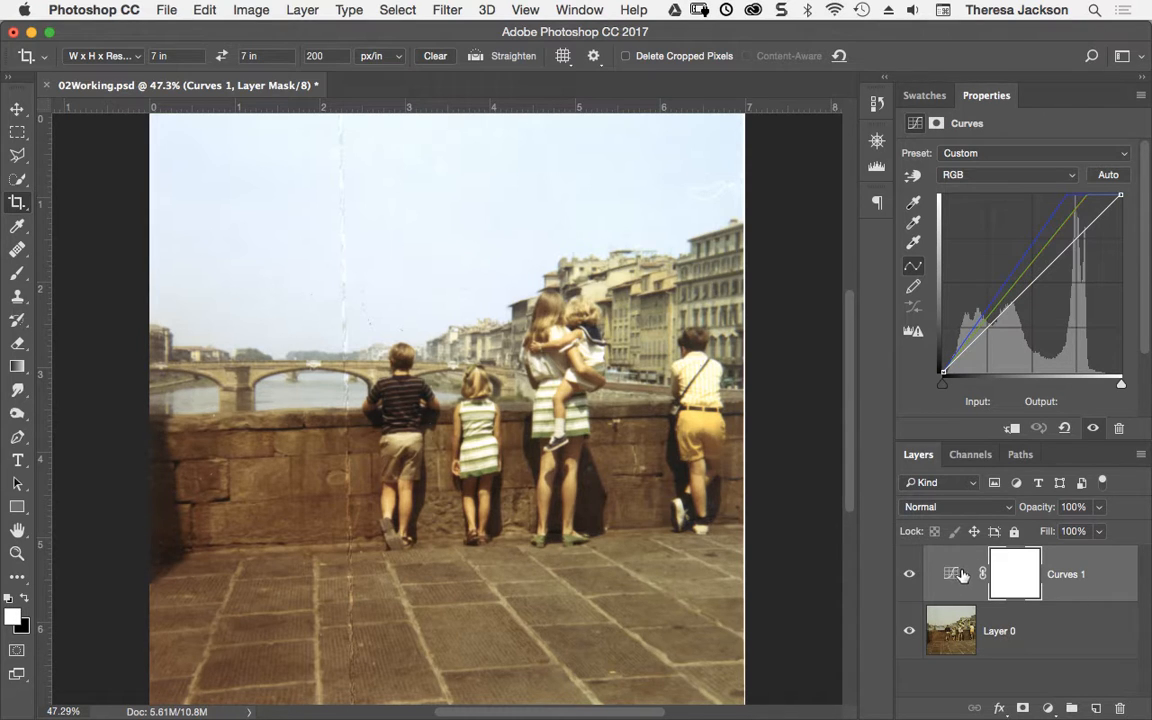
mouse_move(955, 583)
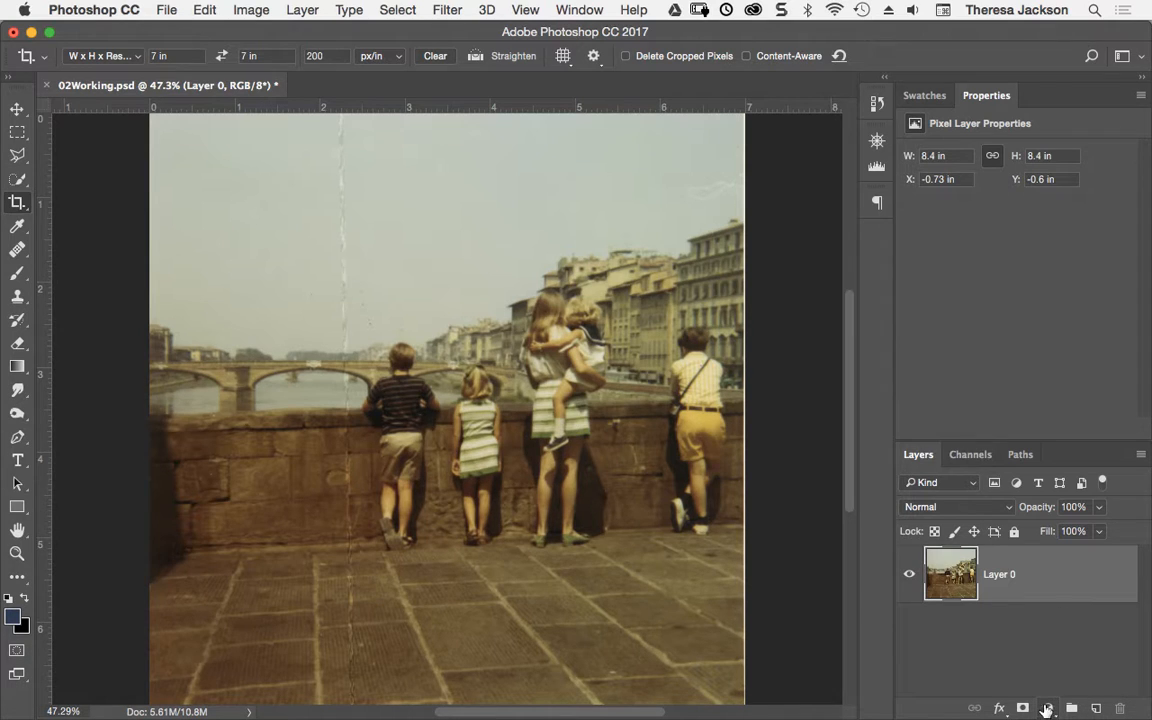
Step: Add a fresh Curves 1 adjustment layer with a straight default curve above Layer 0
left_click(1047, 708)
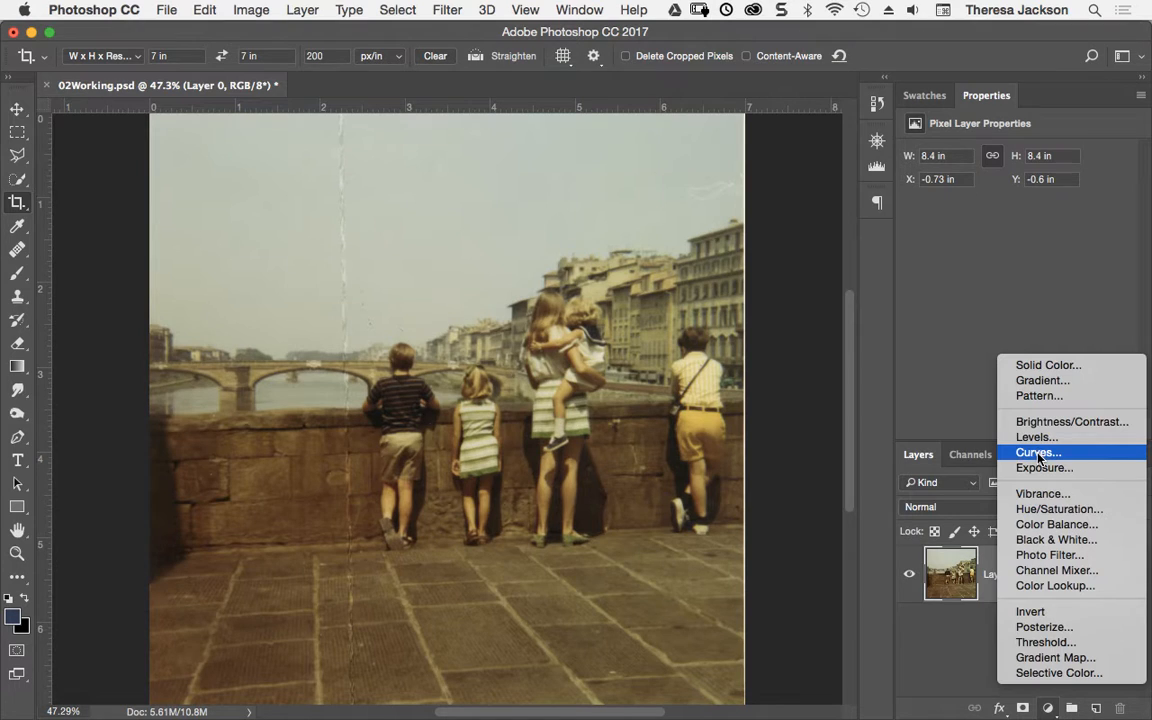
left_click(1038, 452)
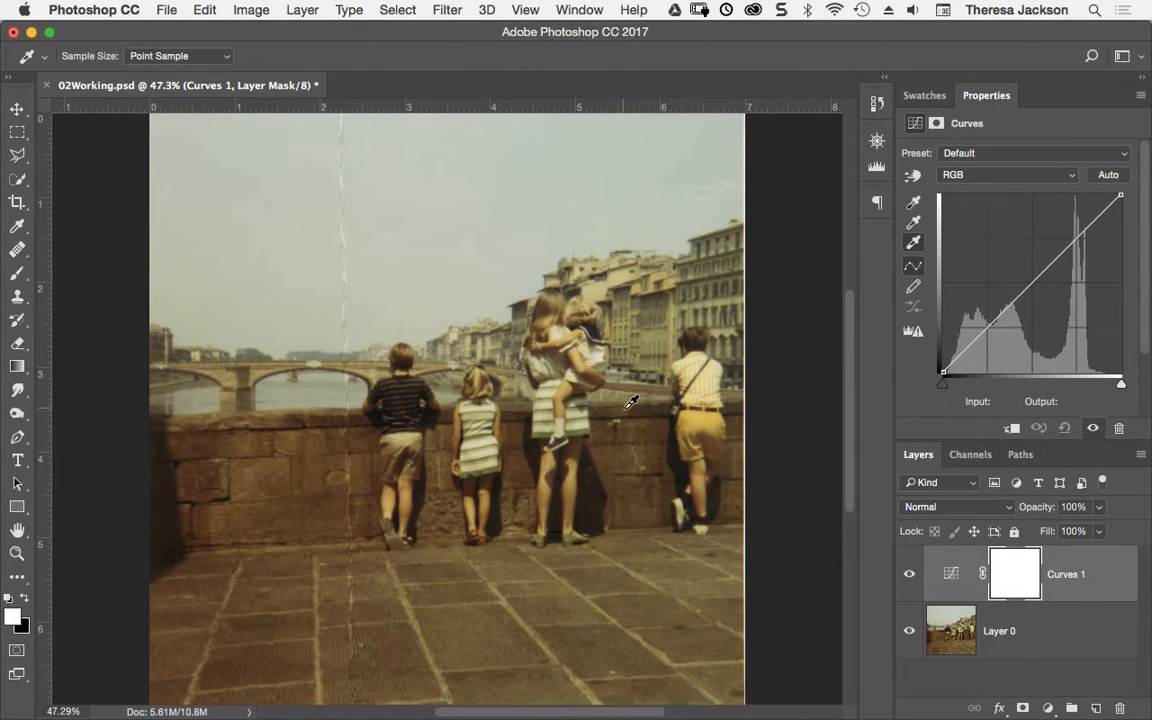
mouse_move(480, 408)
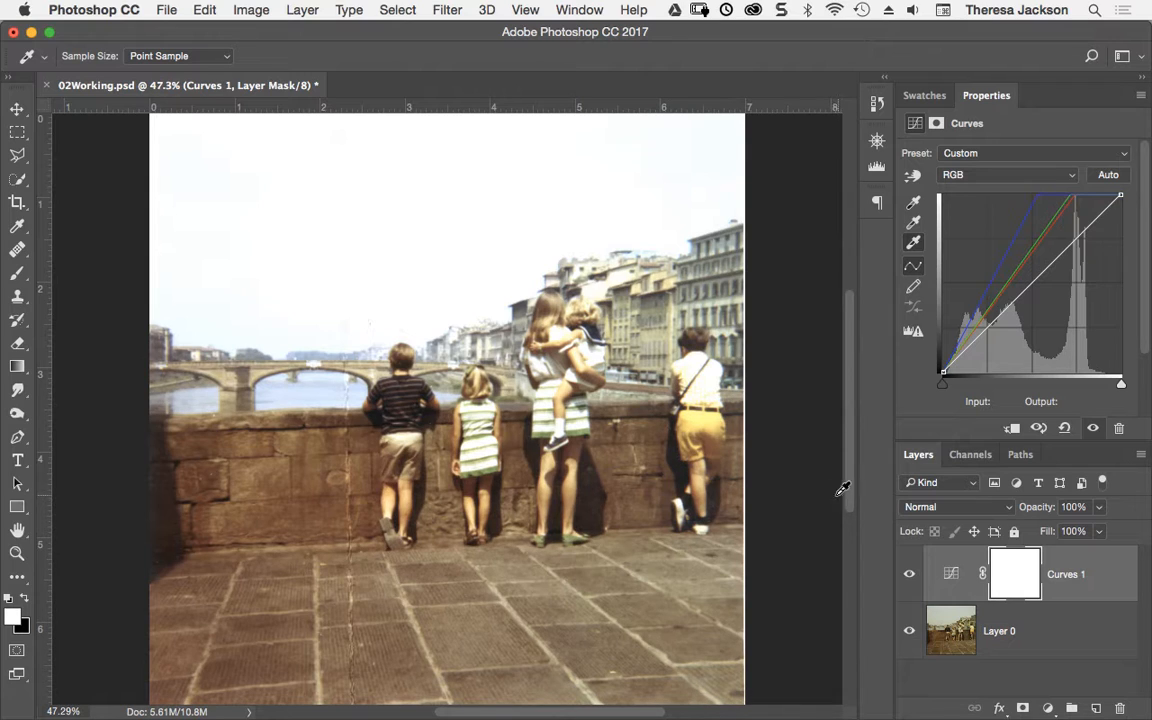
mouse_move(826, 483)
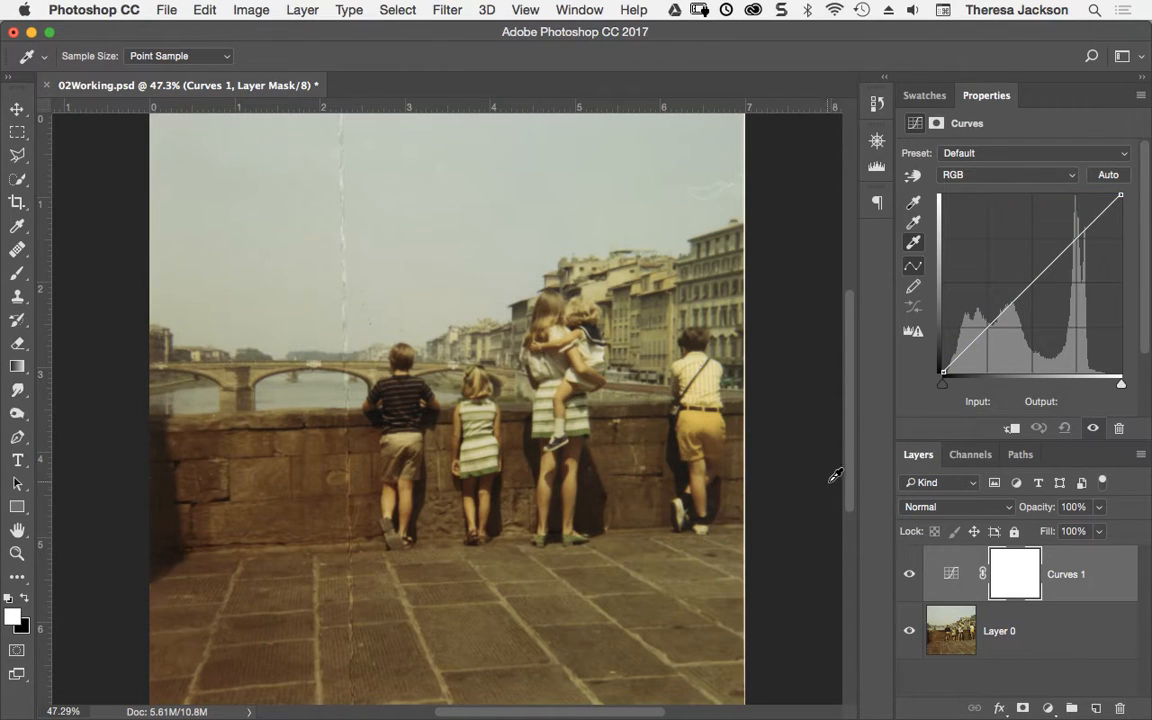
mouse_move(705, 410)
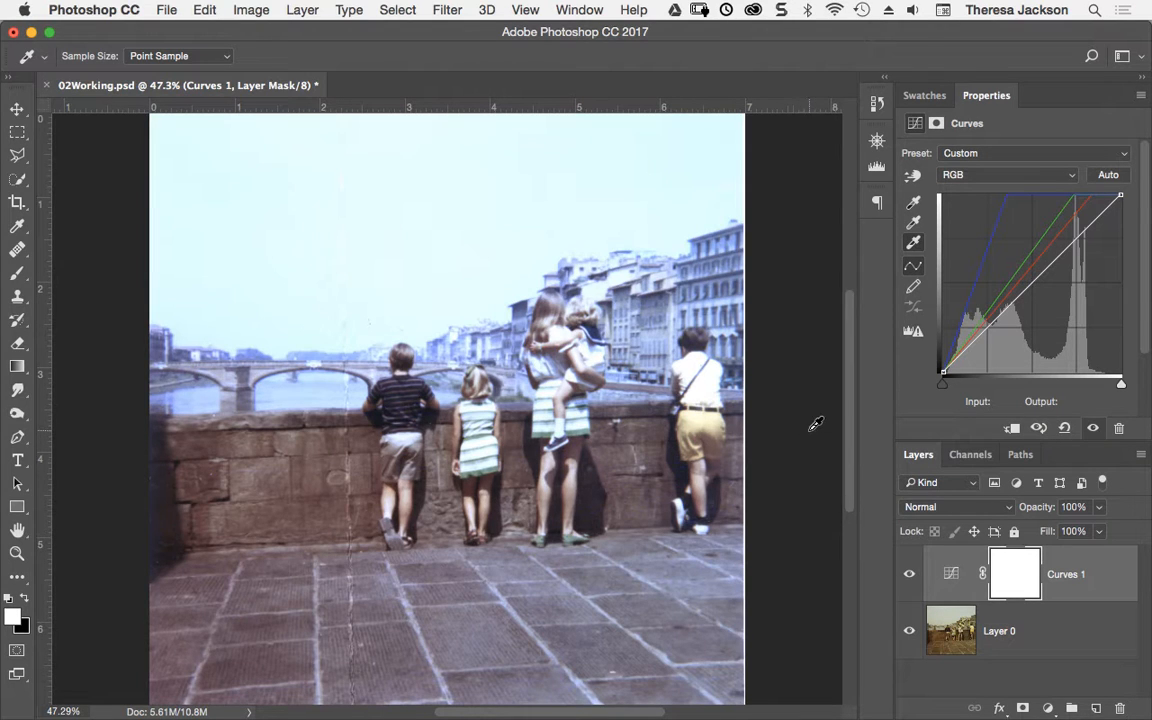
mouse_move(727, 411)
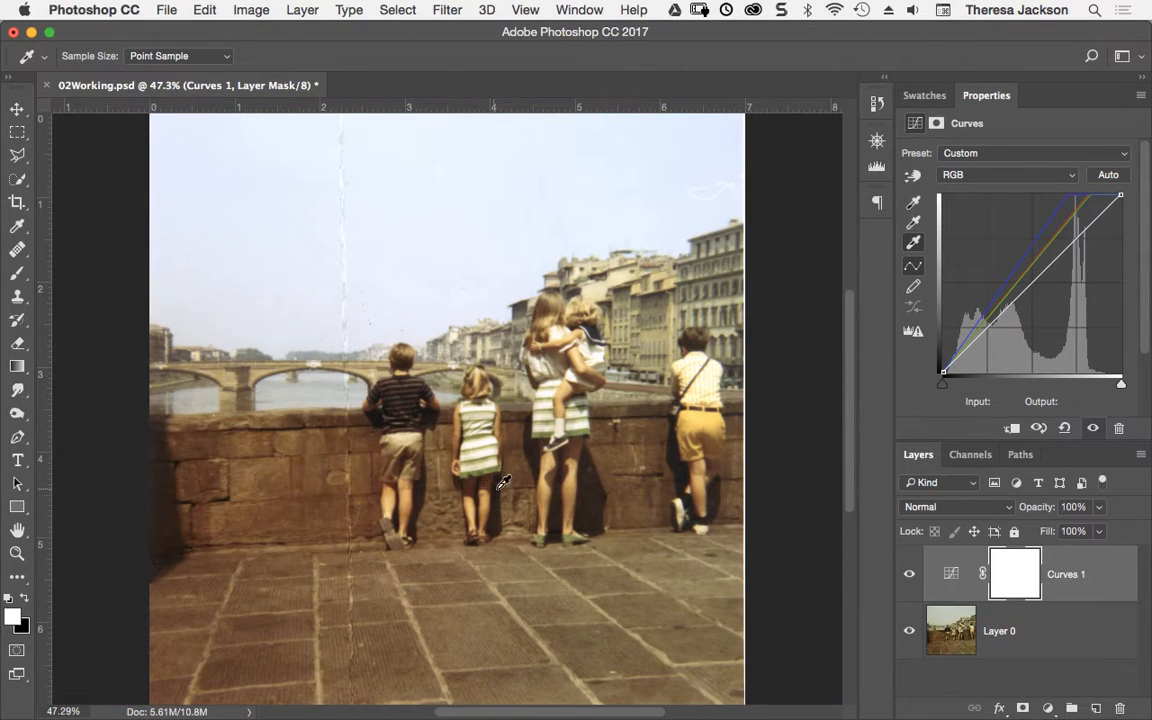
mouse_move(623, 498)
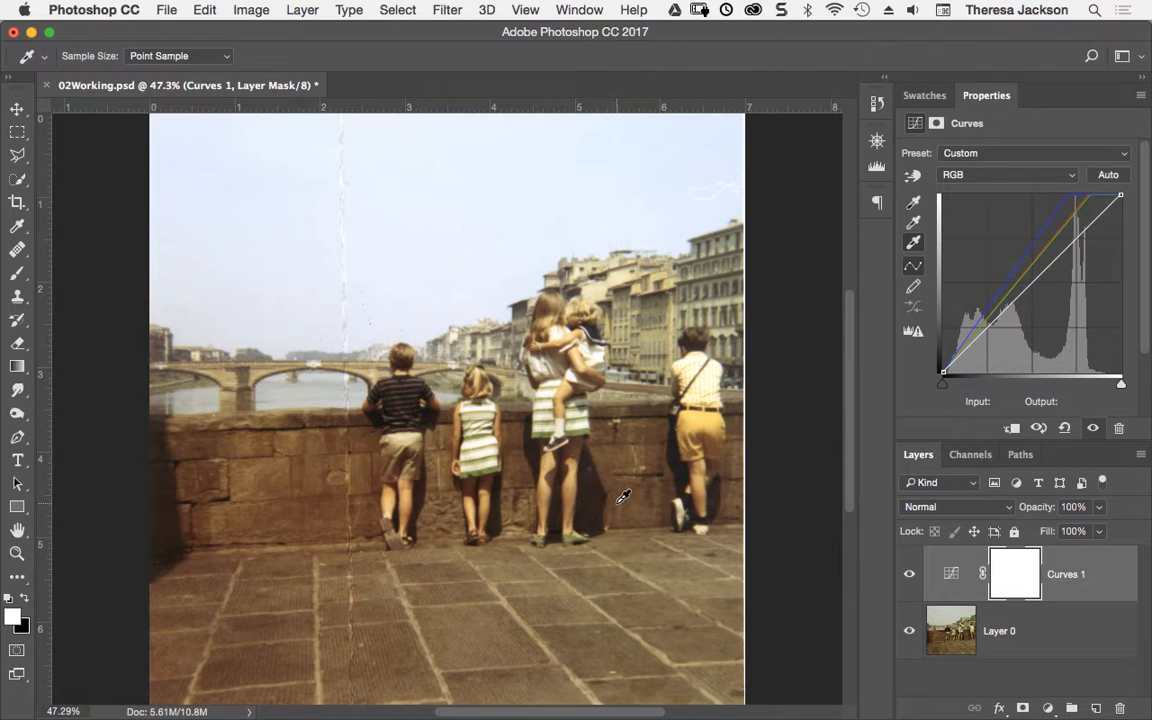
Step: Return to cropping mode and lower the RGB curve's midtones and shadows for more contrast
left_click(17, 203)
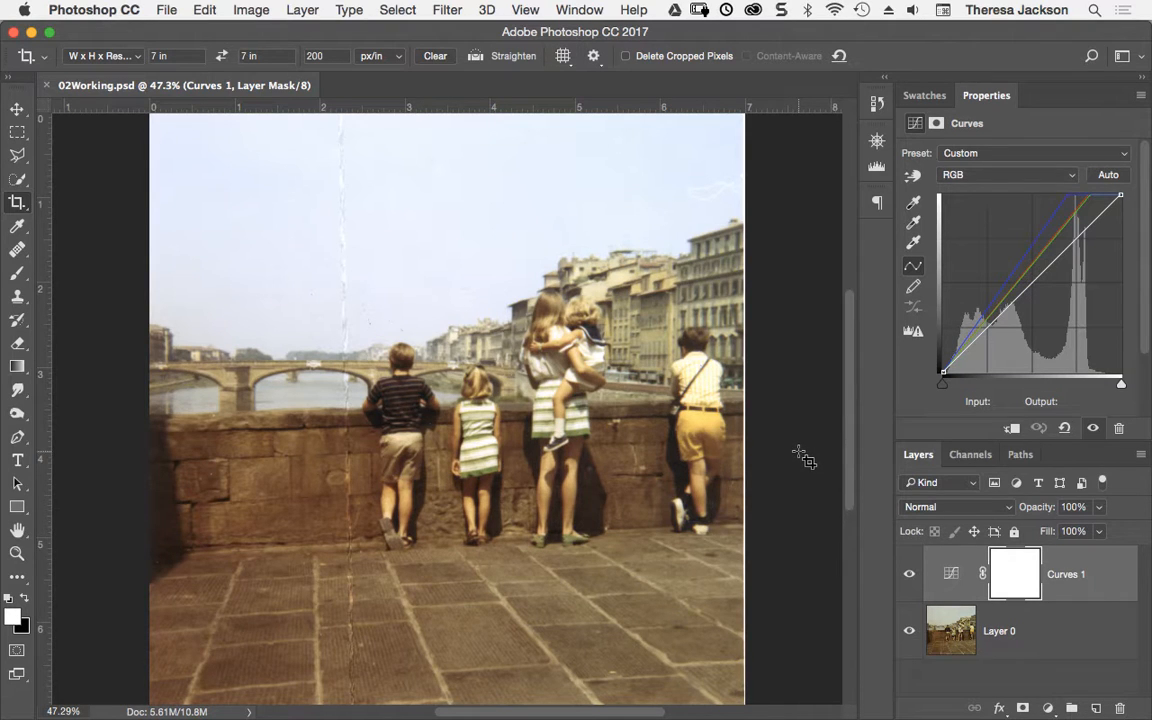
mouse_move(843, 438)
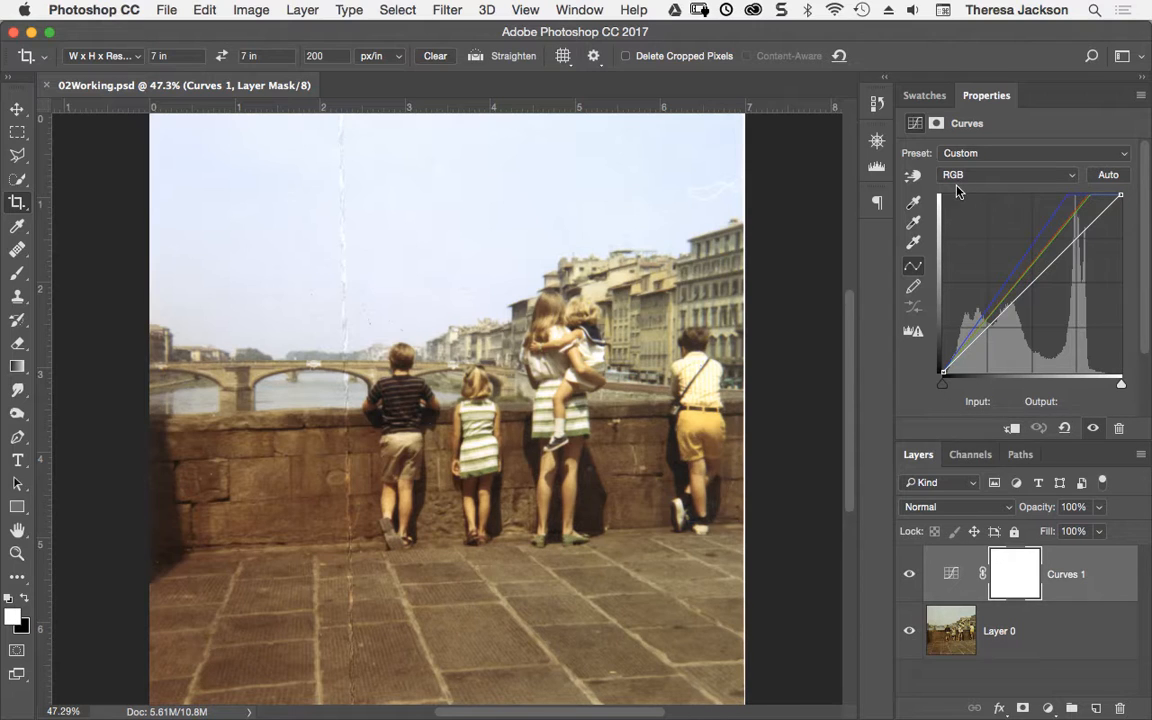
left_click(968, 365)
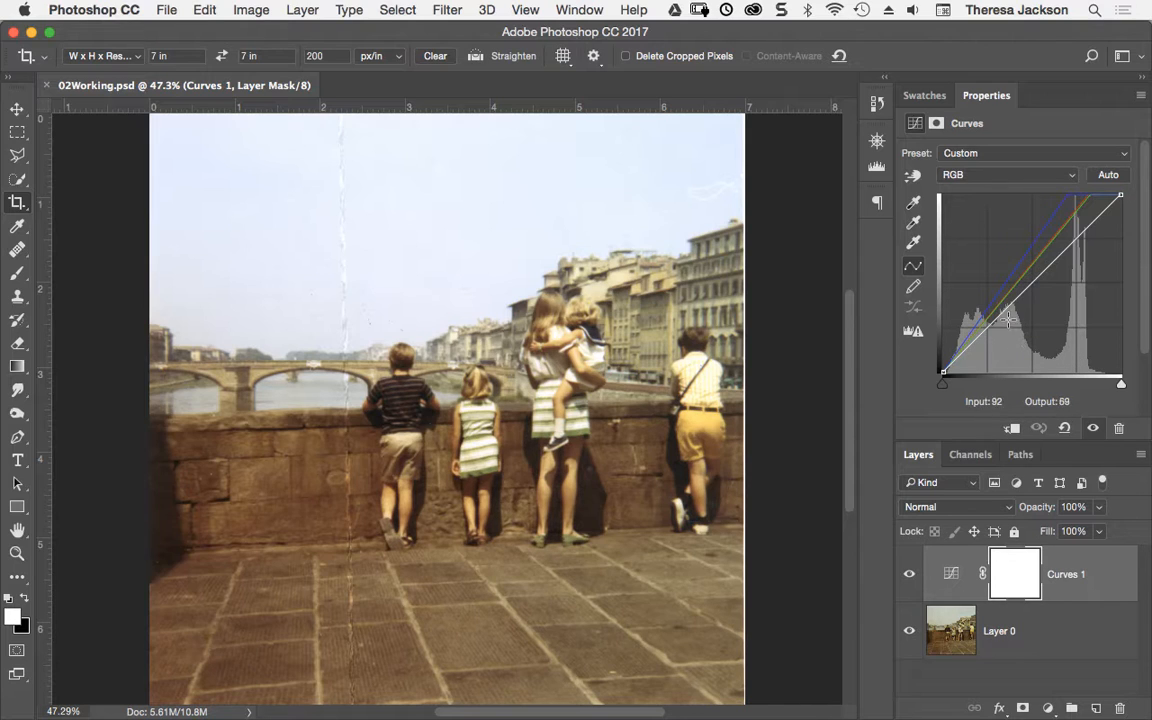
left_click_drag(1008, 318, 1000, 348)
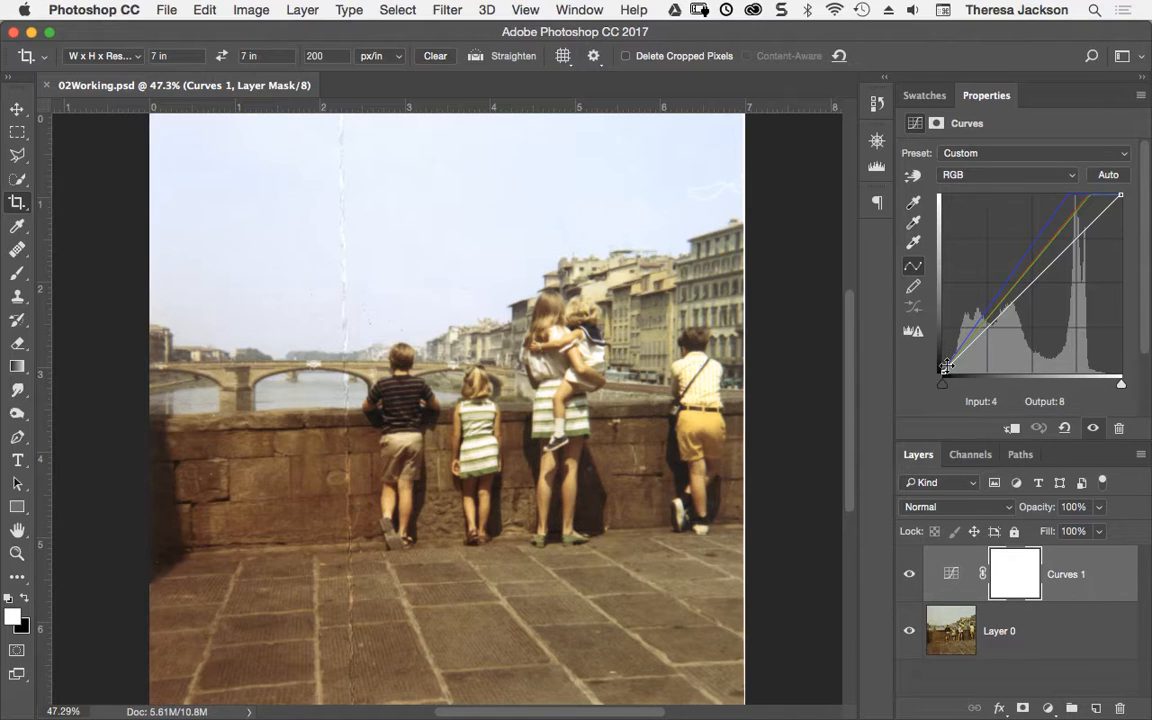
left_click_drag(948, 365, 1120, 363)
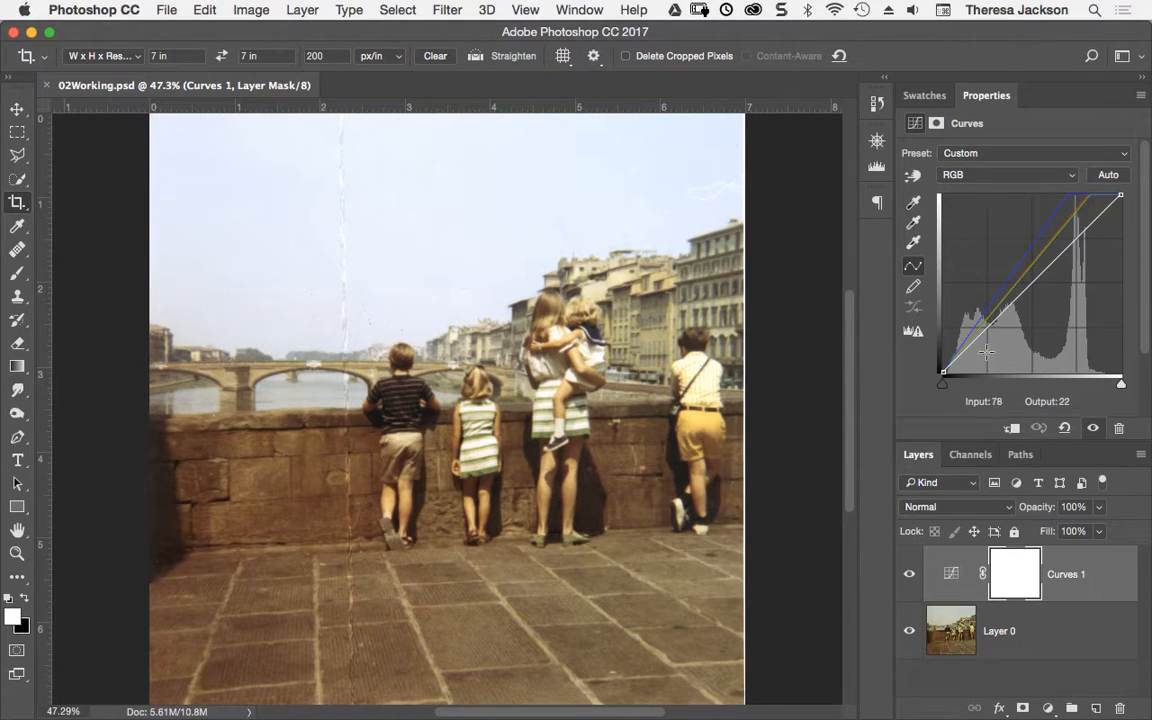
left_click_drag(985, 352, 642, 425)
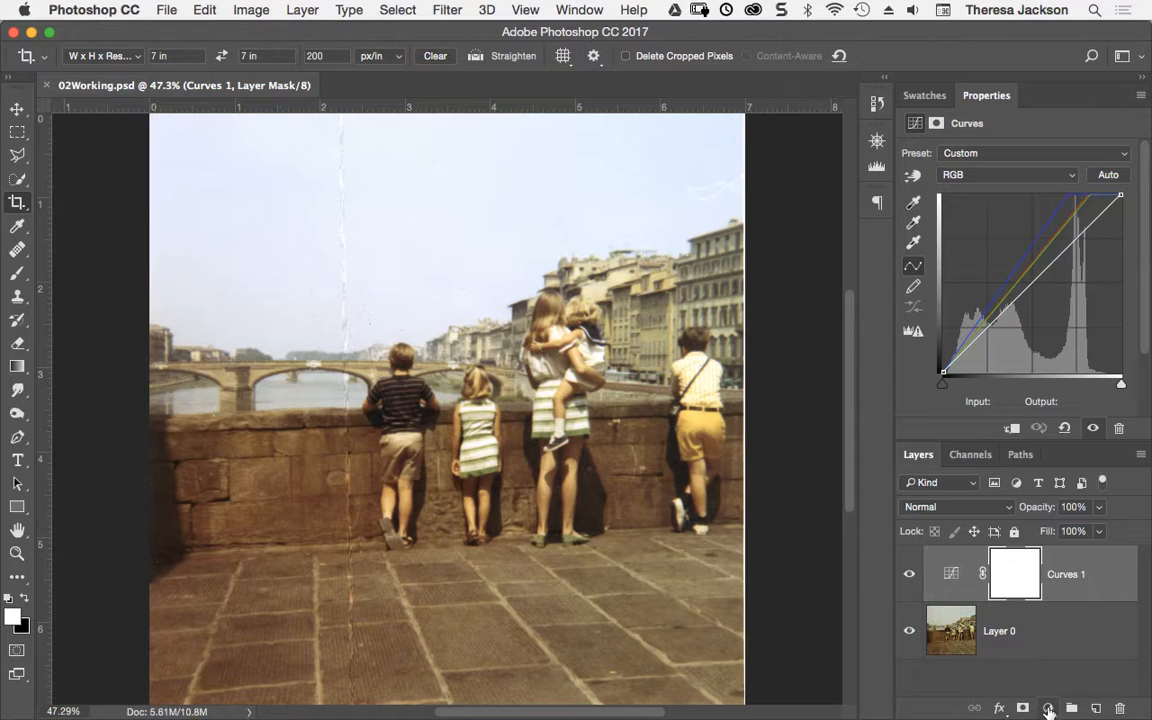
Step: Add a Levels 1 adjustment layer with default settings above Curves 1
left_click(1048, 708)
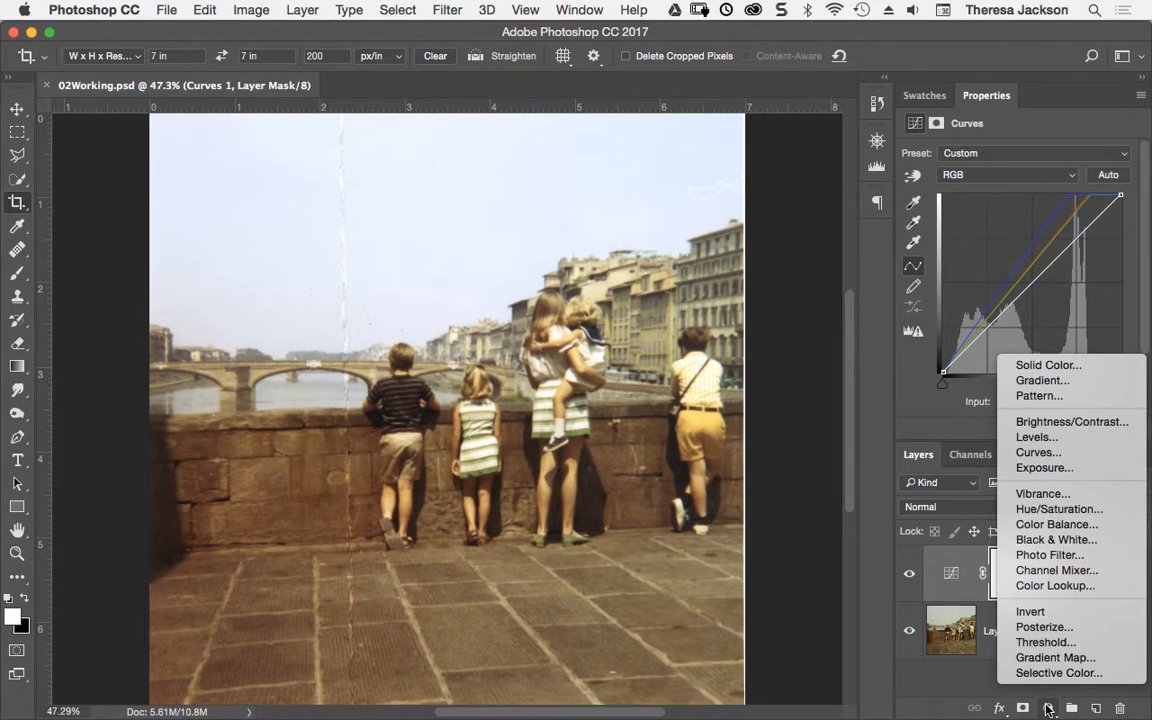
left_click(1048, 708)
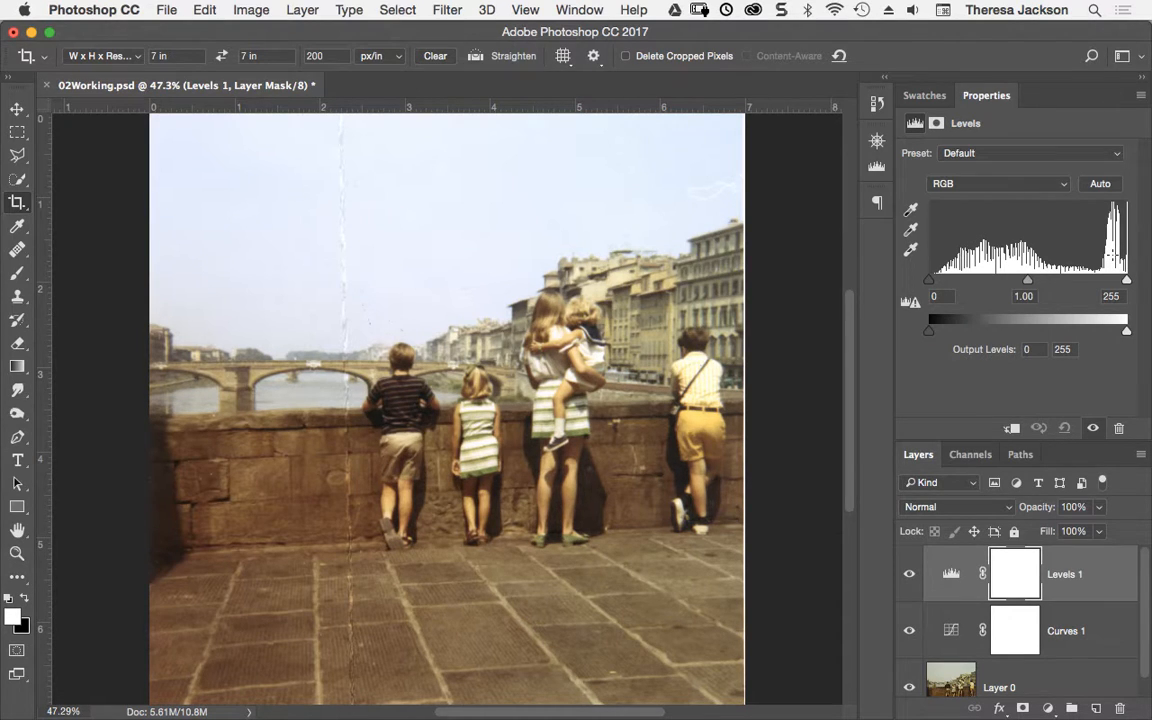
mouse_move(1113, 258)
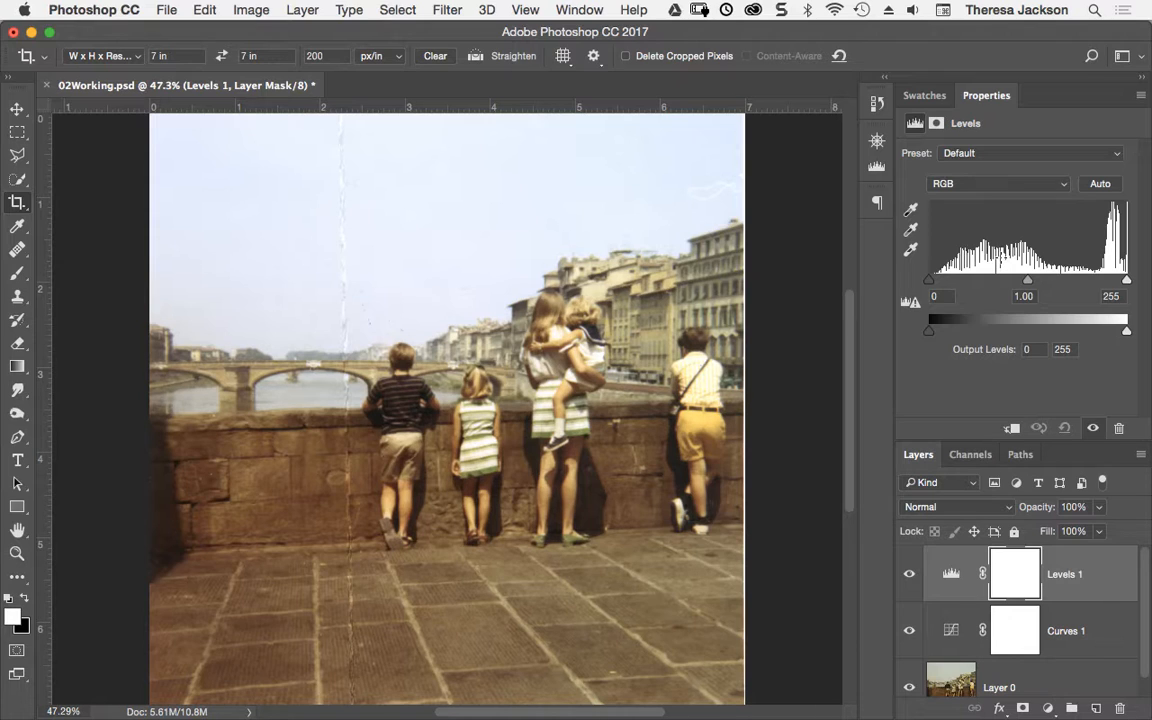
mouse_move(1000, 261)
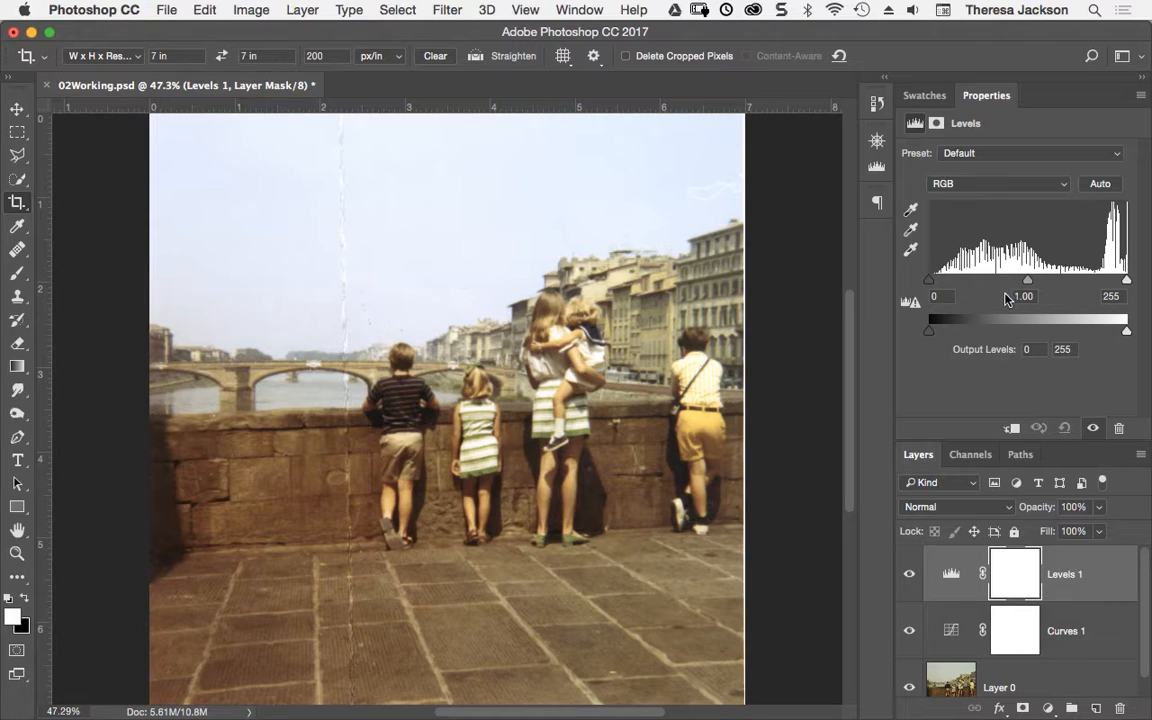
mouse_move(1005, 300)
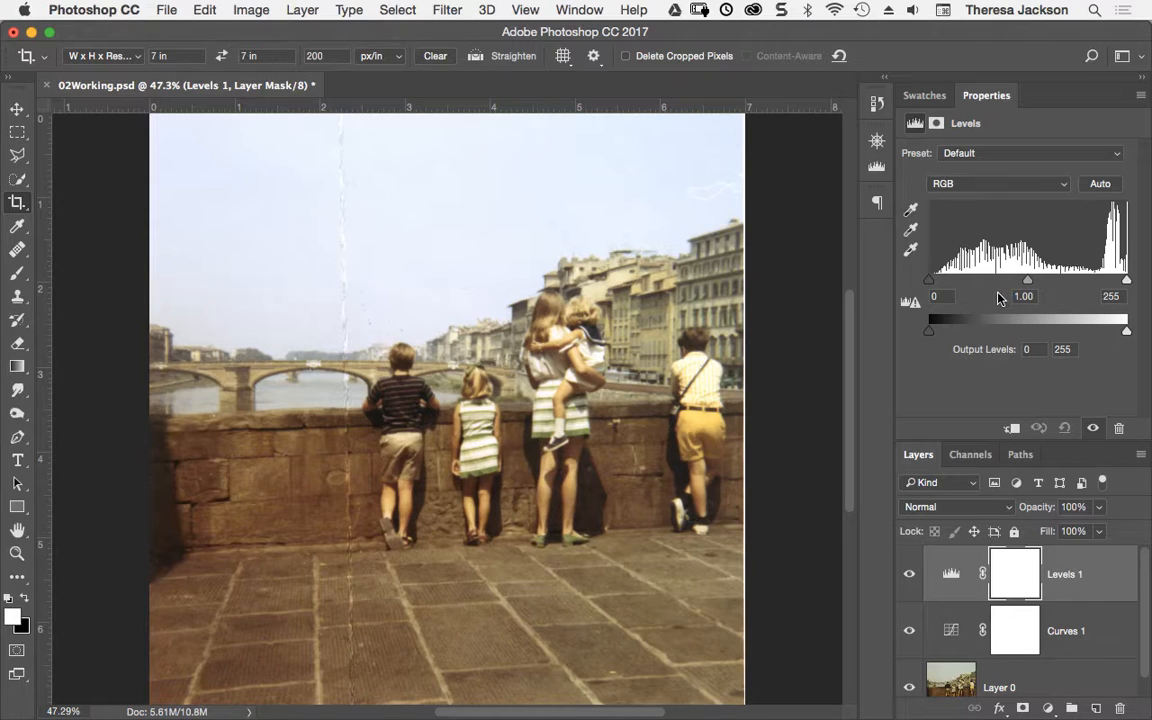
mouse_move(1043, 251)
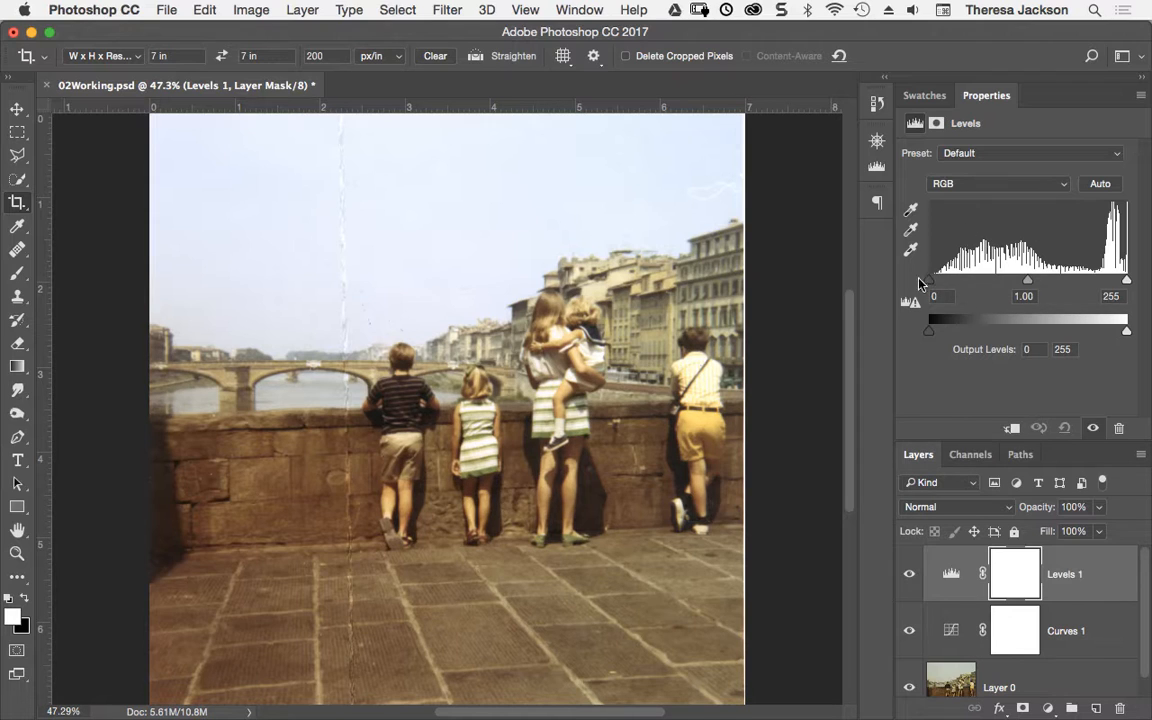
mouse_move(1113, 268)
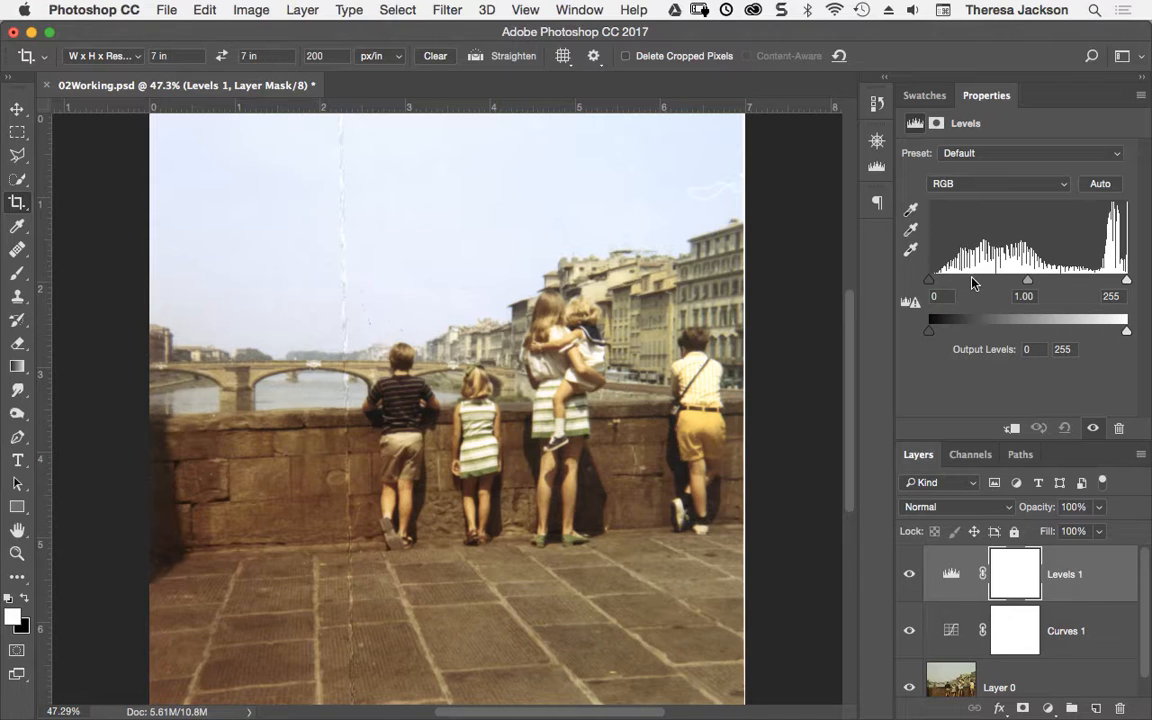
mouse_move(950, 290)
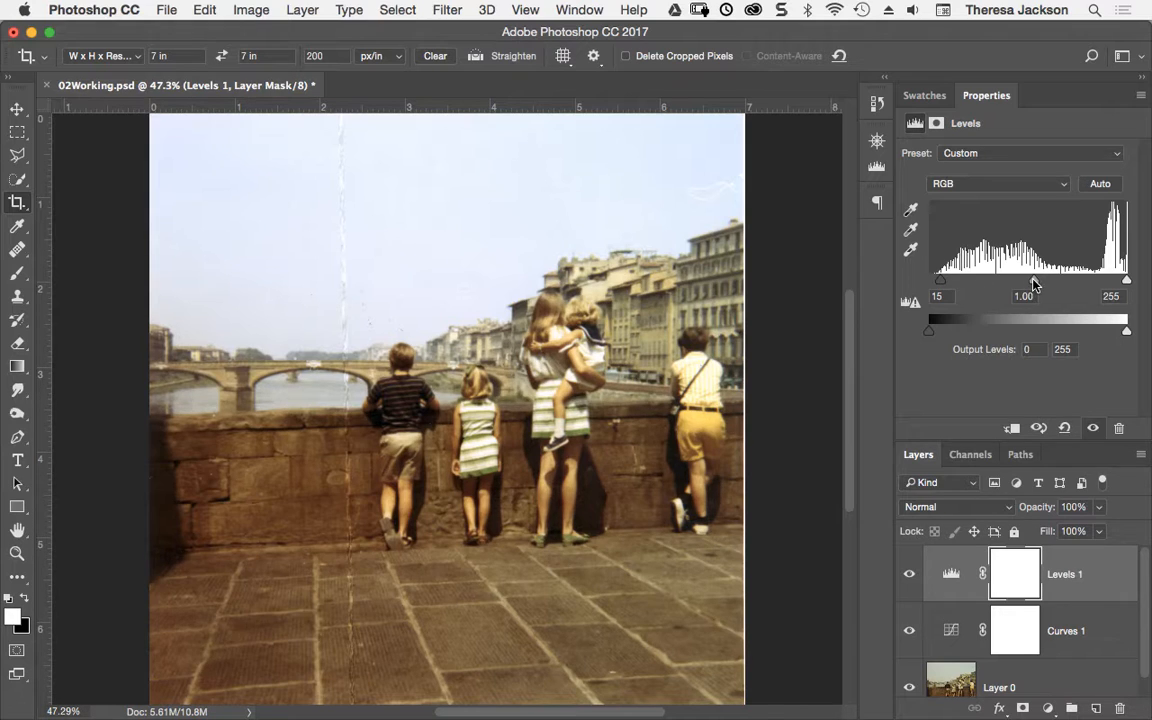
Step: Set the Levels 1 black input point to 15 and the midtone slider to 0.89
left_click_drag(1030, 282, 1025, 282)
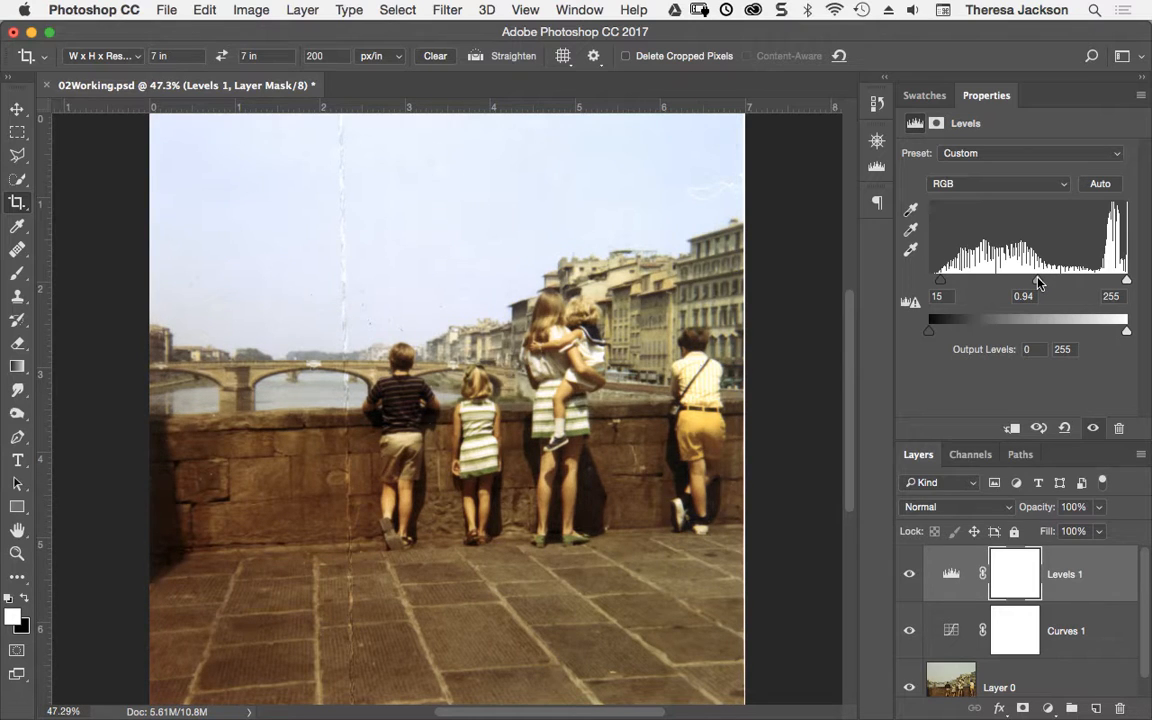
left_click_drag(1040, 282, 1035, 282)
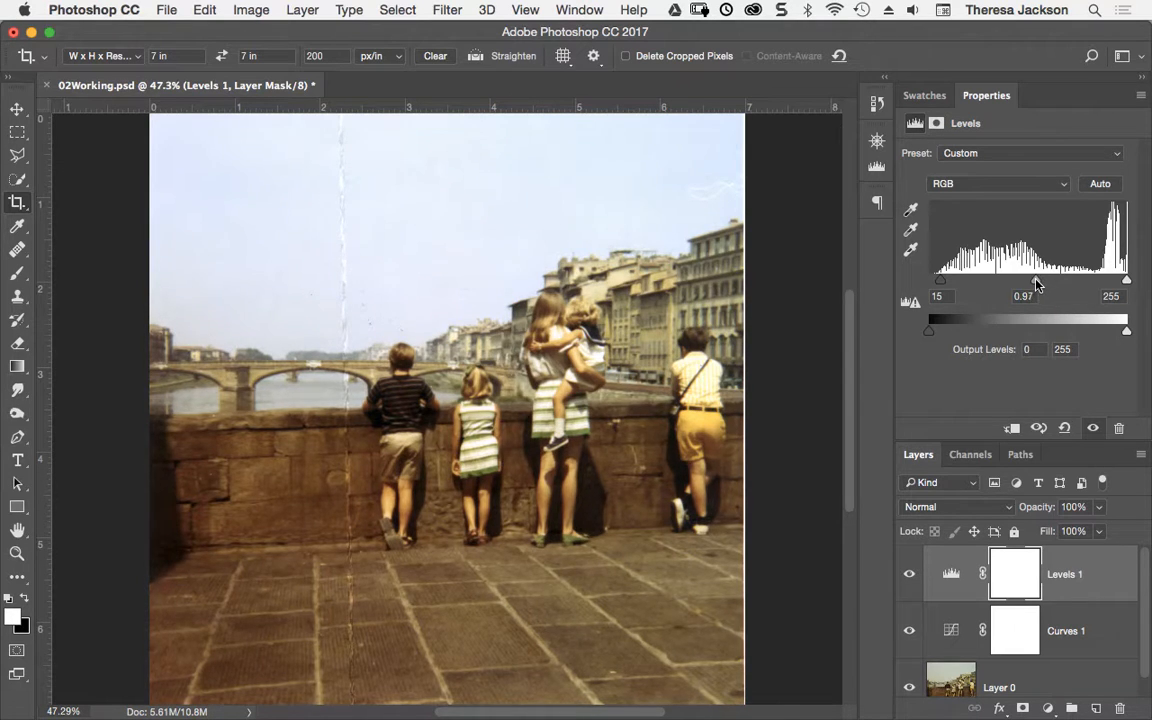
left_click_drag(1035, 280, 1023, 280)
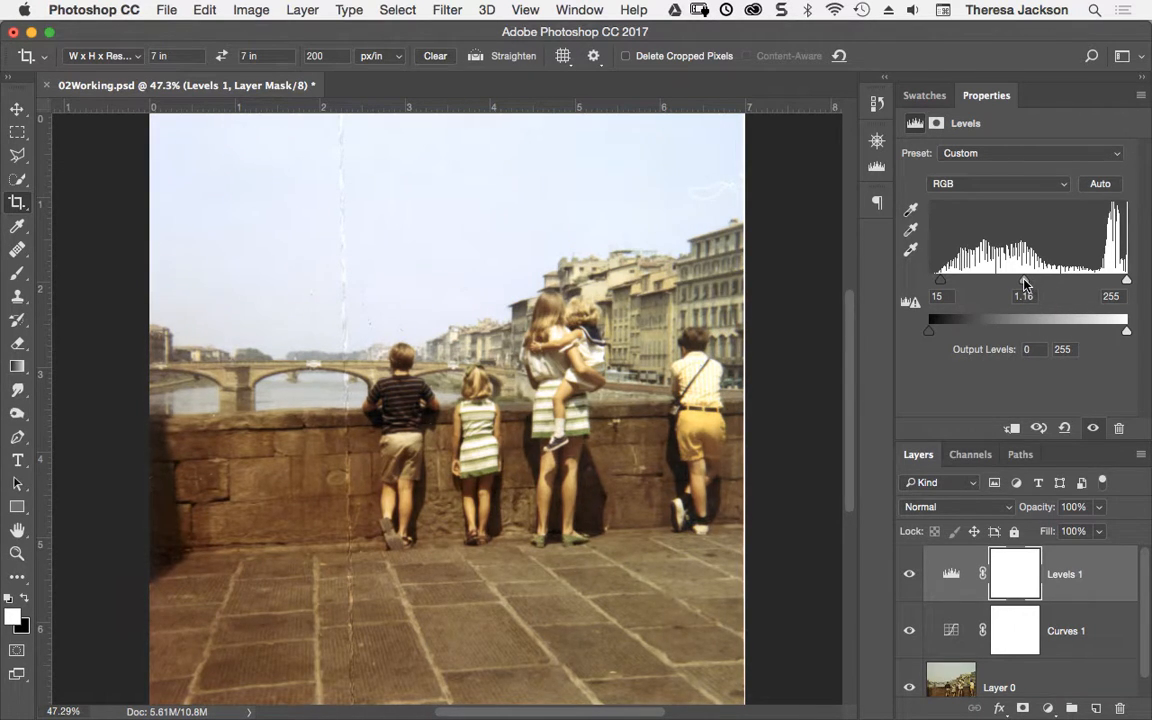
left_click_drag(1024, 280, 1045, 280)
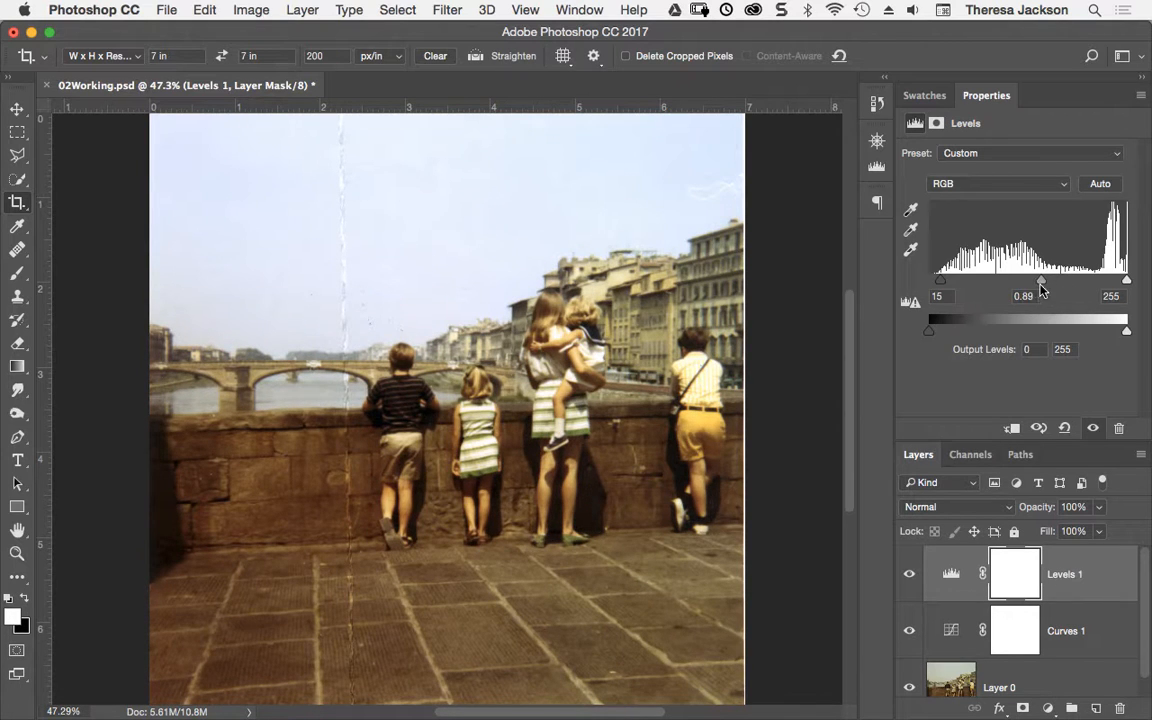
mouse_move(945, 515)
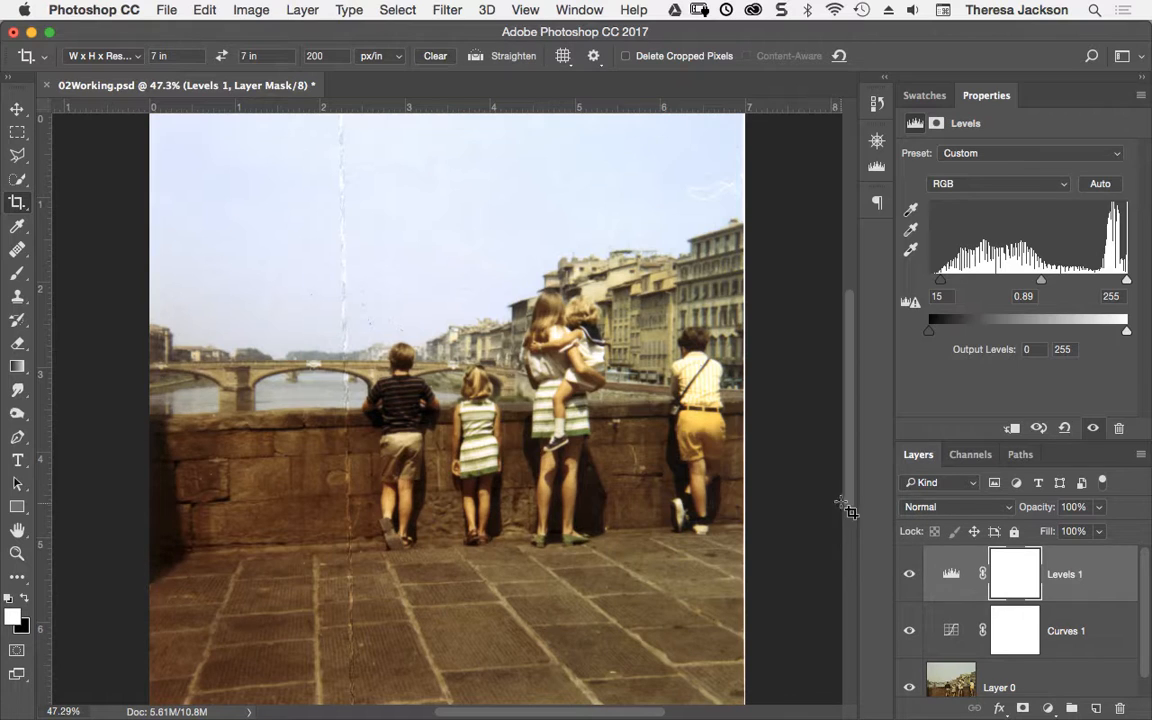
mouse_move(847, 508)
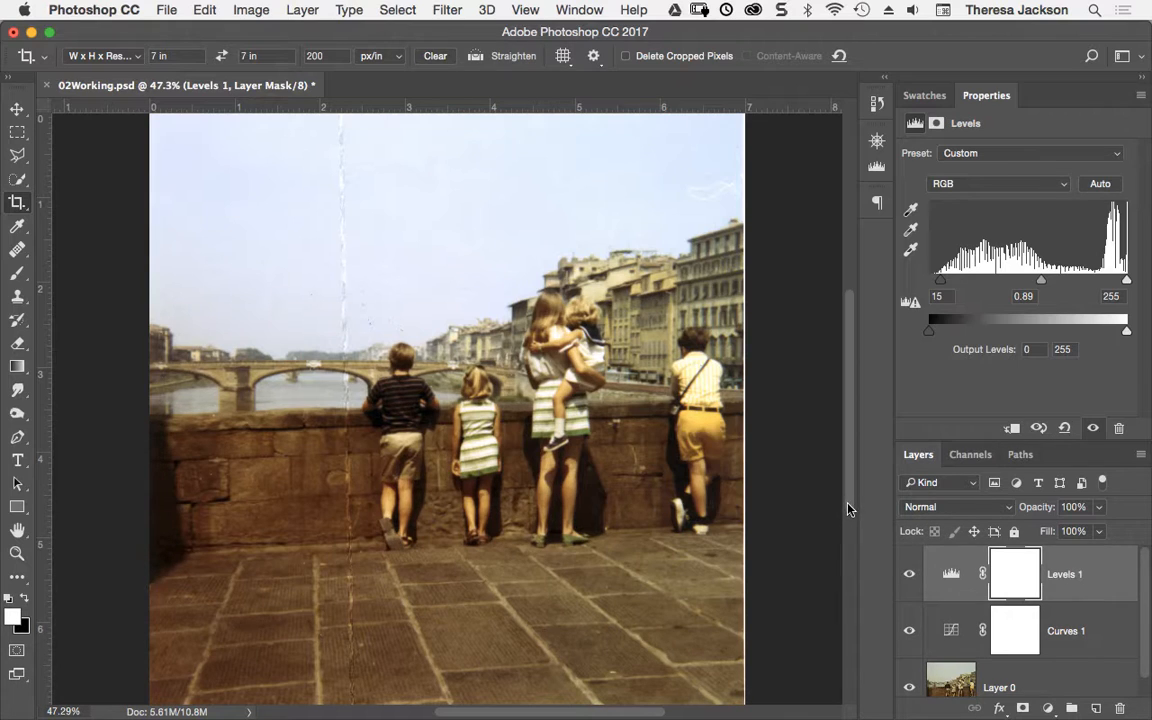